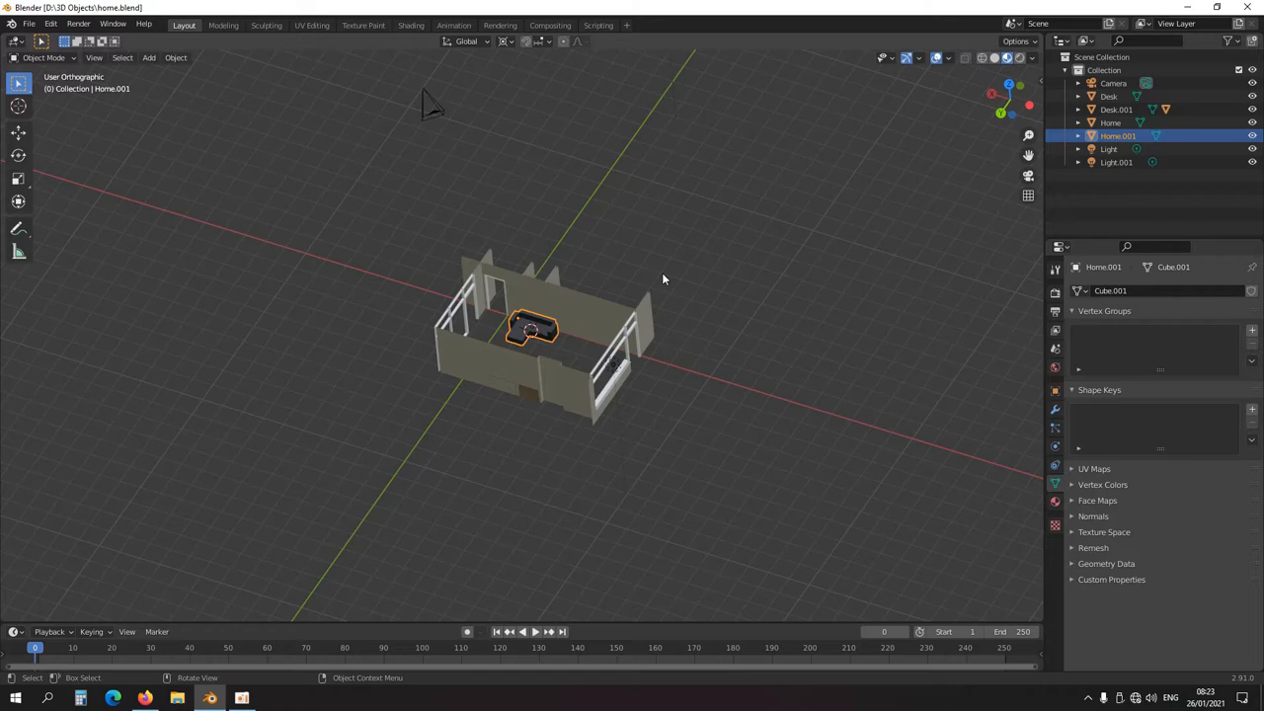
pyautogui.moveTo(629, 284)
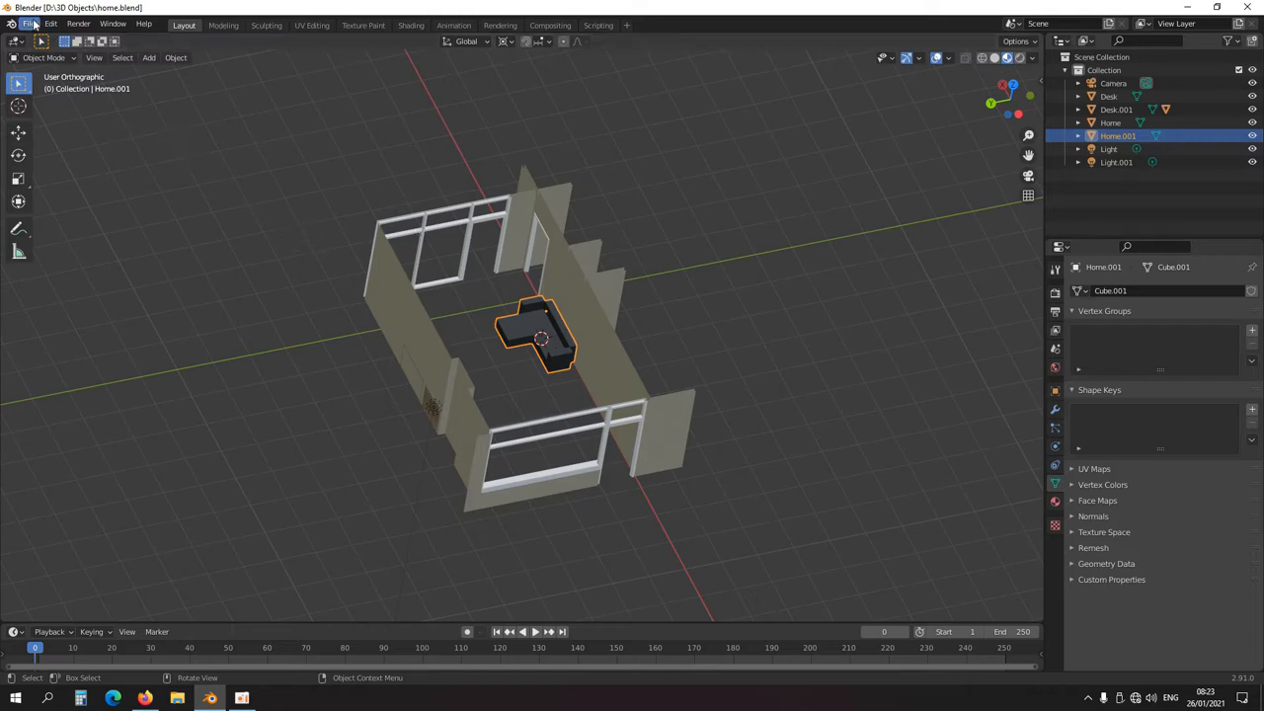
# Step: Open lara03.blend from the recent files and orbit around the red bracket
pyautogui.click(30, 24)
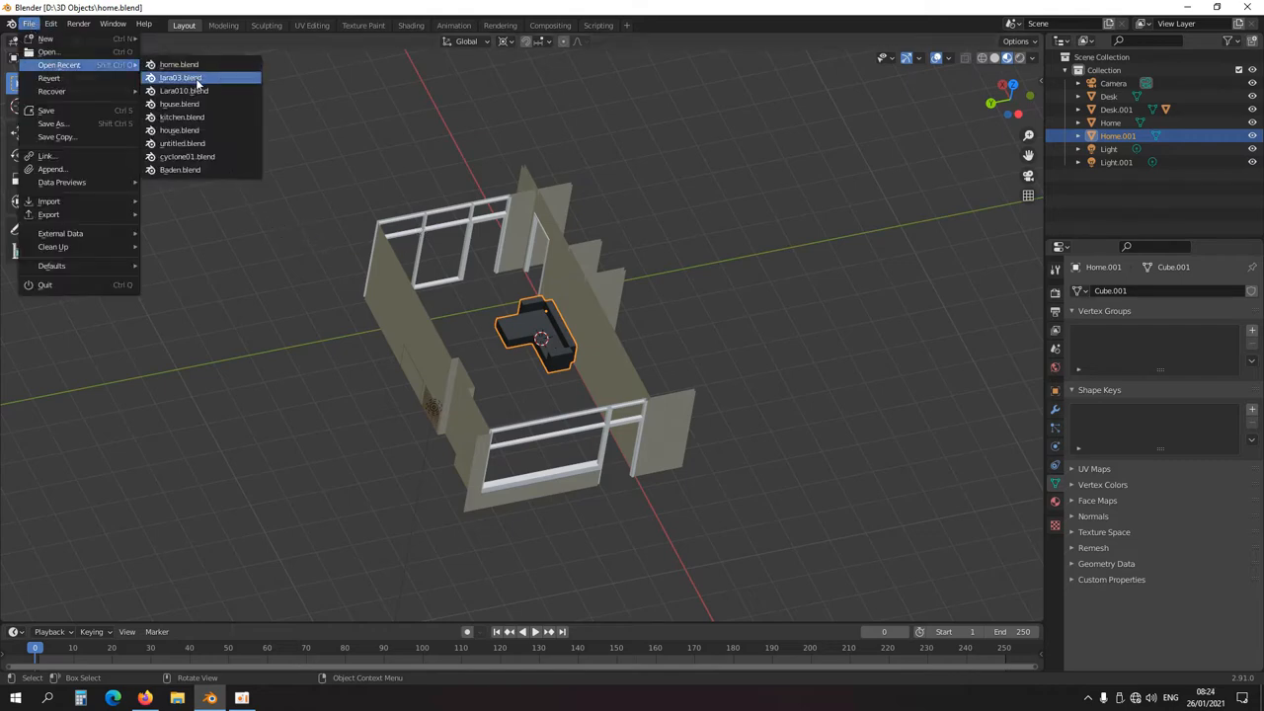
pyautogui.click(181, 77)
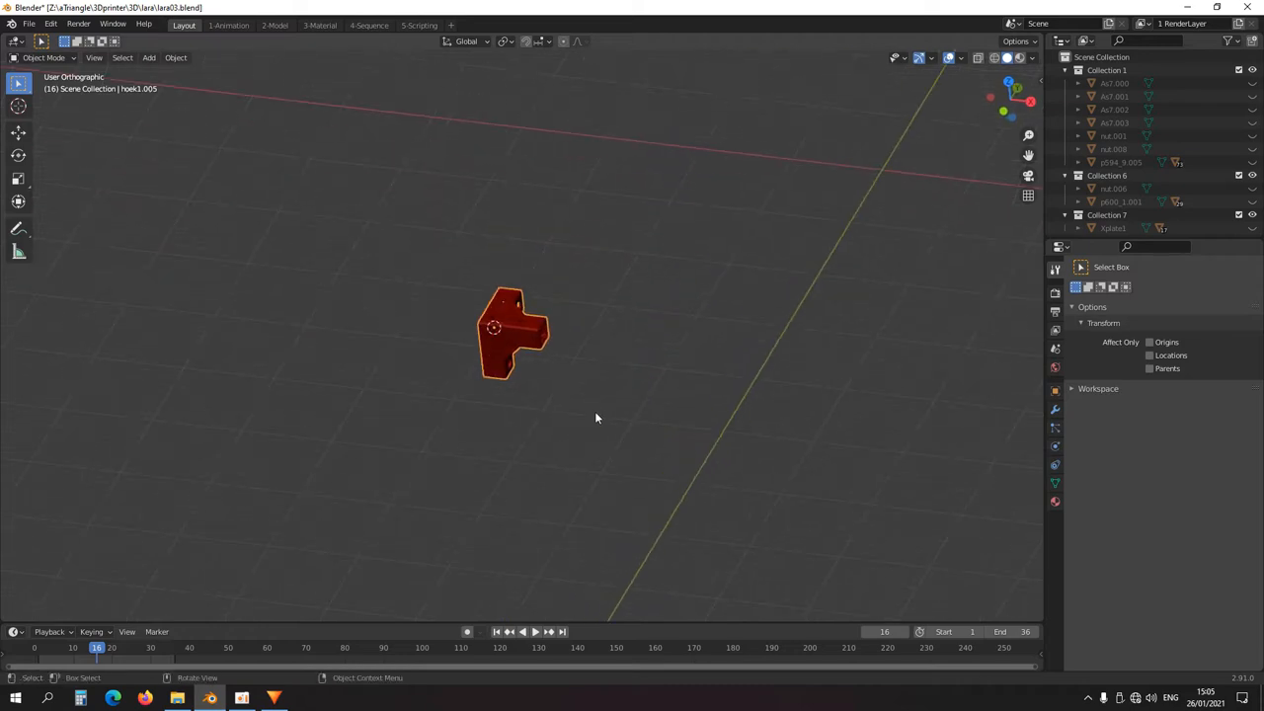
pyautogui.moveTo(596, 418); pyautogui.dragTo(555, 367)
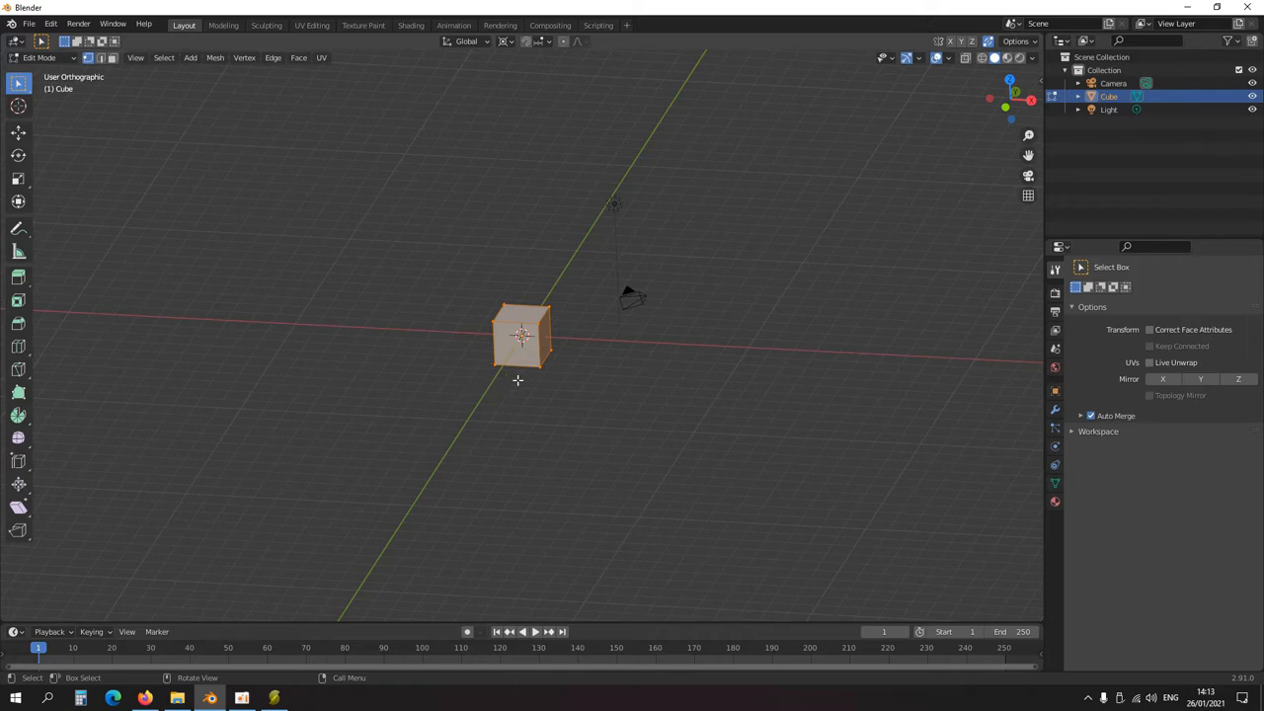
pyautogui.moveTo(520, 378)
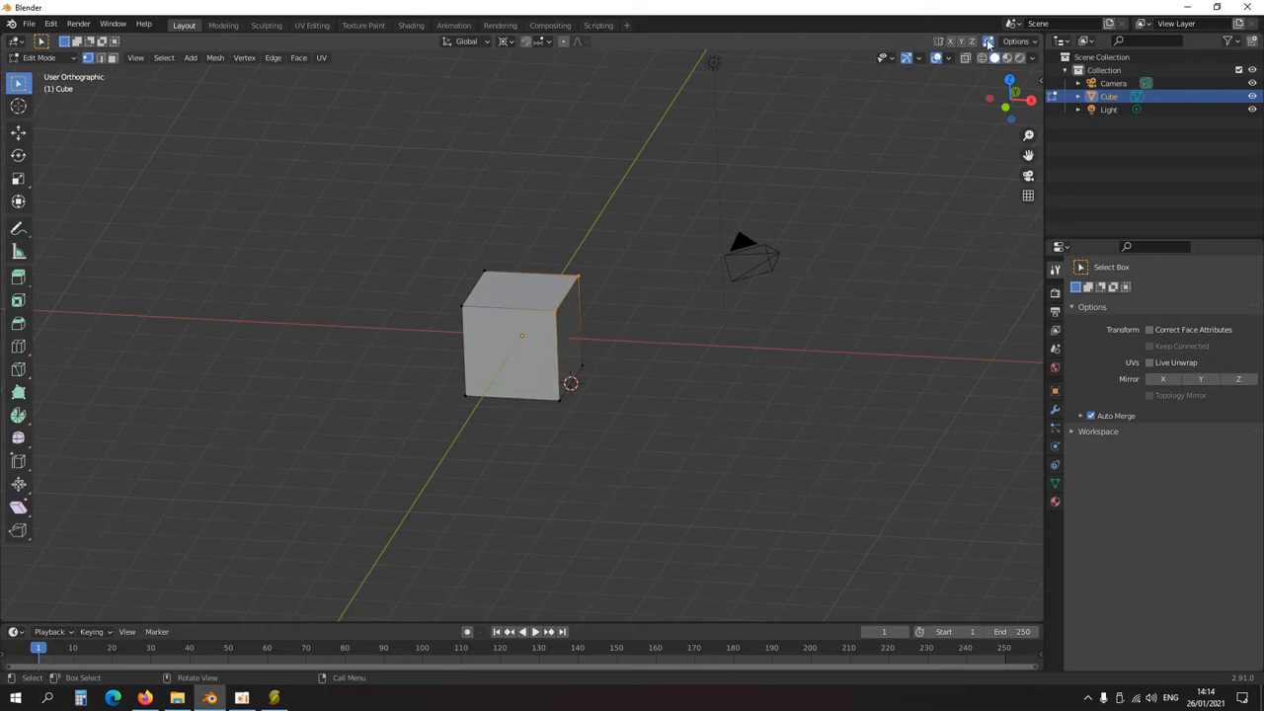
pyautogui.moveTo(987, 41)
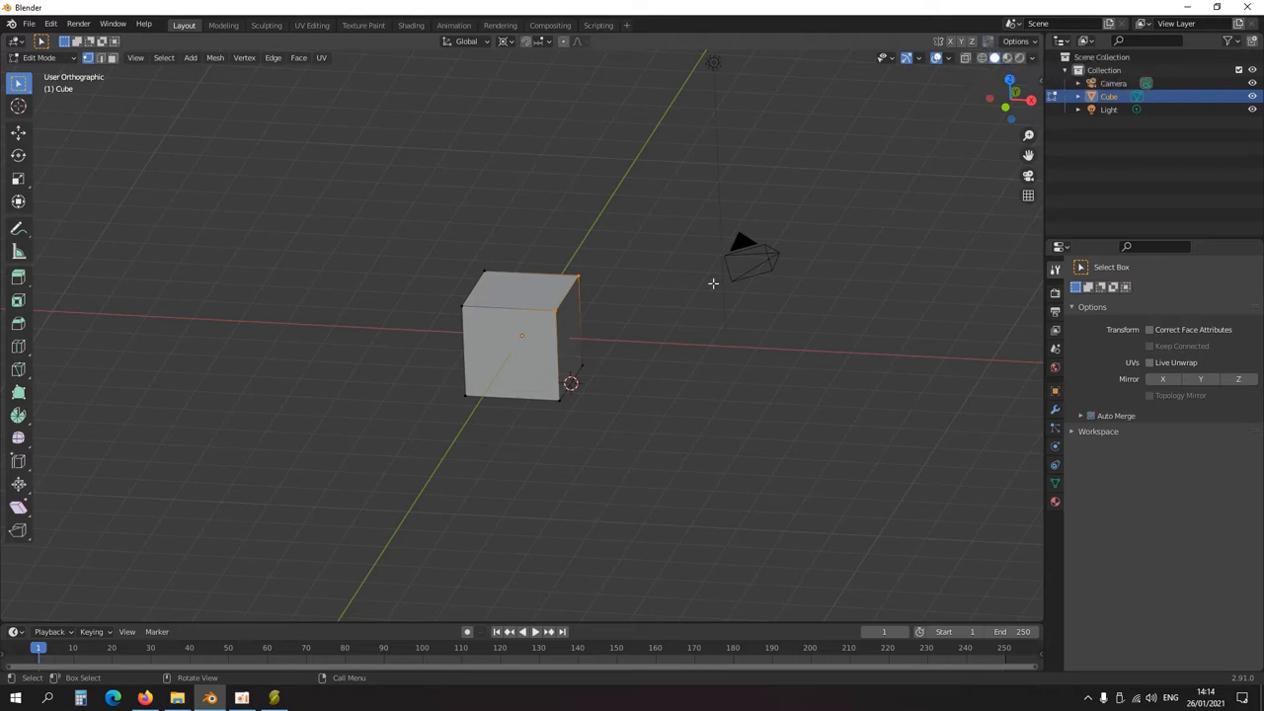
# Step: Add a second cube into the Cube mesh and scale it up to overlap the original
pyautogui.press('s')
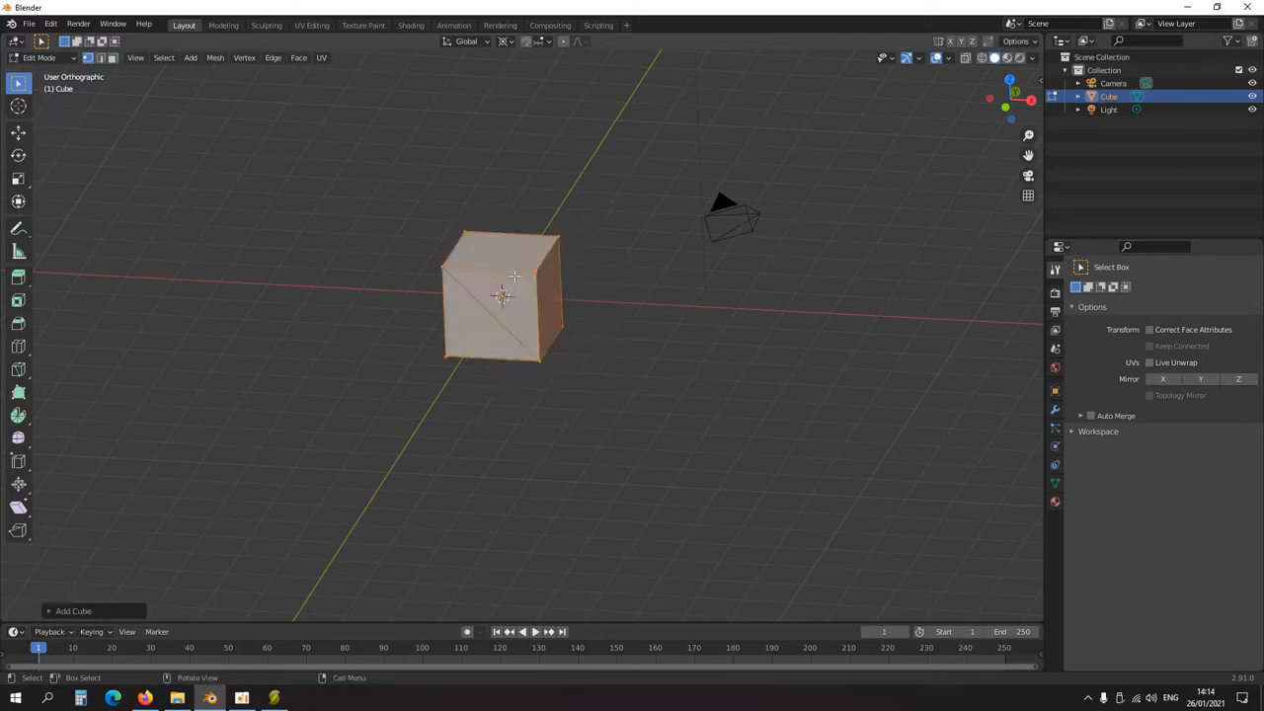
pyautogui.press('s')
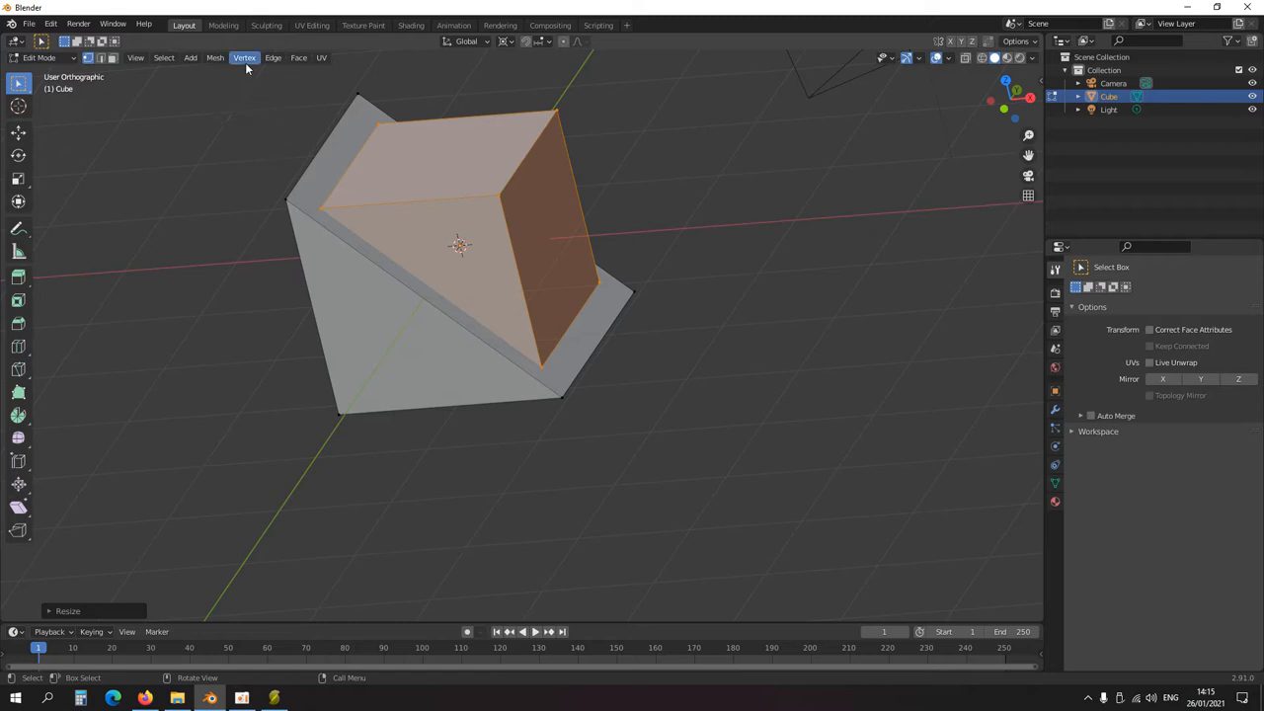
pyautogui.moveTo(244, 57)
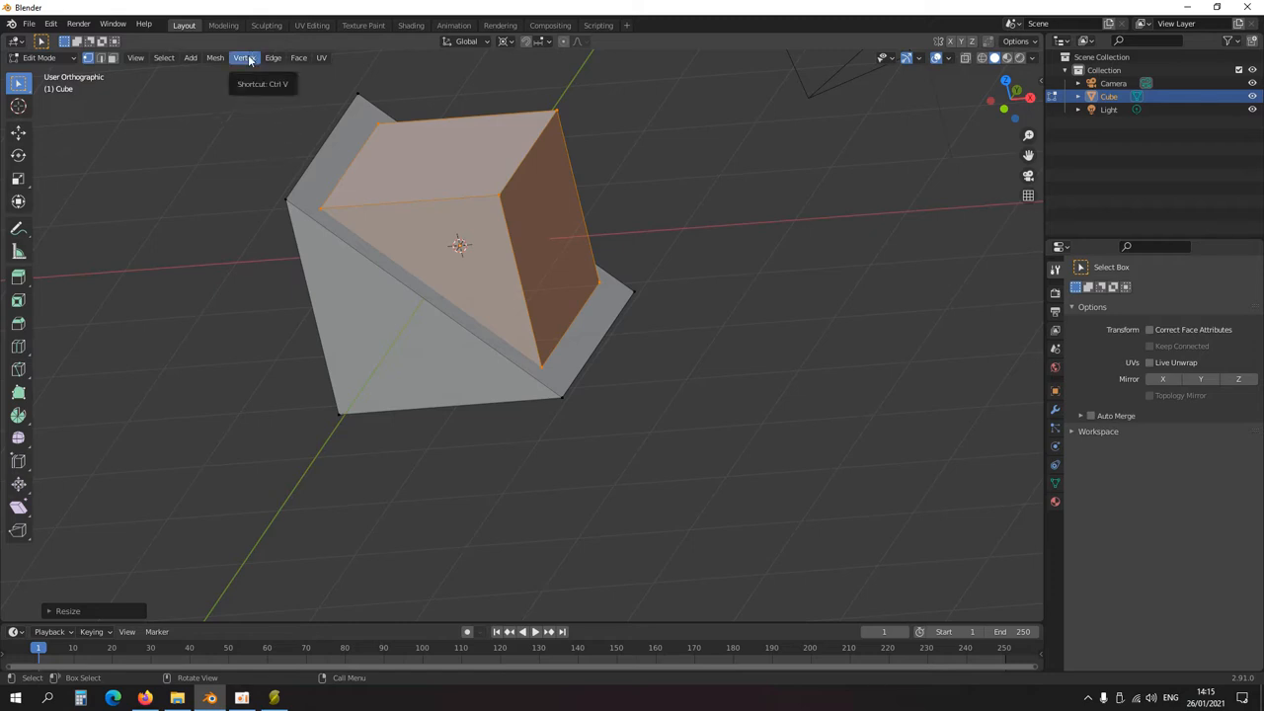
pyautogui.click(241, 57)
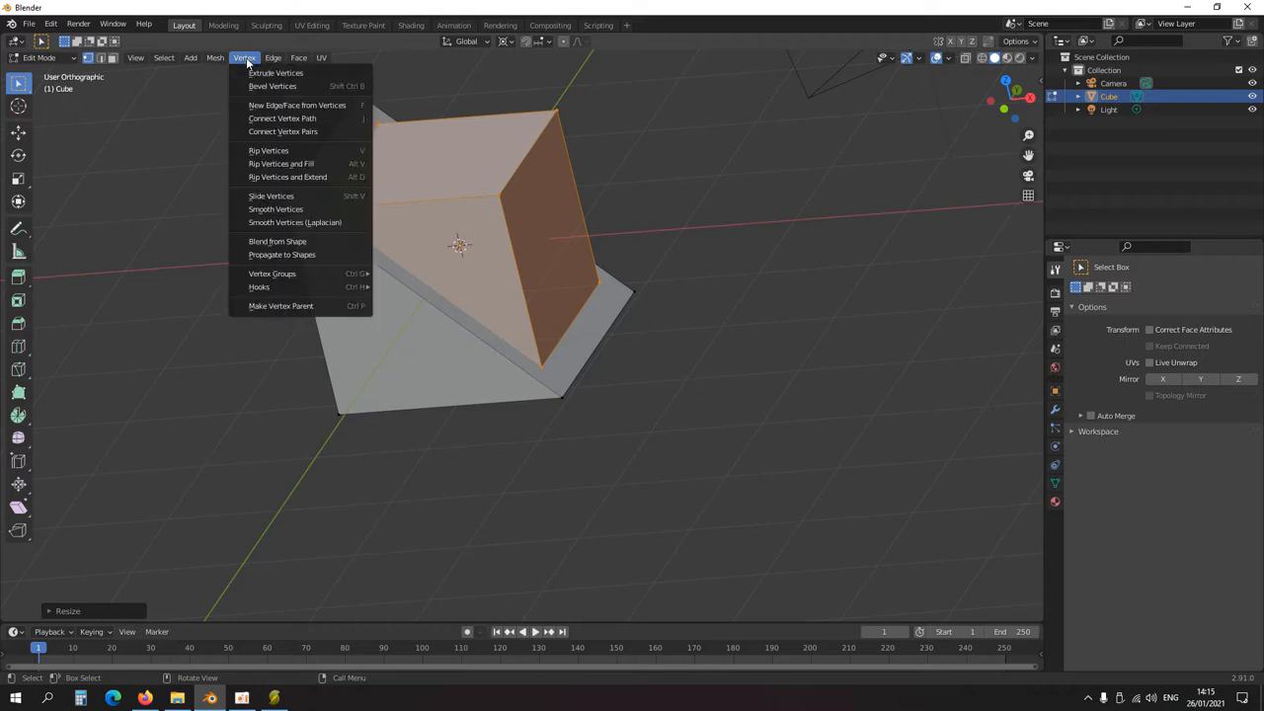
pyautogui.moveTo(286, 86)
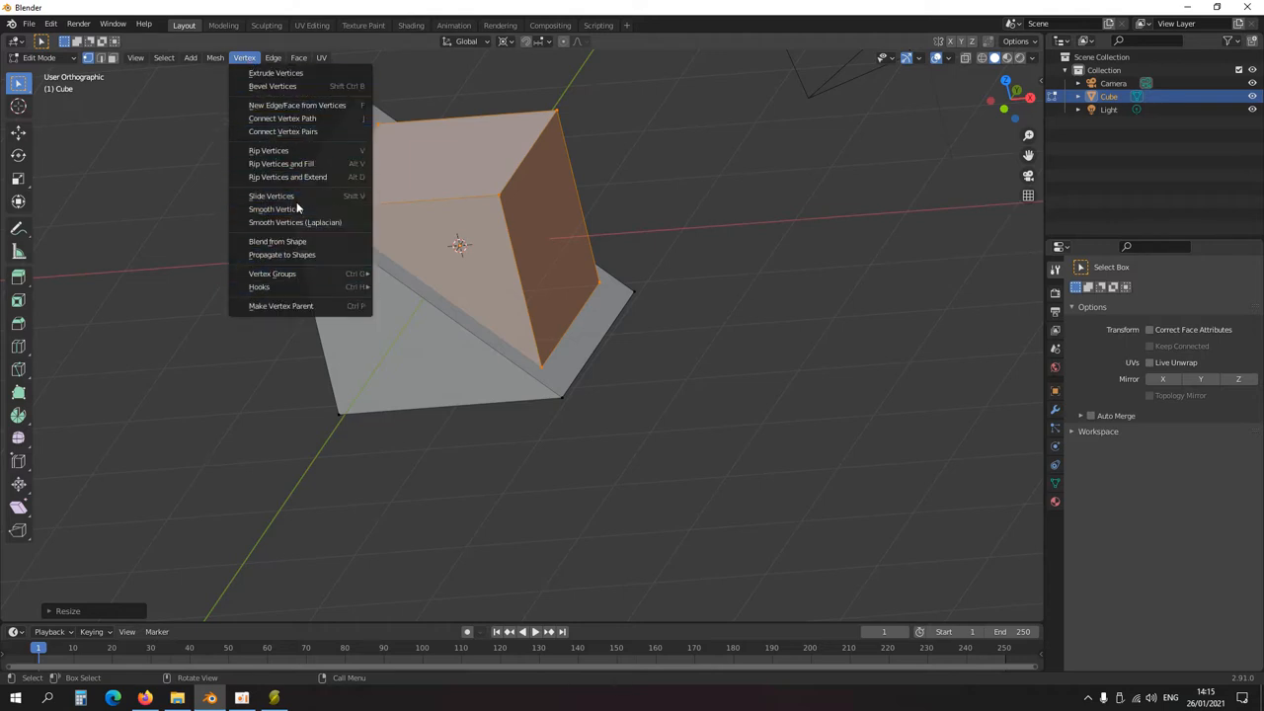
pyautogui.moveTo(283, 132)
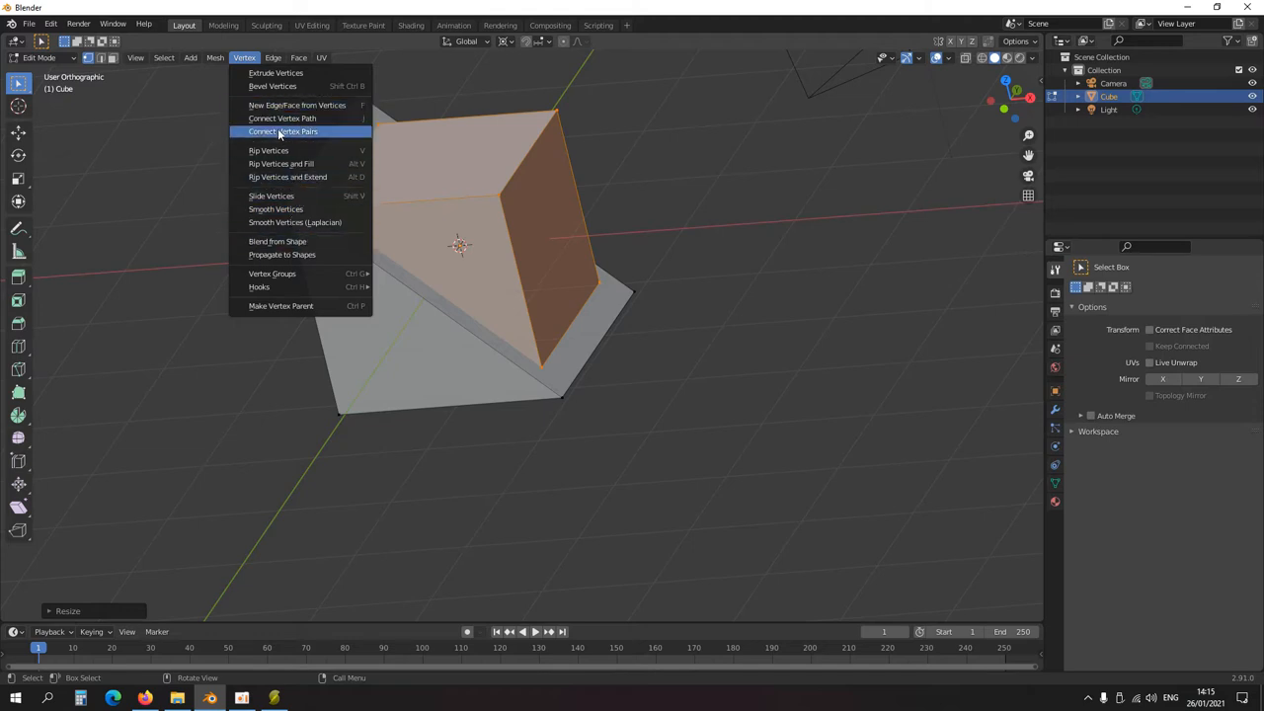
pyautogui.click(272, 57)
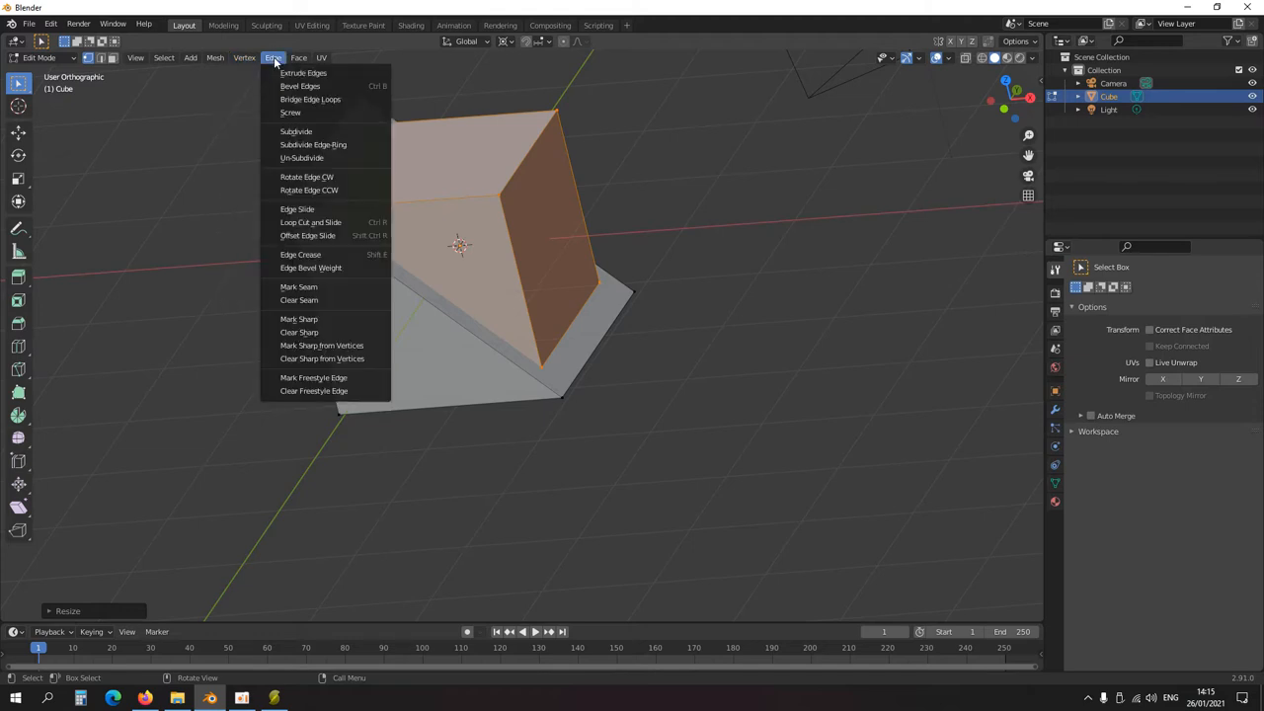
pyautogui.click(244, 58)
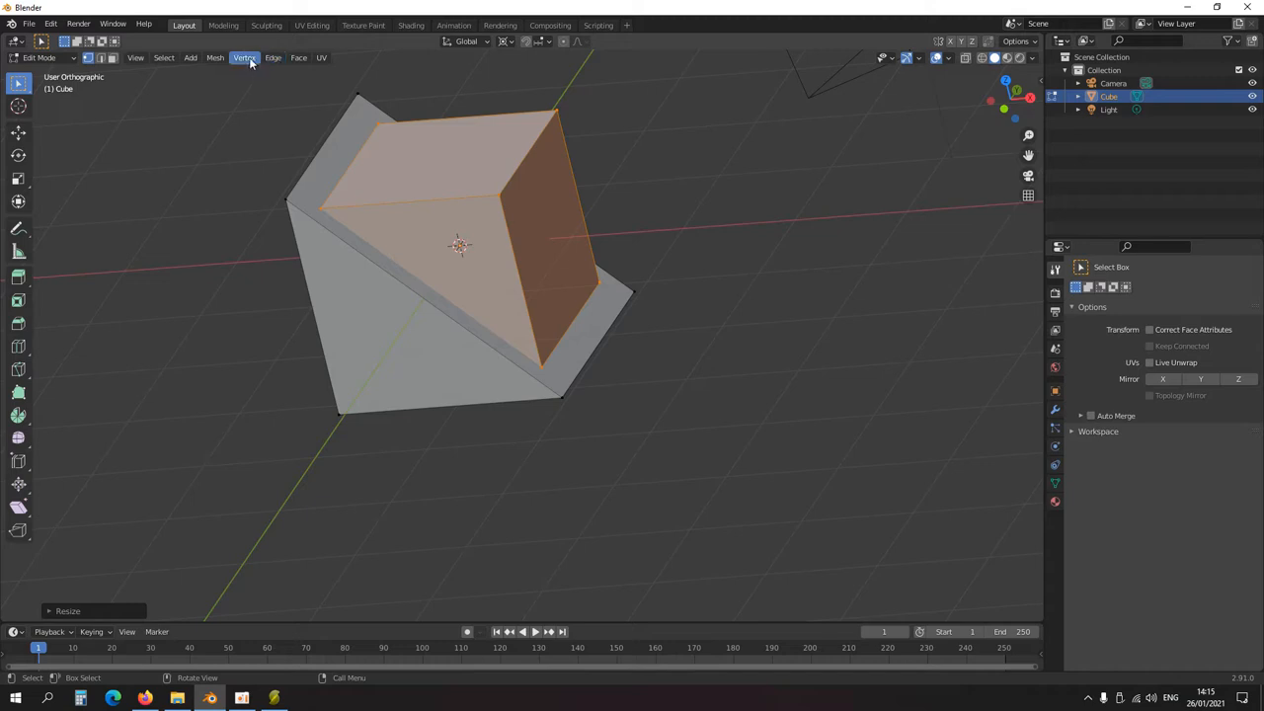
pyautogui.click(273, 57)
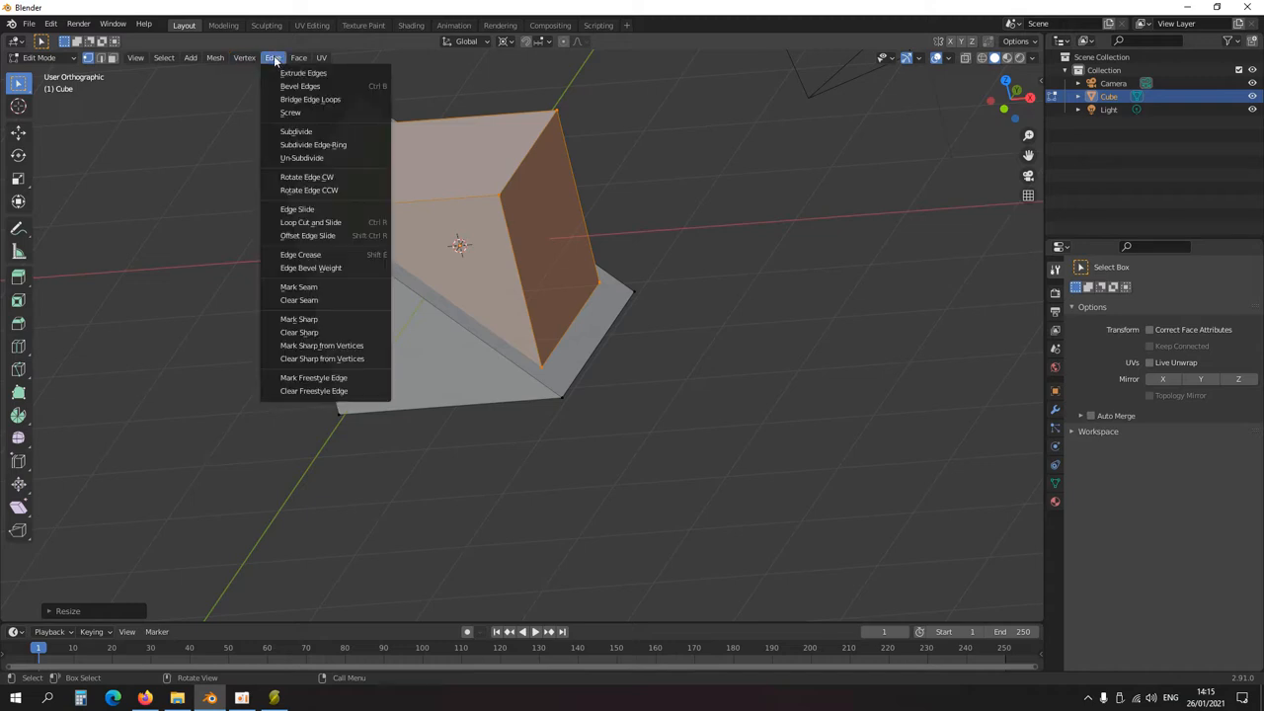
pyautogui.moveTo(299, 289)
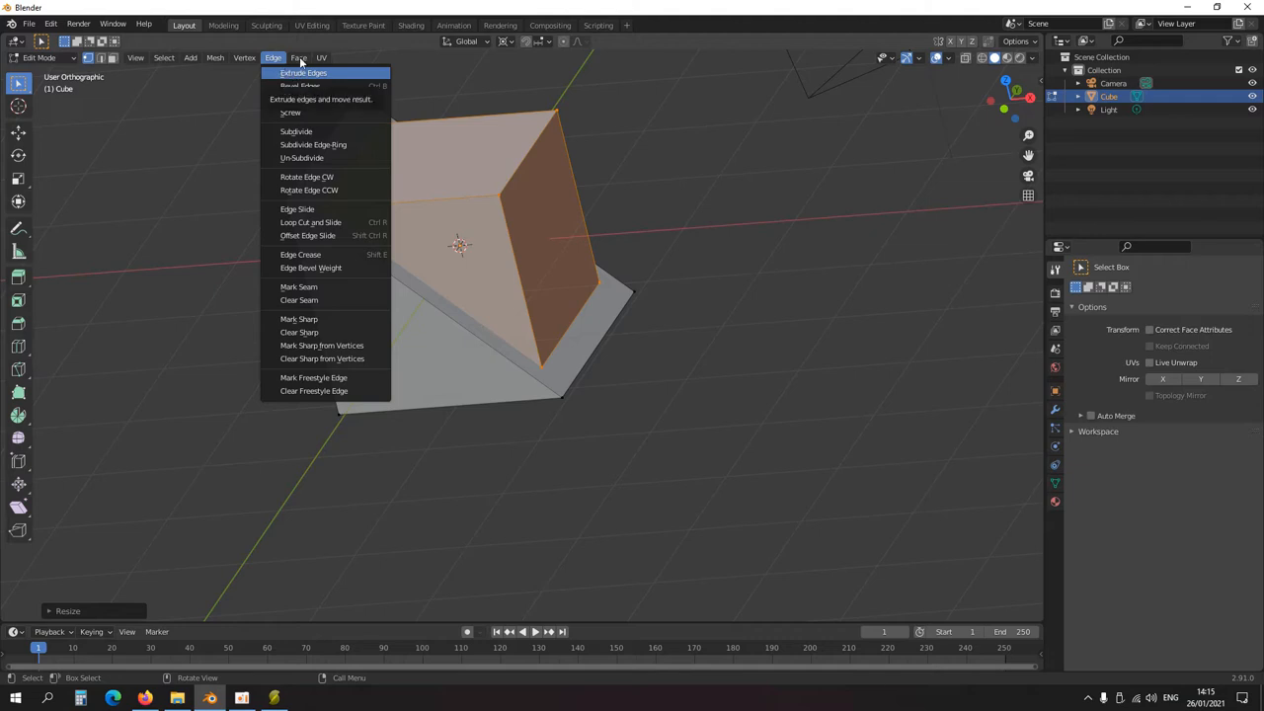
pyautogui.click(298, 58)
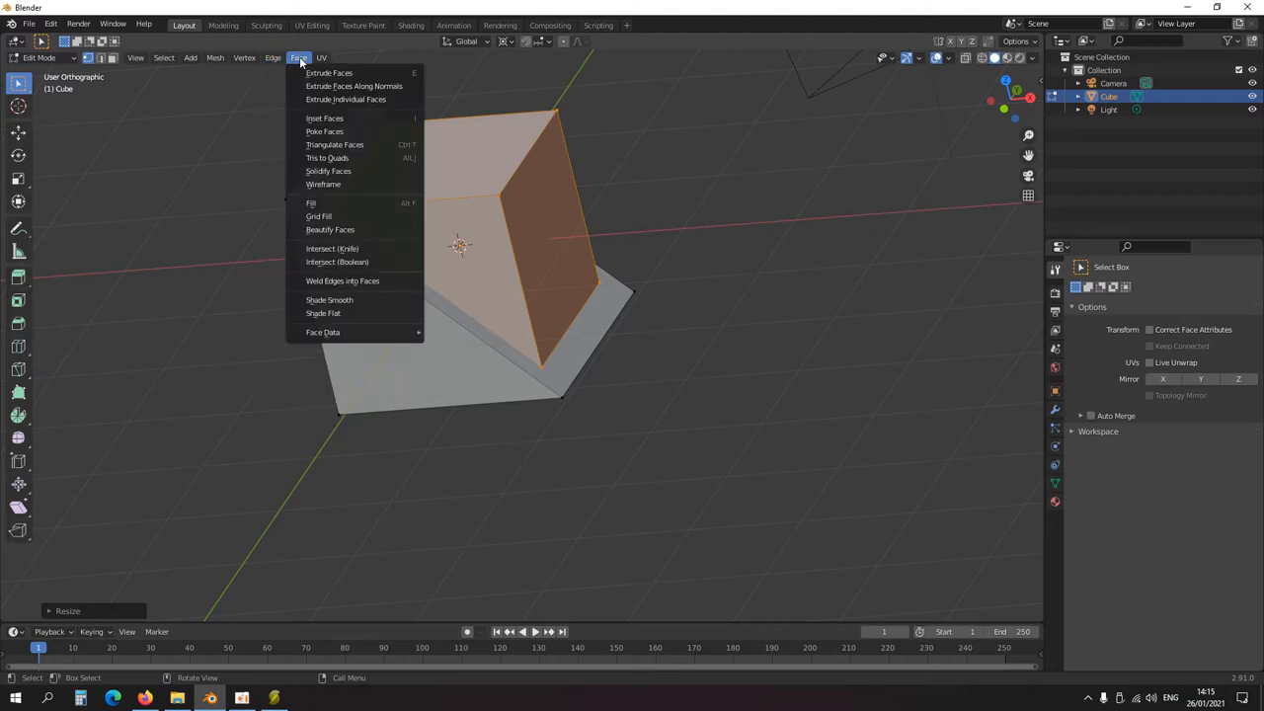
pyautogui.moveTo(343, 281)
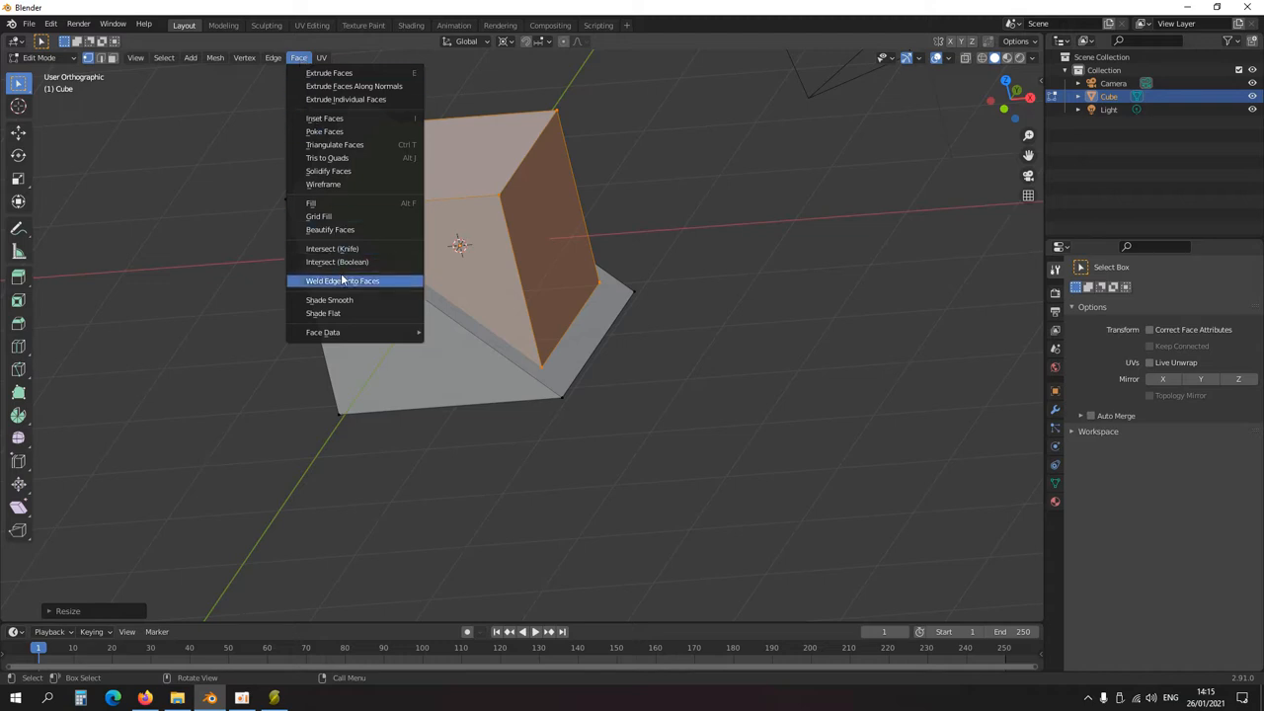
pyautogui.click(337, 262)
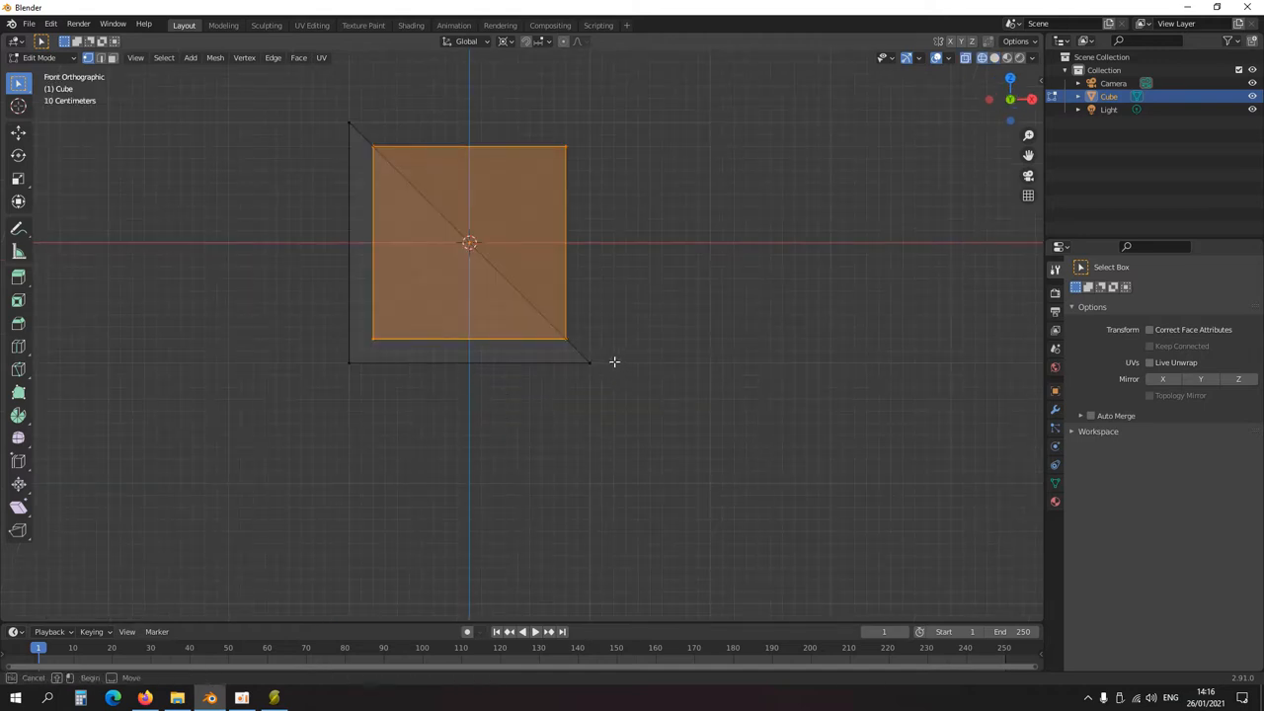
# Step: Extrude the base's edge loop into a raised wall, then resize the inner cube to fit
pyautogui.press('g')
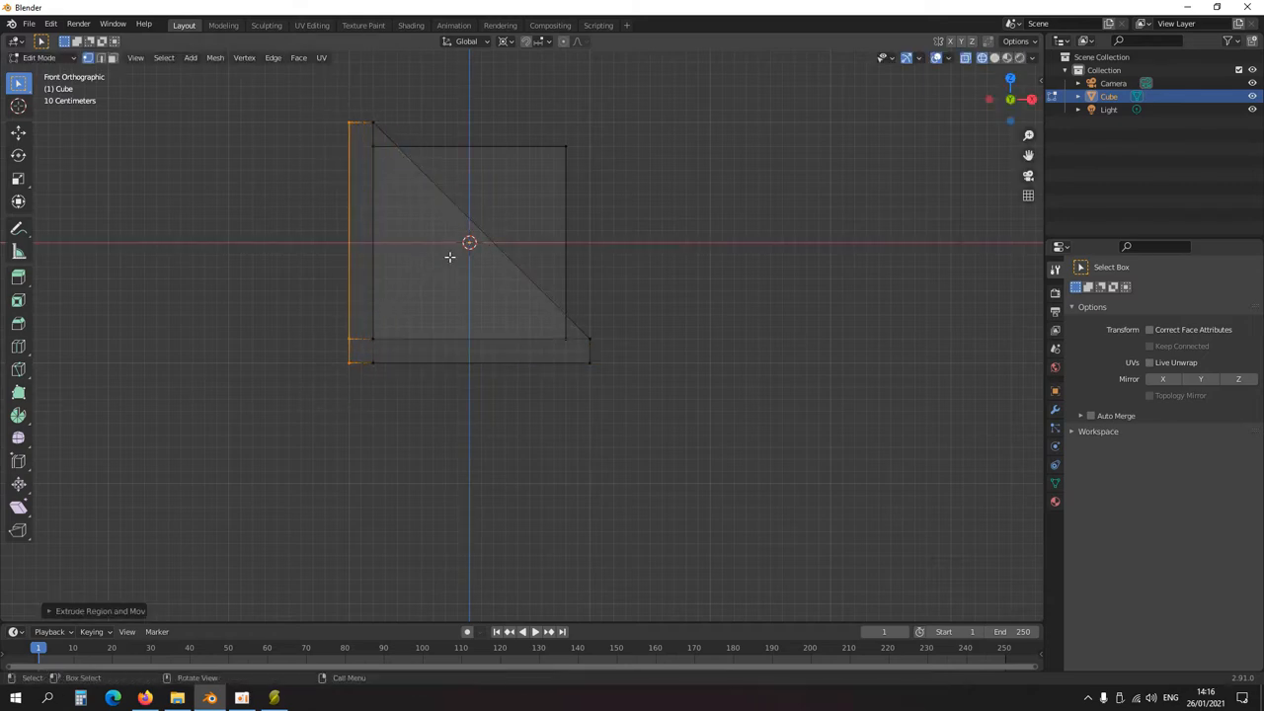
pyautogui.moveTo(469, 247); pyautogui.dragTo(443, 337)
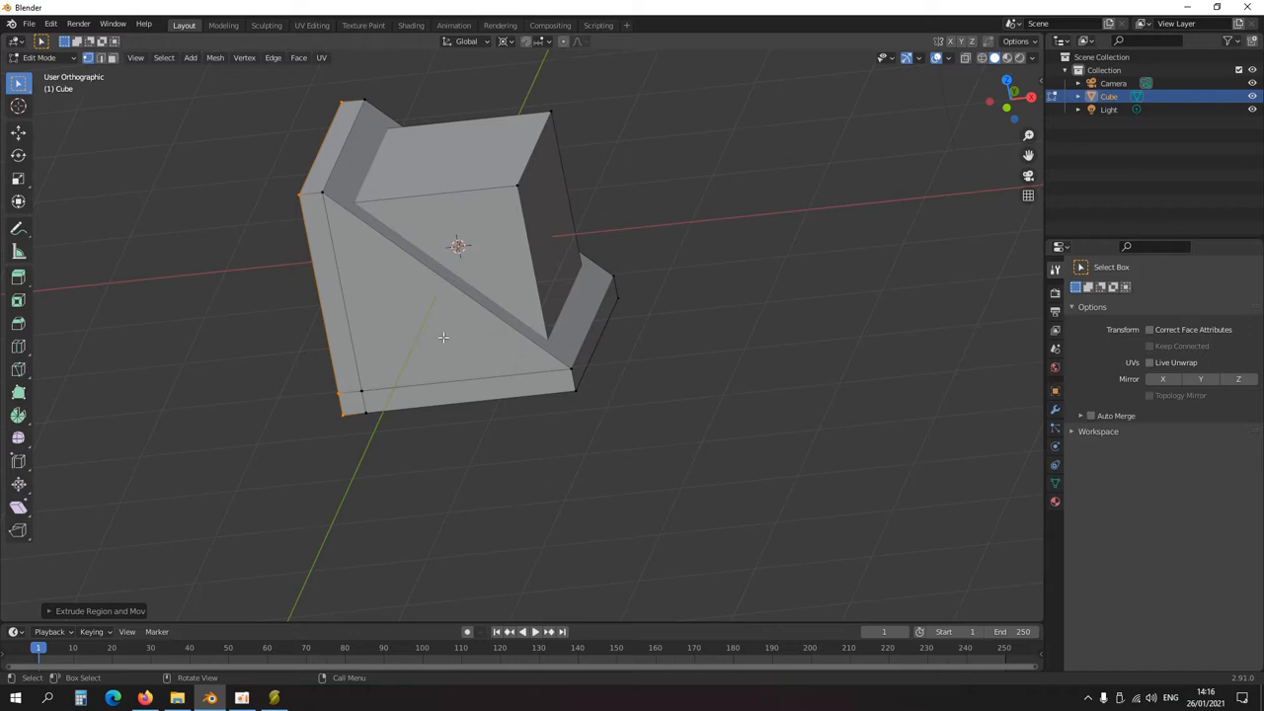
pyautogui.moveTo(431, 371)
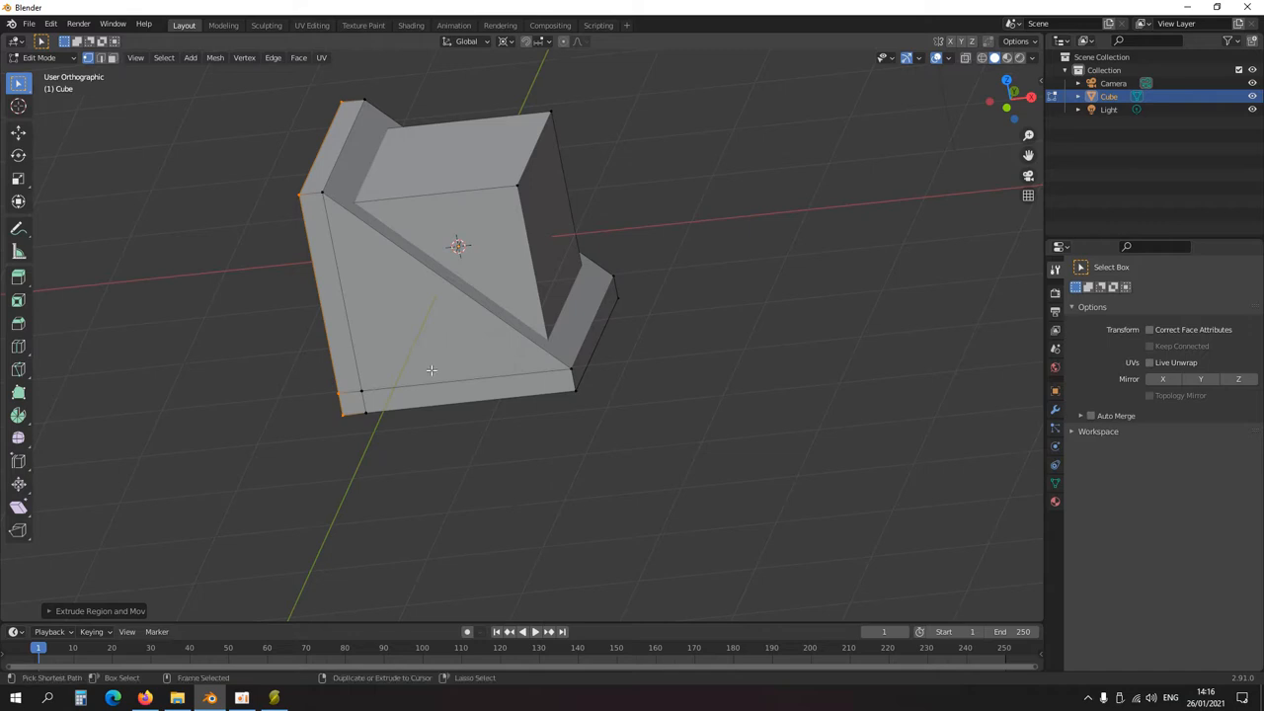
pyautogui.press('KP_1')
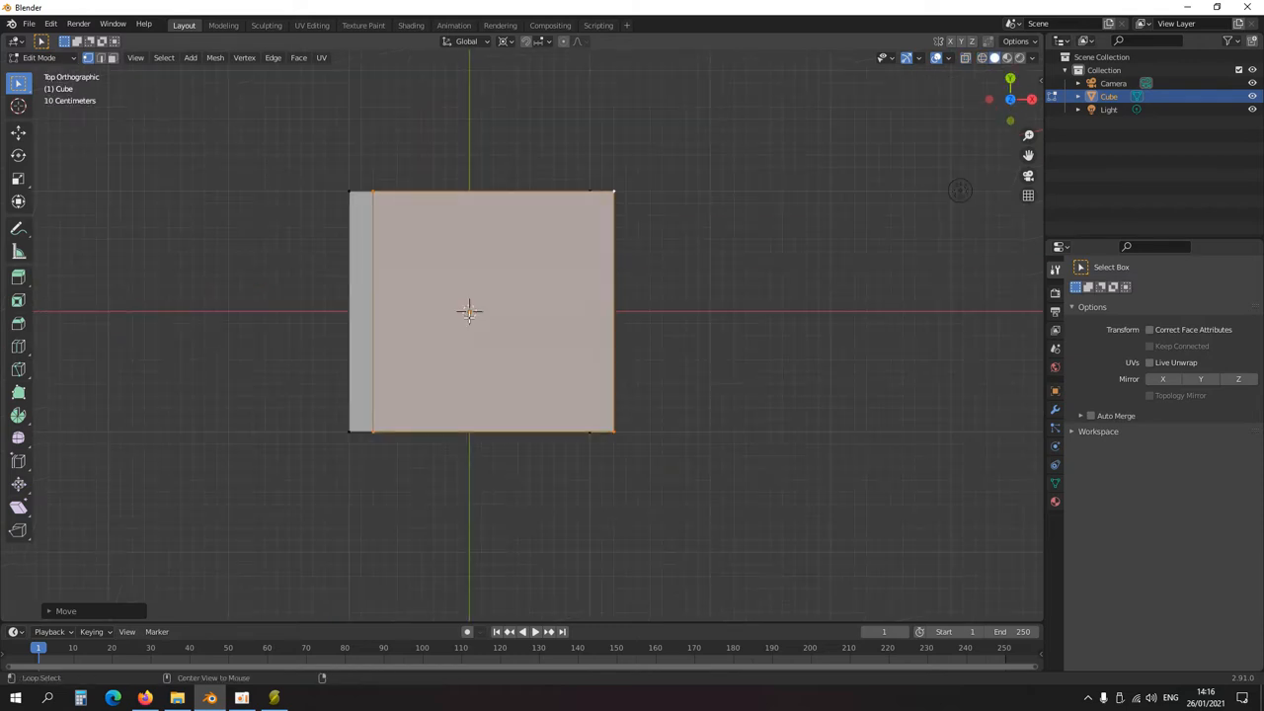
pyautogui.press('s')
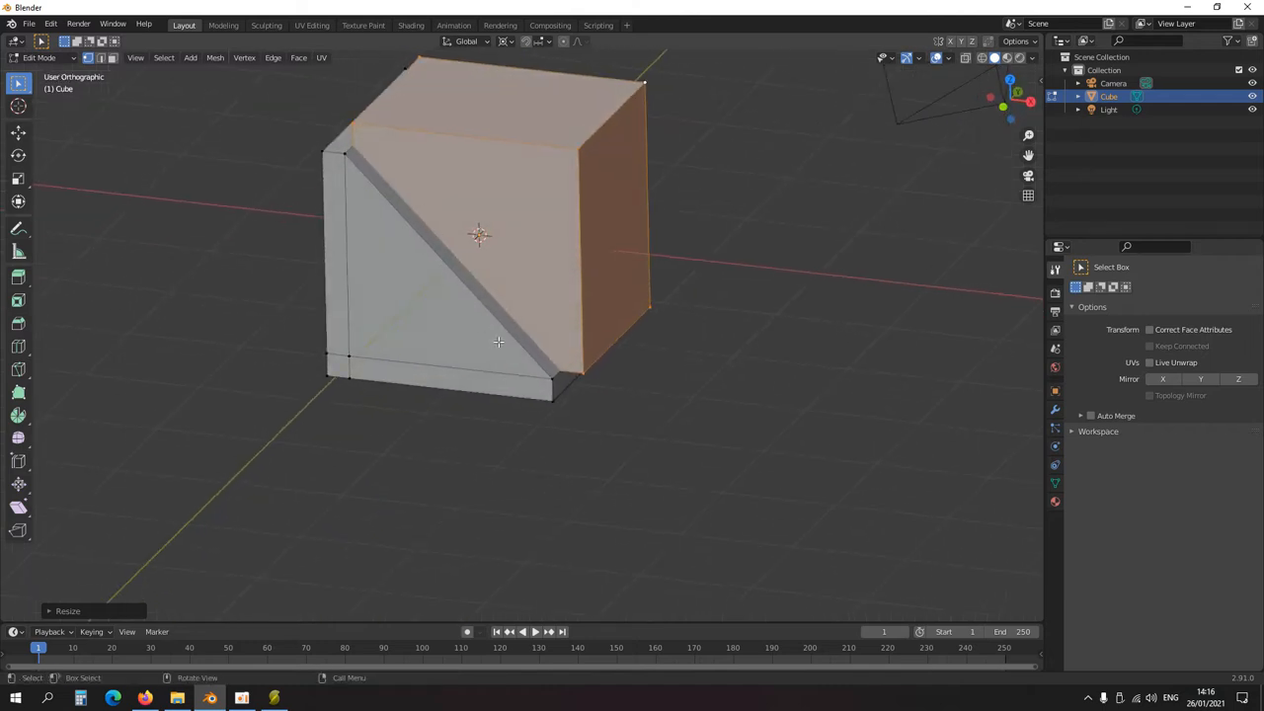
pyautogui.moveTo(498, 321)
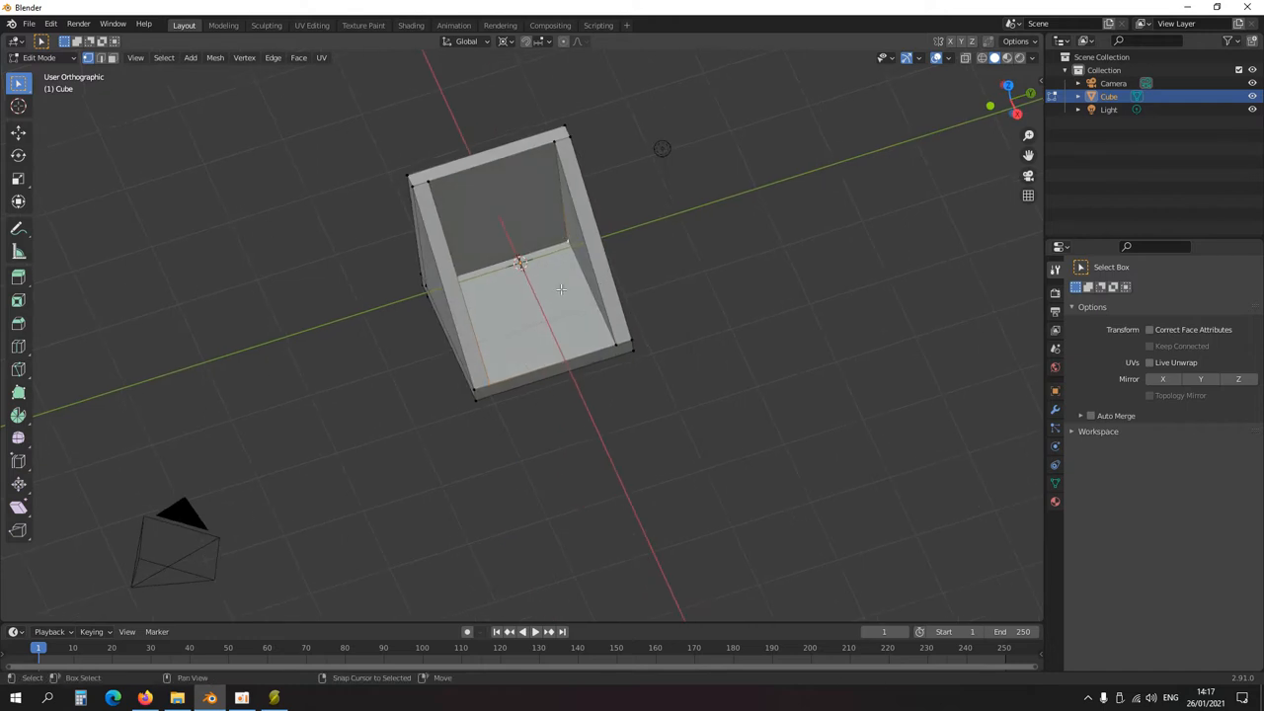
# Step: From top view, add a small cylinder and adjust its radius and location in the Add Cylinder panel
pyautogui.press('7')
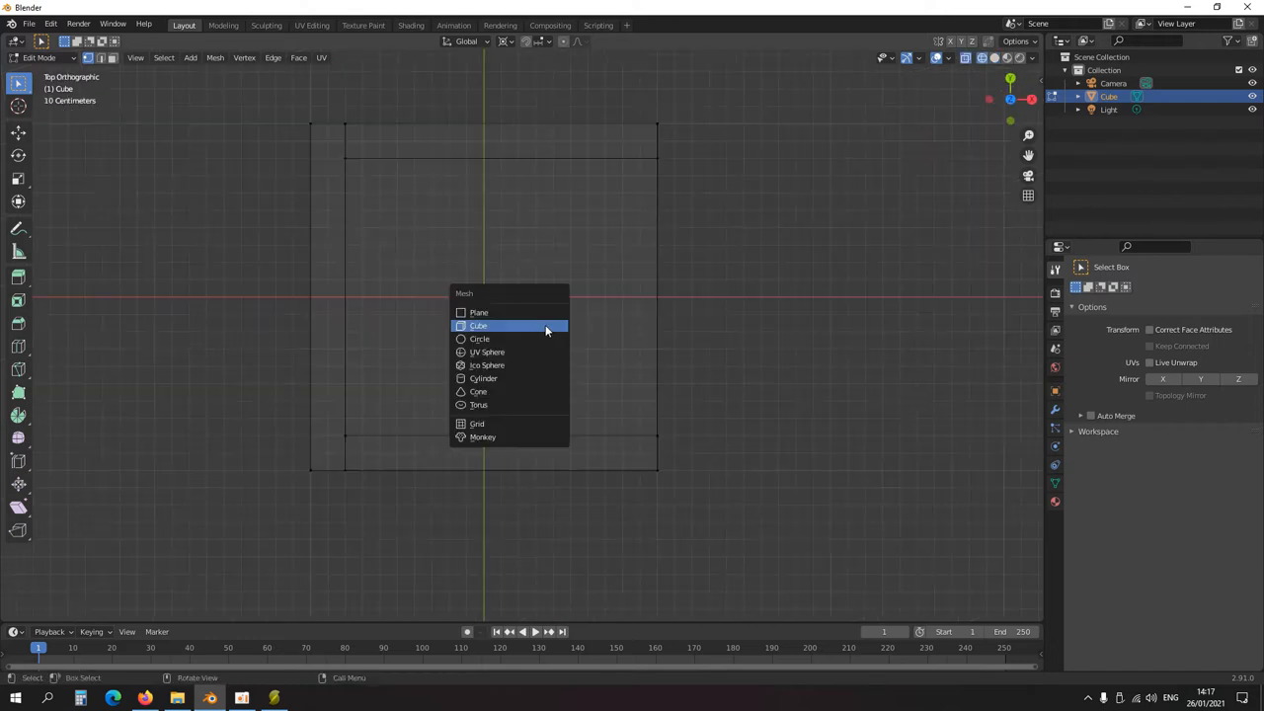
pyautogui.moveTo(514, 366)
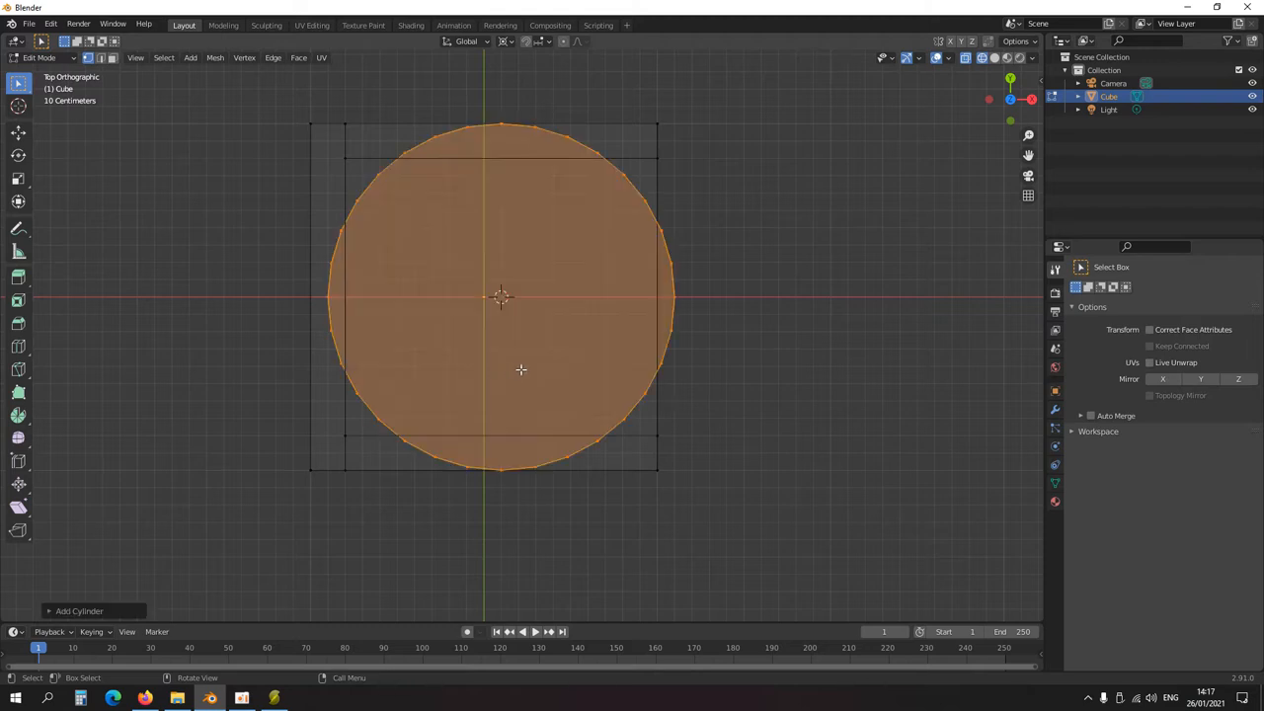
pyautogui.click(79, 610)
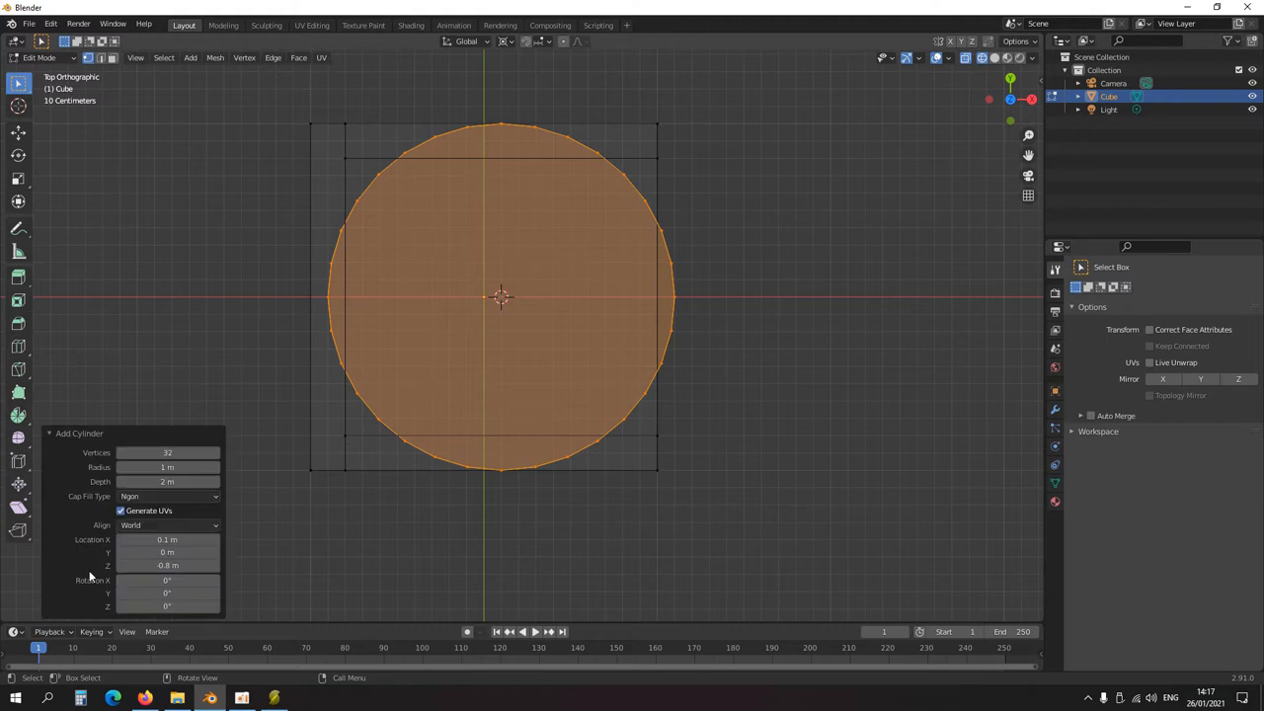
pyautogui.click(167, 452)
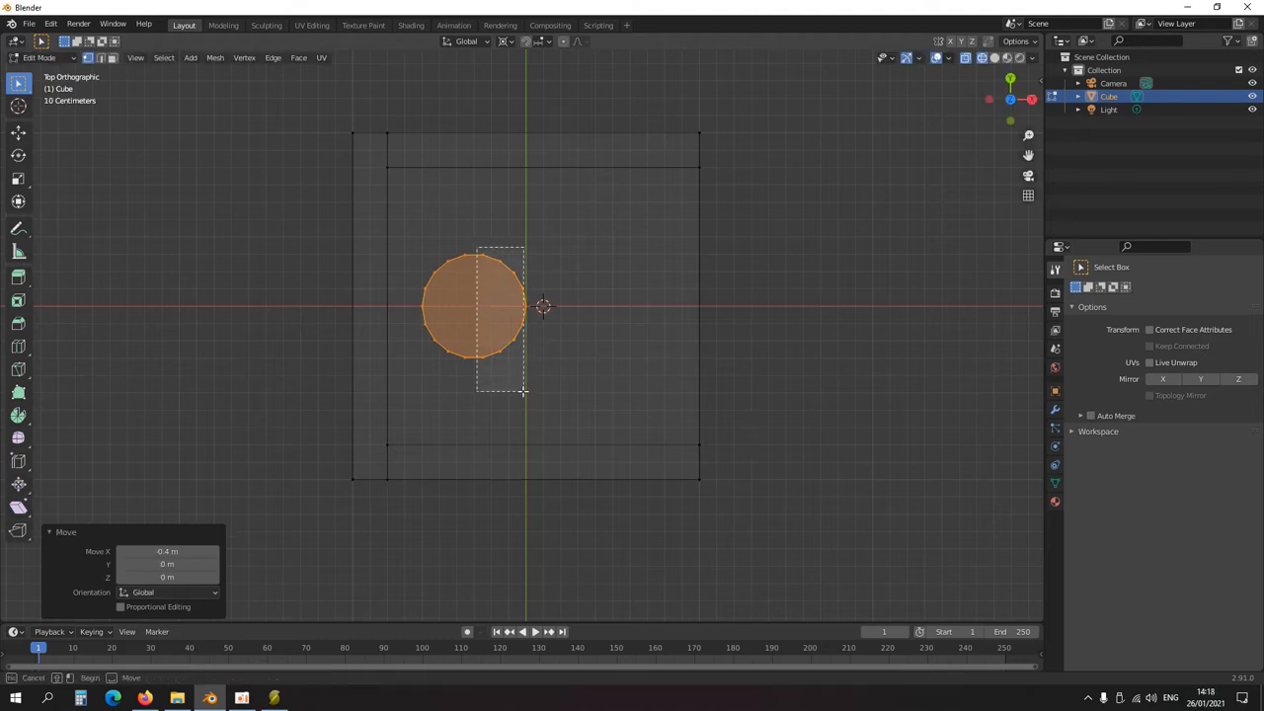
# Step: Delete half the circle's vertices and select the connected rounded slot geometry
pyautogui.press('x')
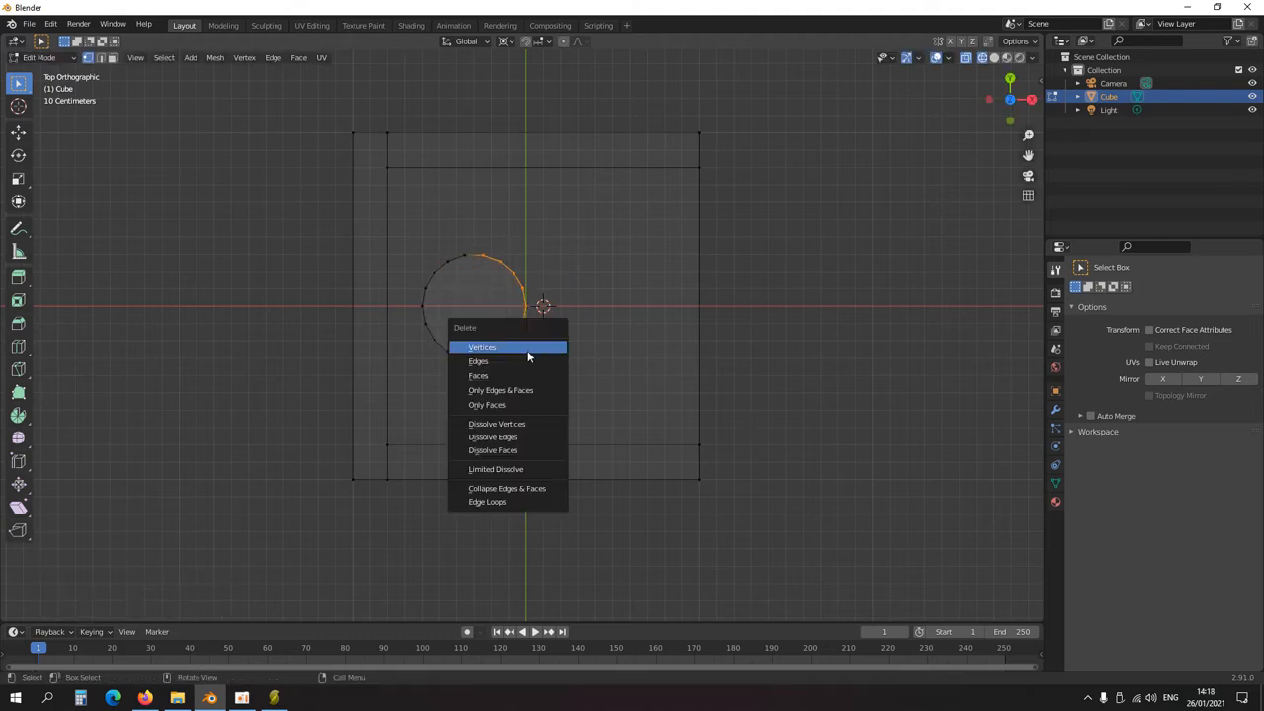
pyautogui.click(482, 346)
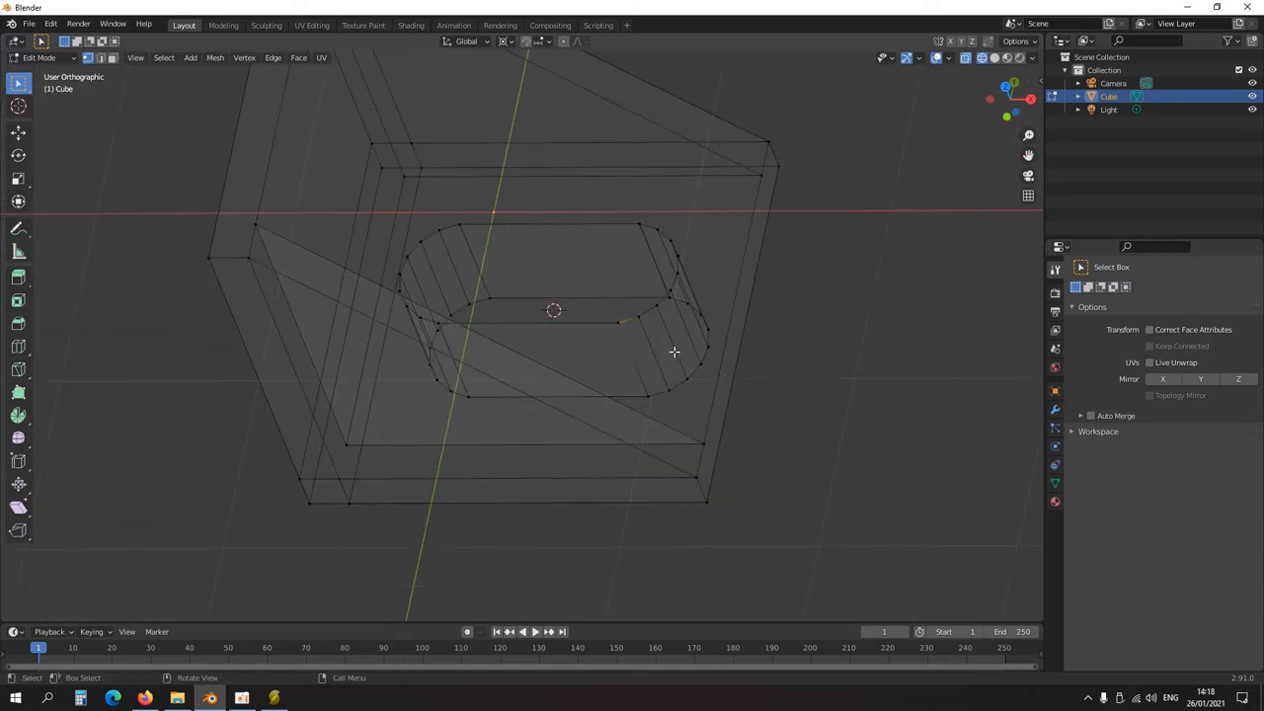
pyautogui.press('7')
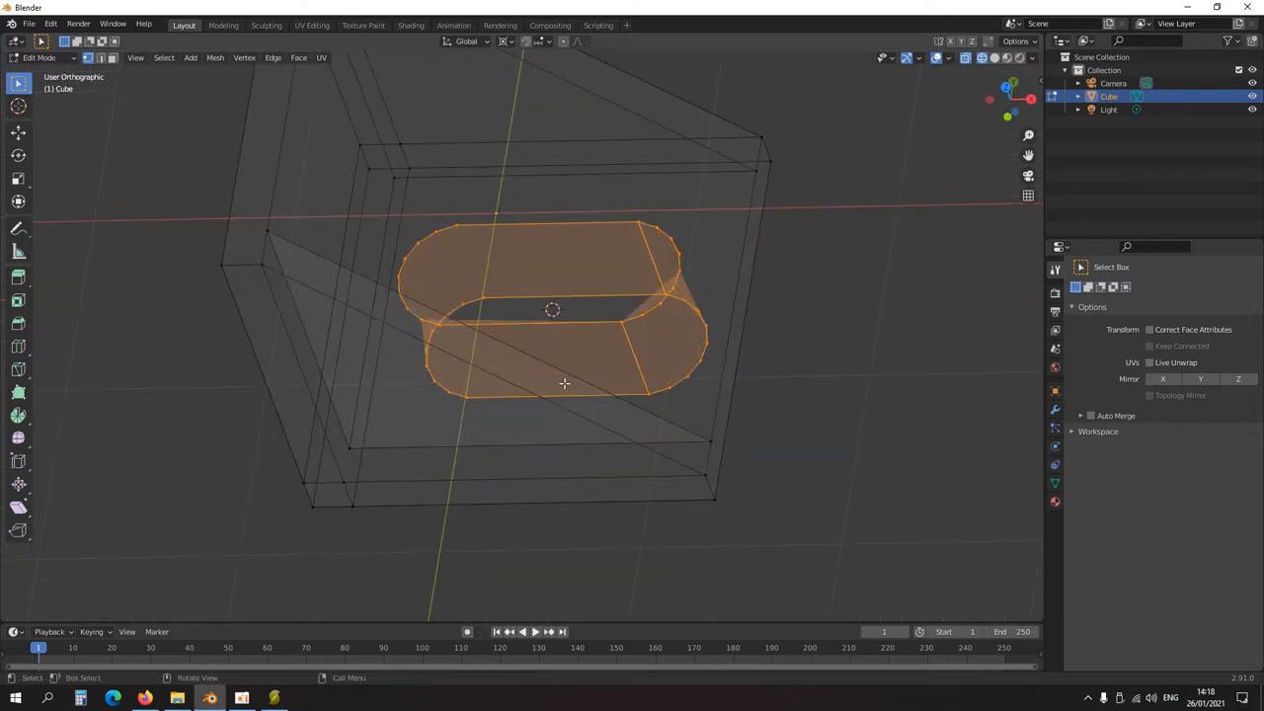
pyautogui.moveTo(562, 385); pyautogui.dragTo(524, 395)
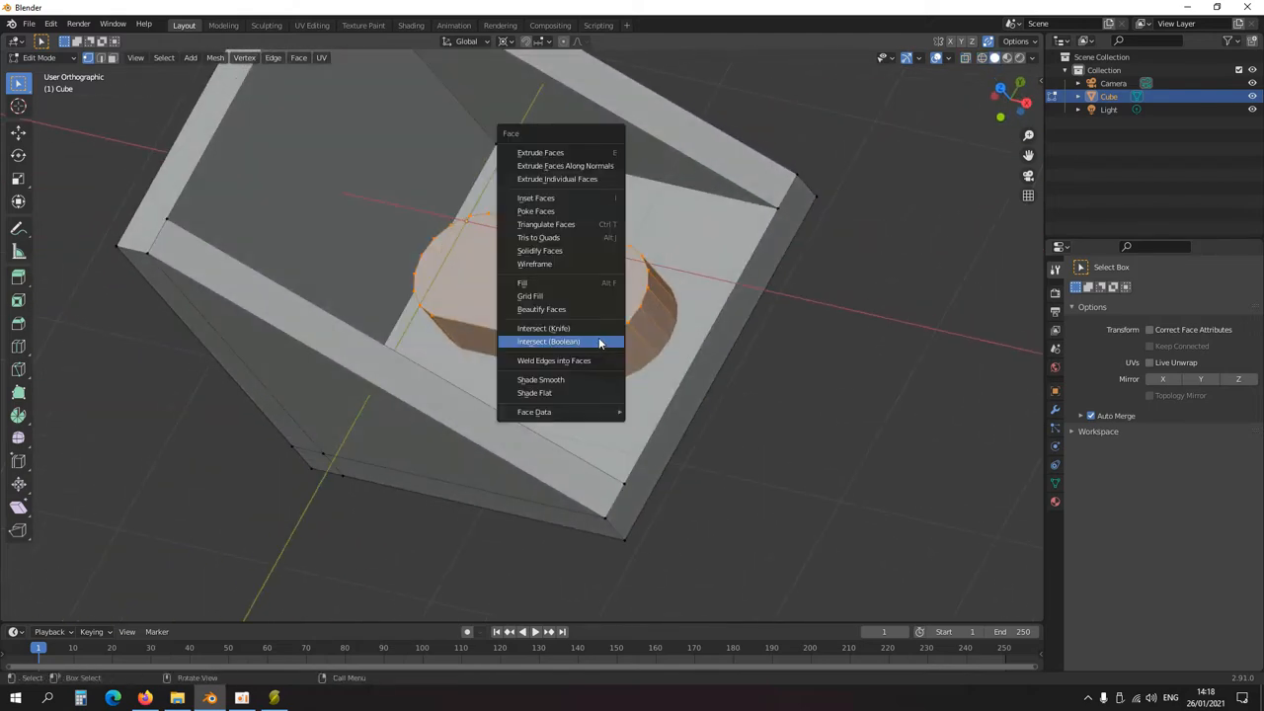
# Step: Run Intersect (Boolean) to cut the slot shape into the bracket base
pyautogui.click(548, 340)
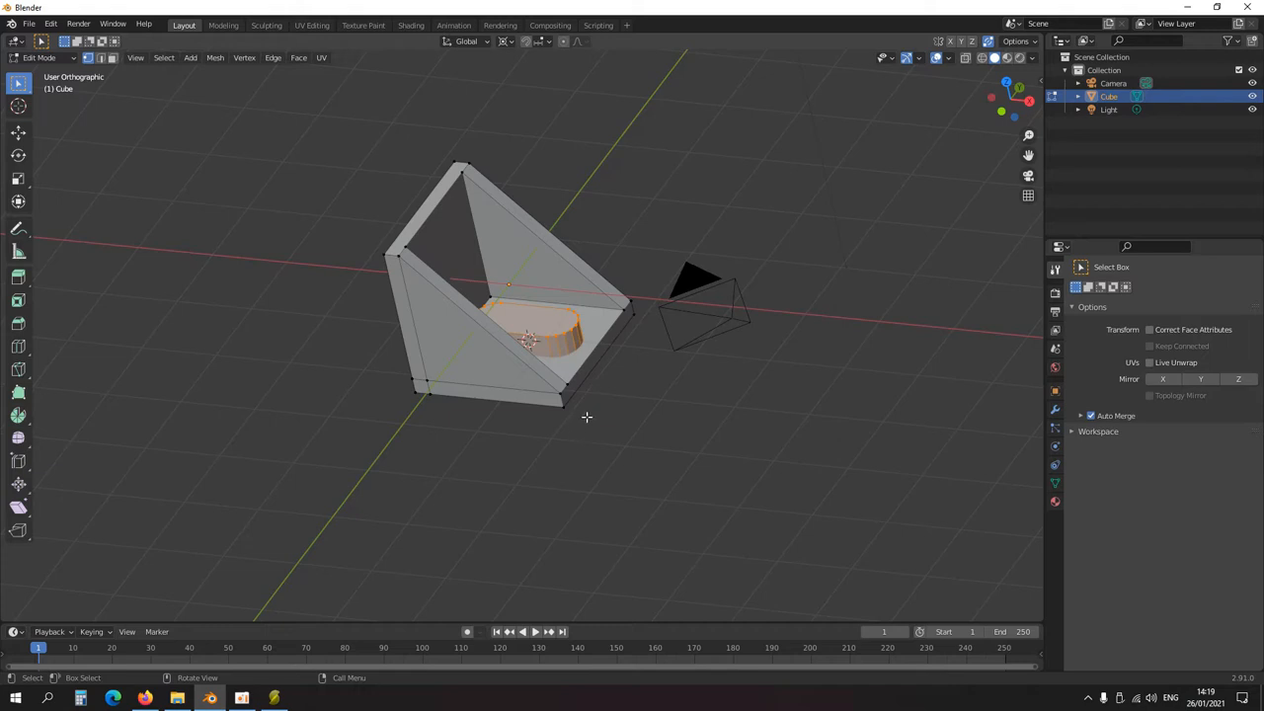
pyautogui.moveTo(762, 200)
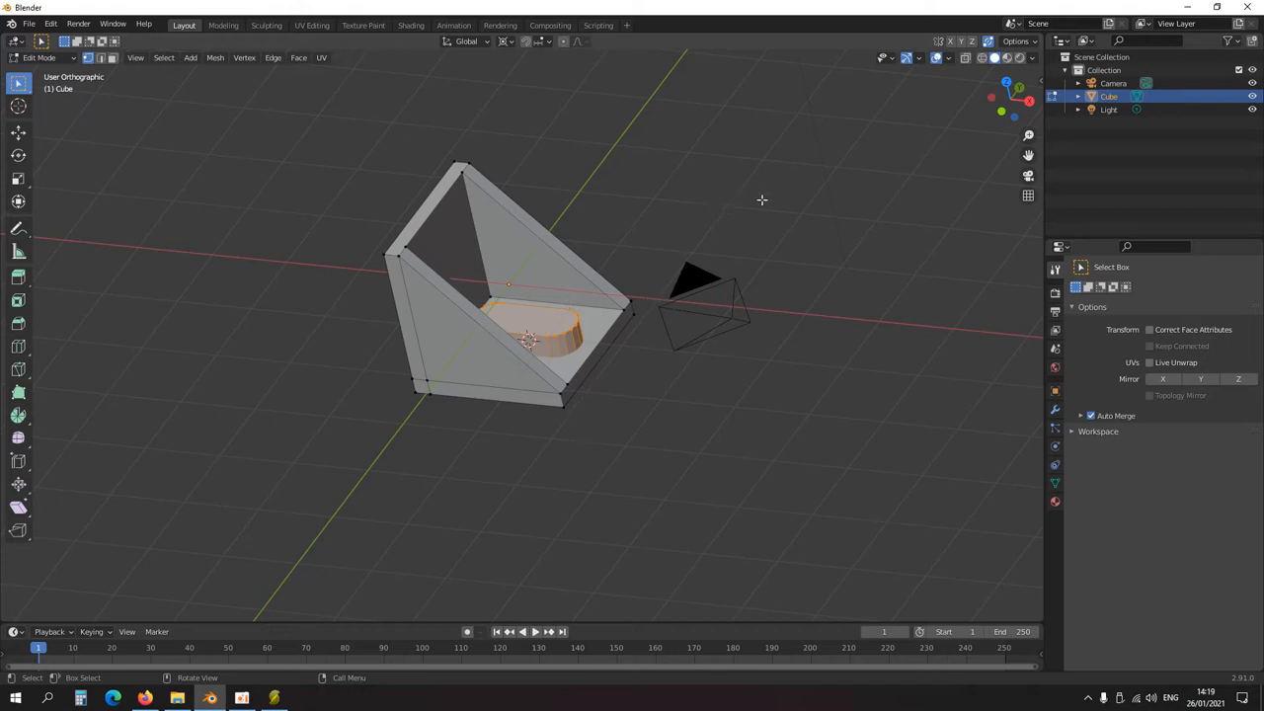
pyautogui.moveTo(946, 63)
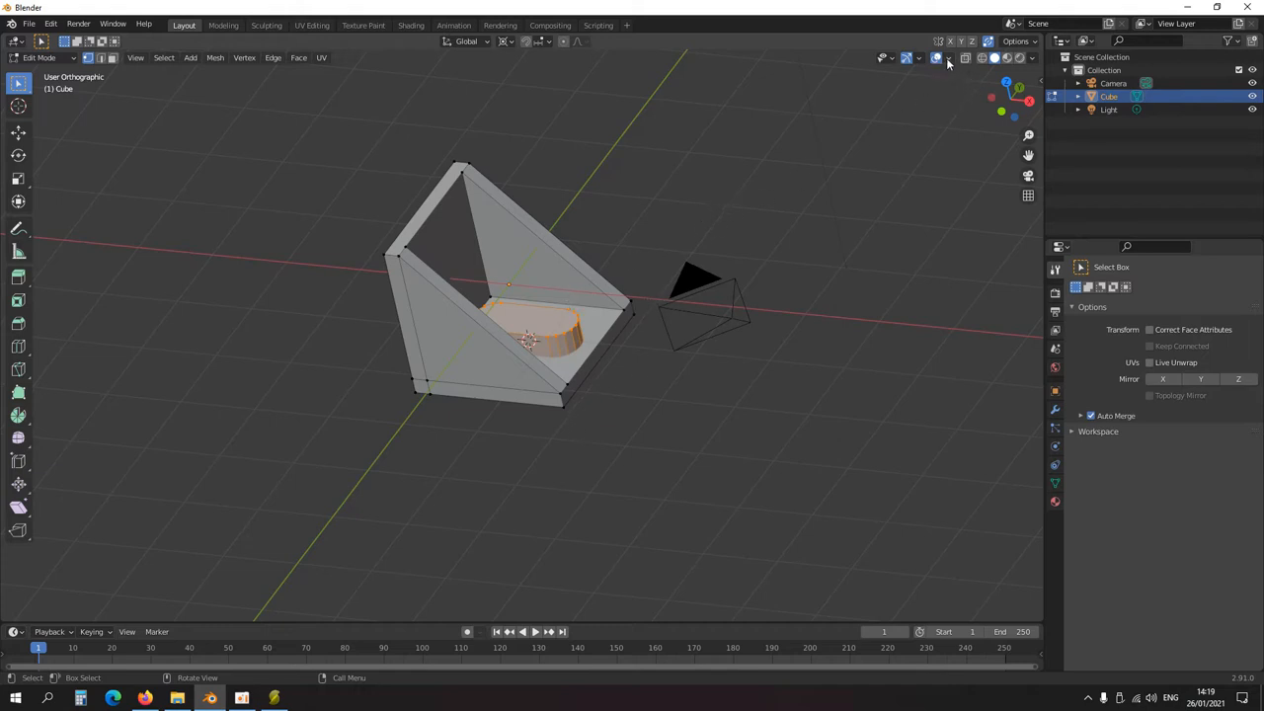
# Step: Open the Viewport Overlays dropdown to reach the Face Orientation option
pyautogui.click(947, 57)
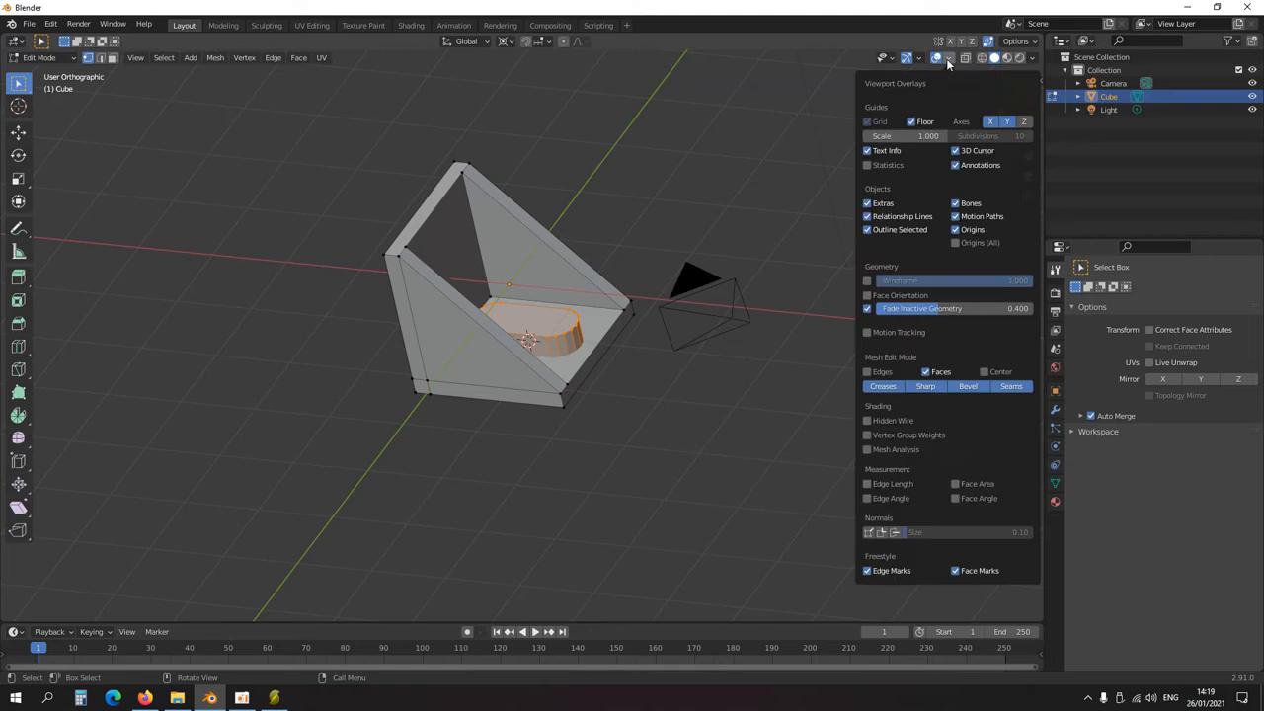
pyautogui.moveTo(950, 97)
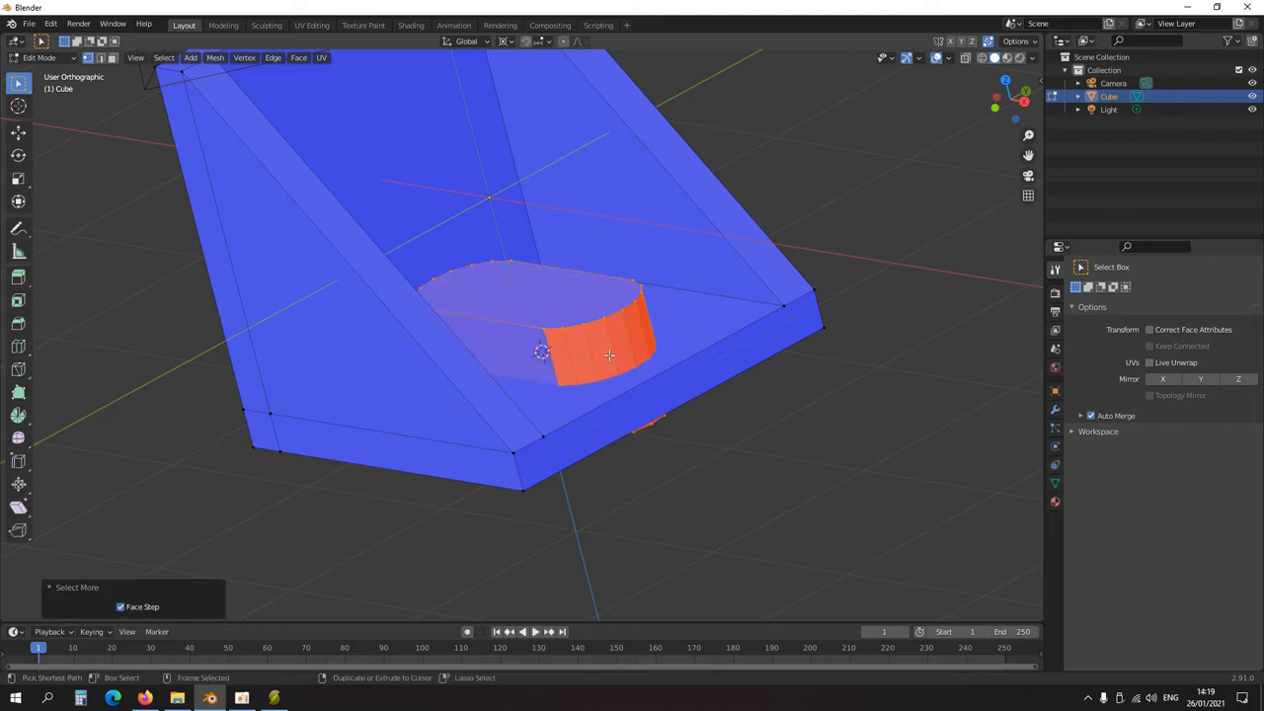
pyautogui.moveTo(567, 259)
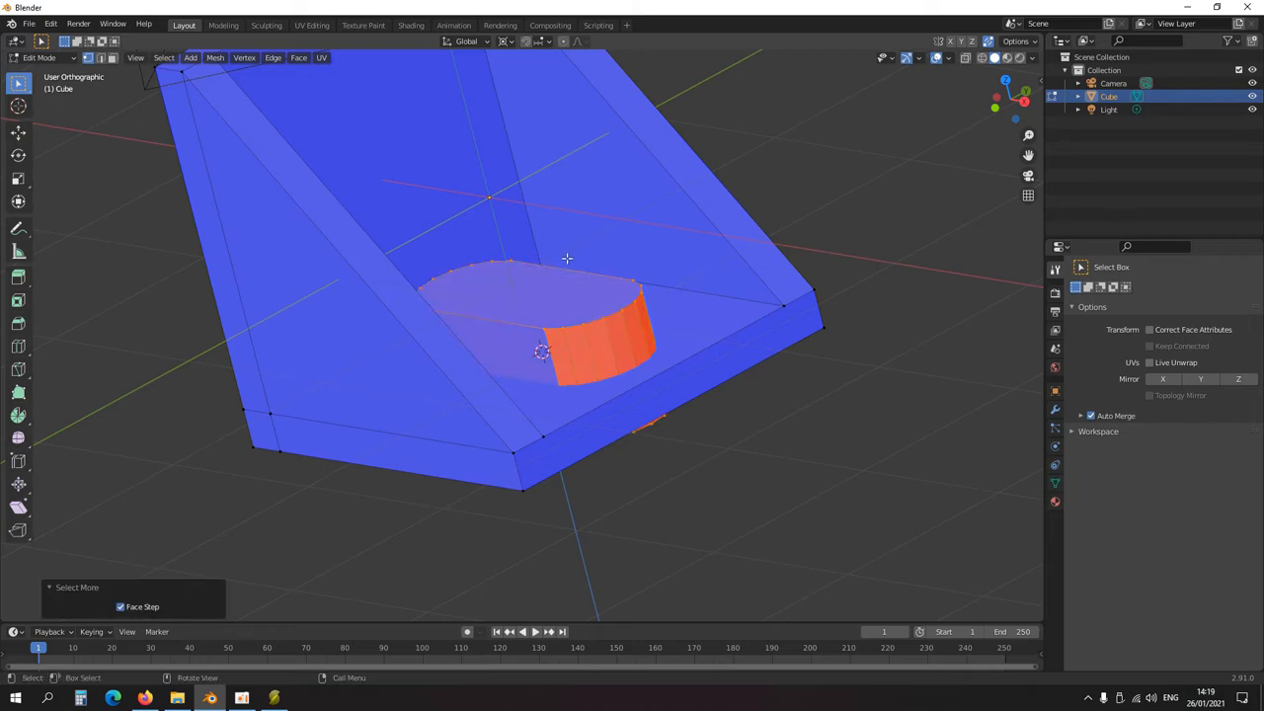
# Step: Recalculate the slot's normals outside and boolean-difference it through the base
pyautogui.click(214, 57)
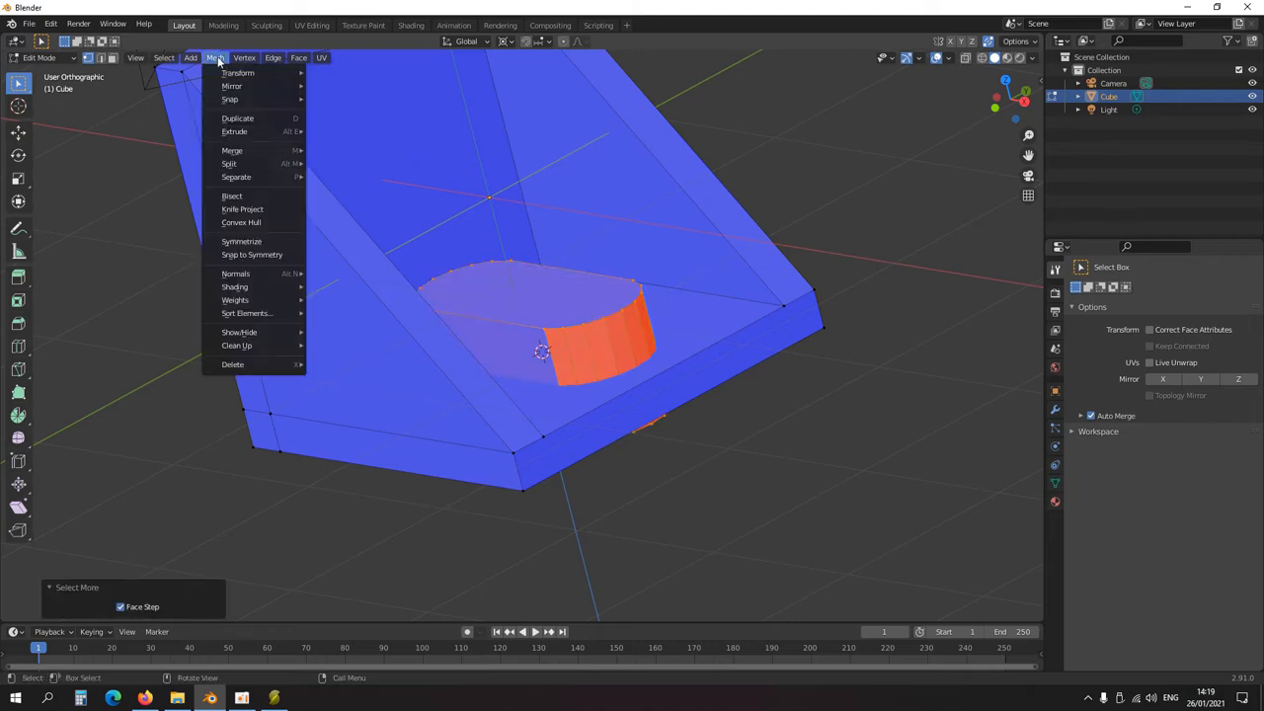
pyautogui.moveTo(235, 274)
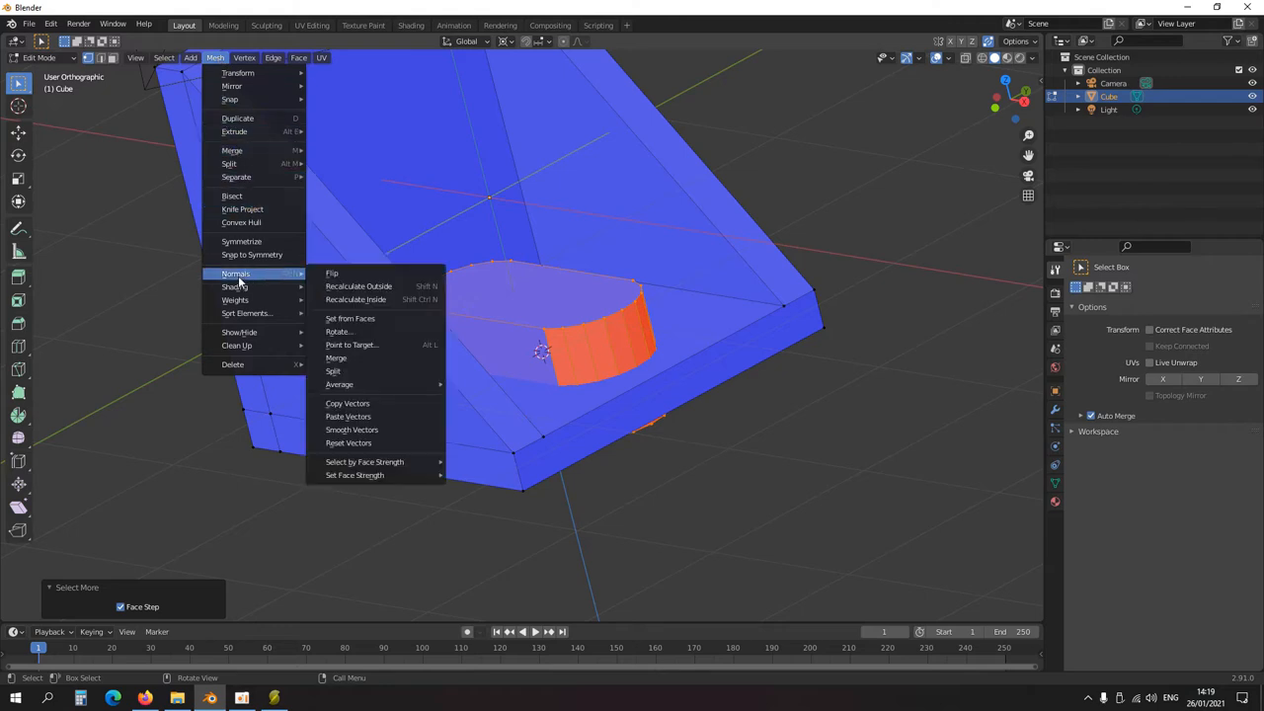
pyautogui.moveTo(245, 279)
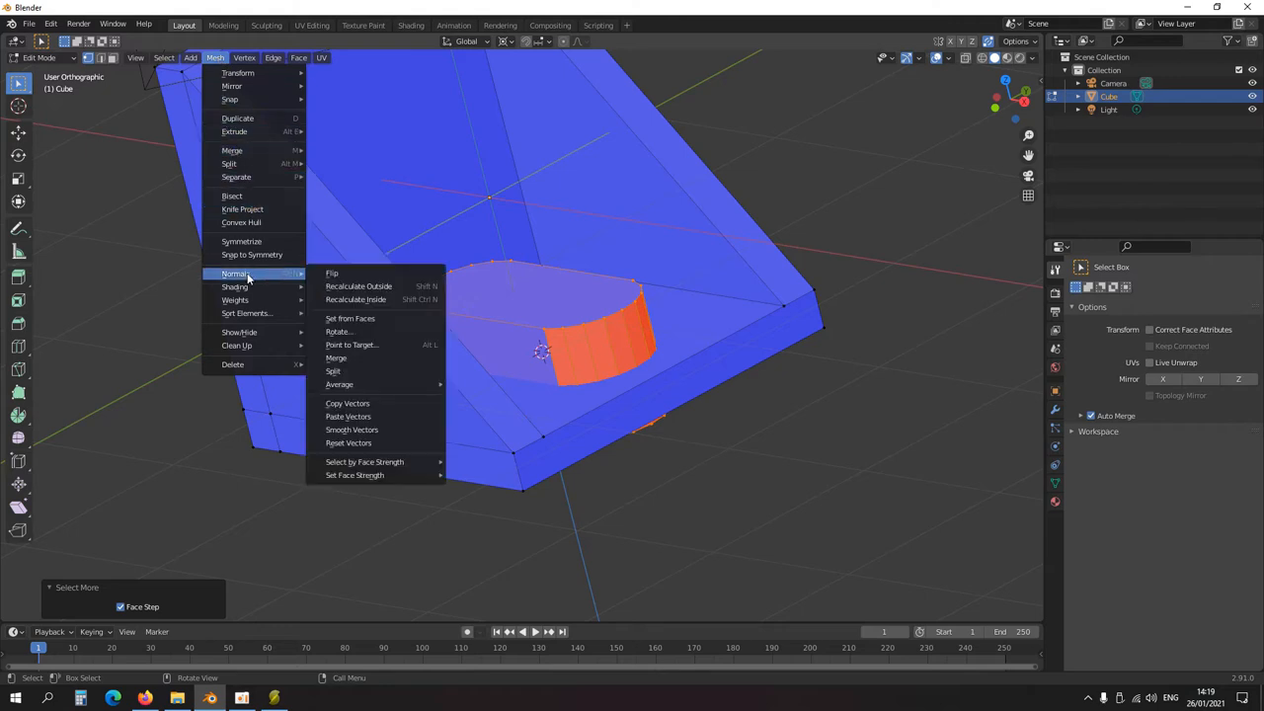
pyautogui.moveTo(358, 287)
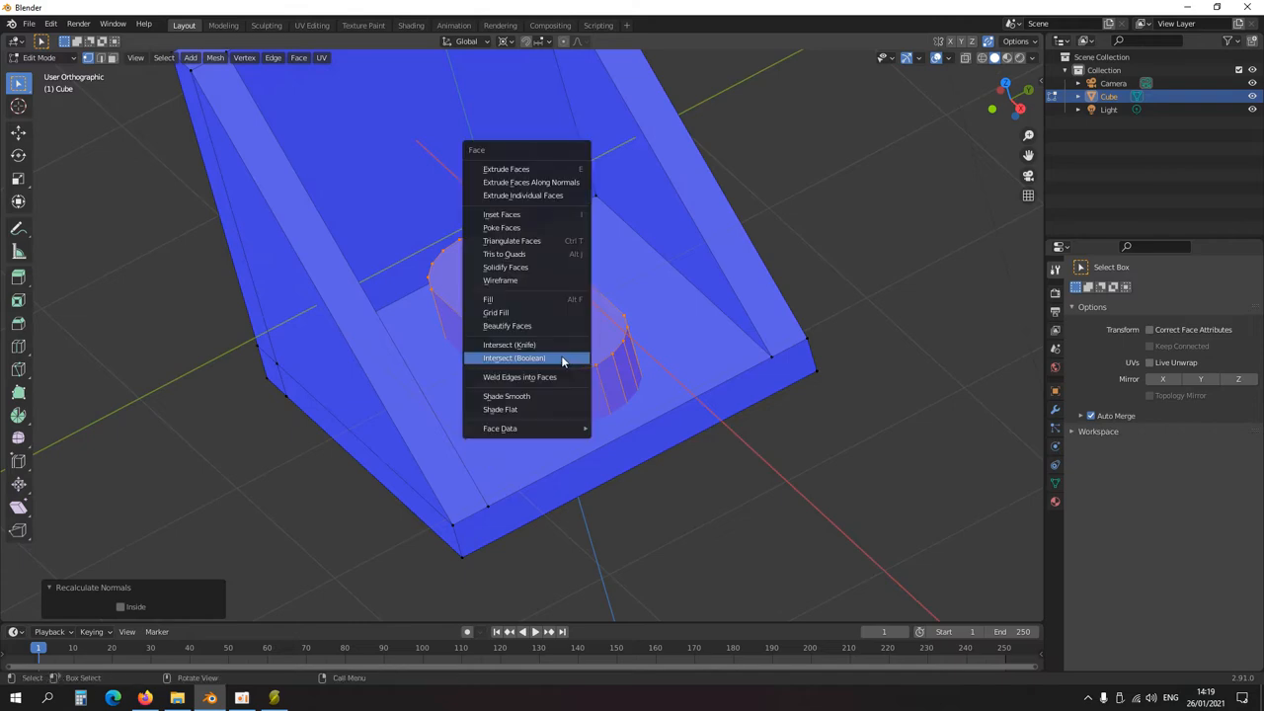
pyautogui.click(514, 357)
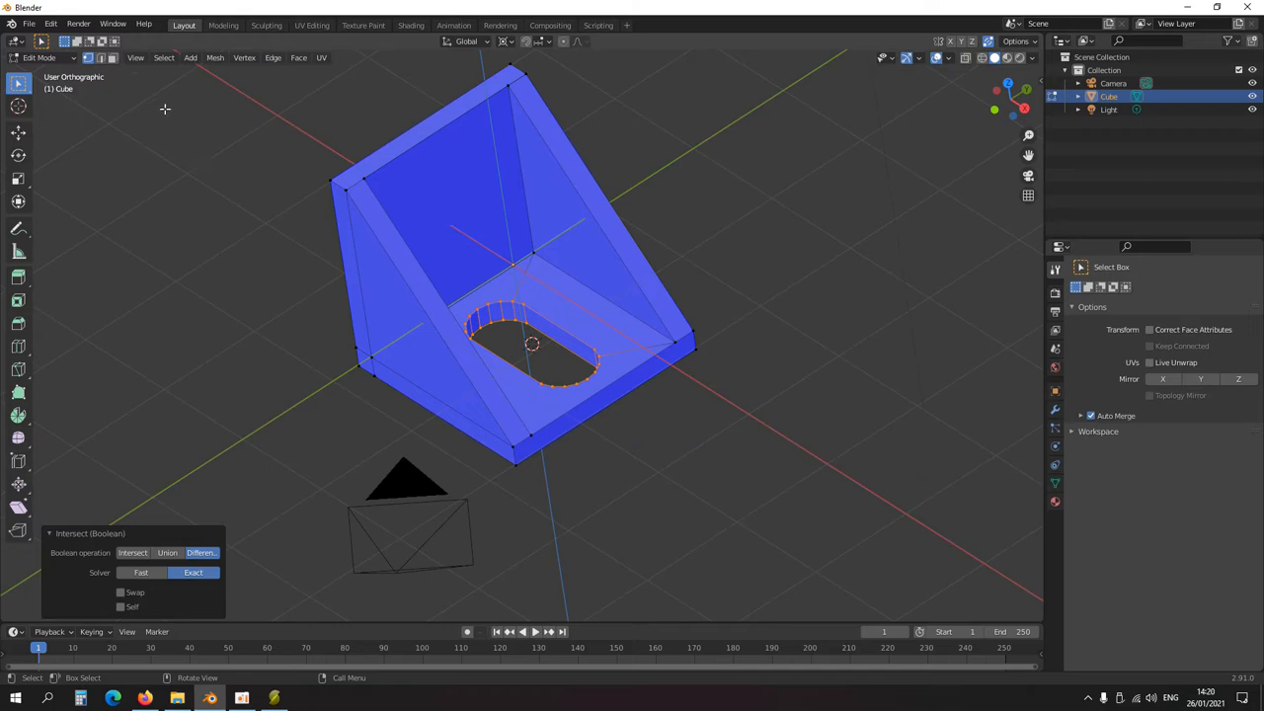
pyautogui.moveTo(558, 316)
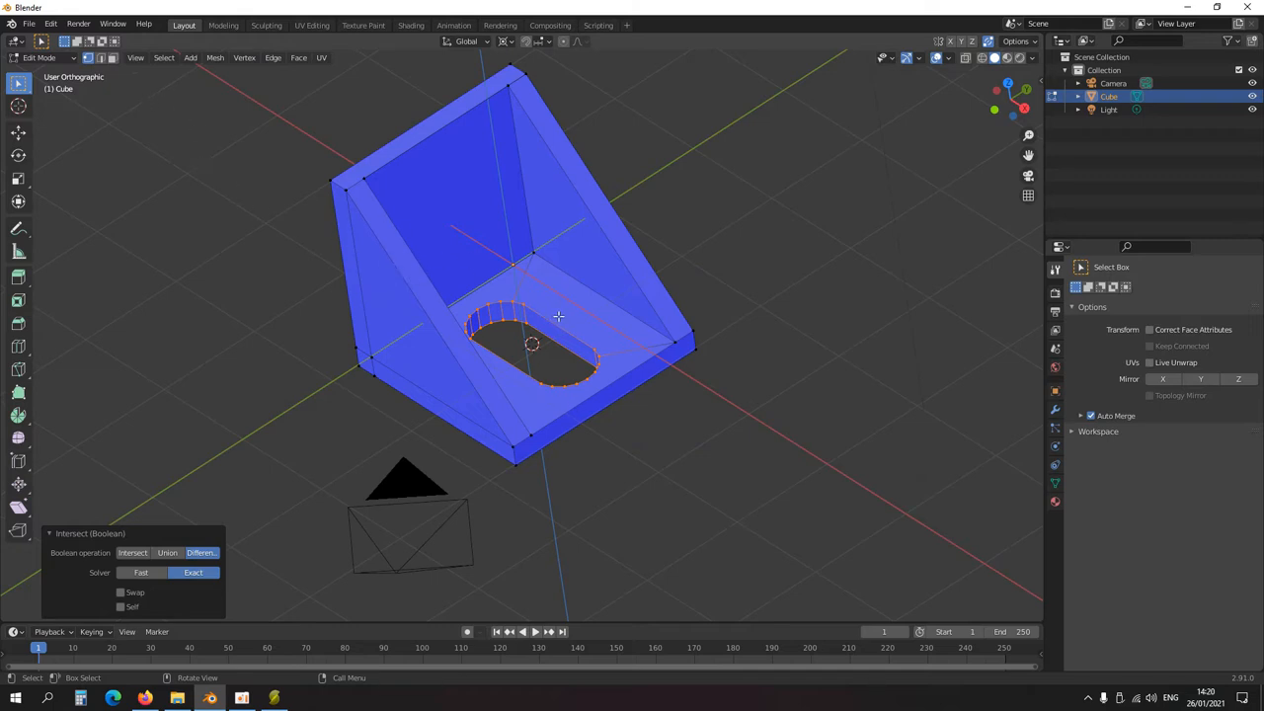
# Step: Check the mesh with Select All by Trait, then place another slot in the other arm
pyautogui.click(164, 56)
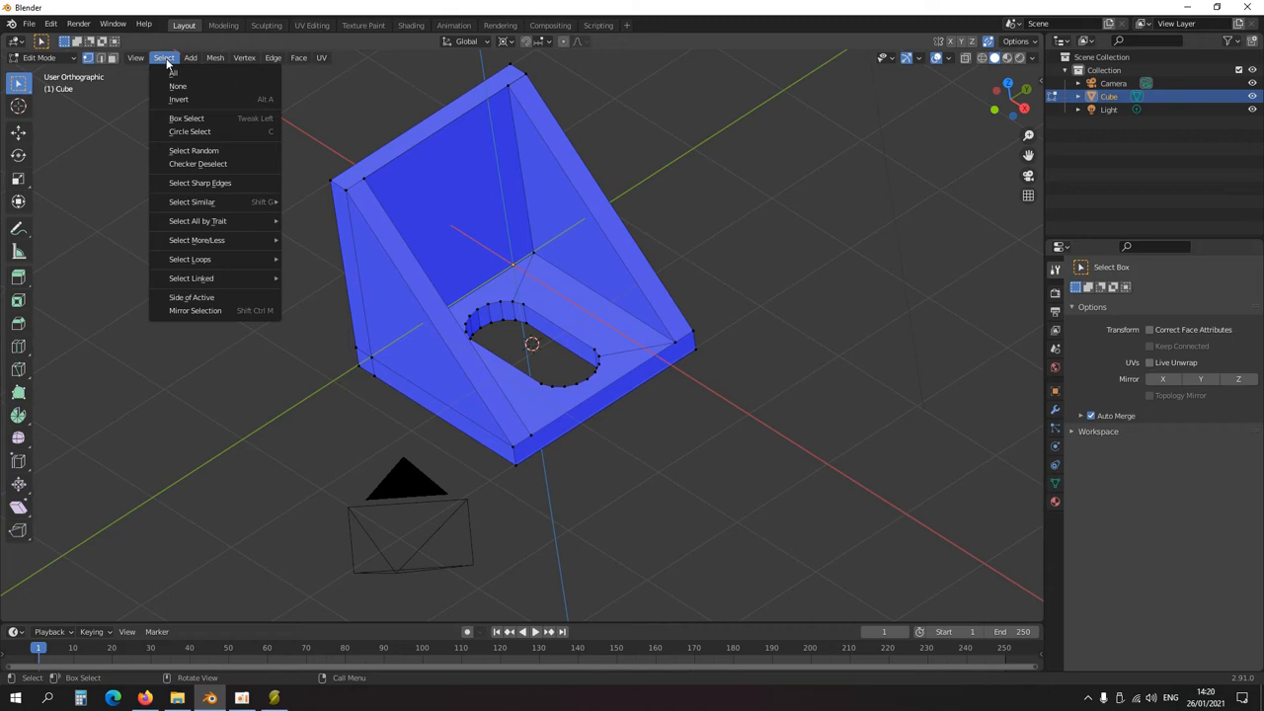
pyautogui.moveTo(197, 221)
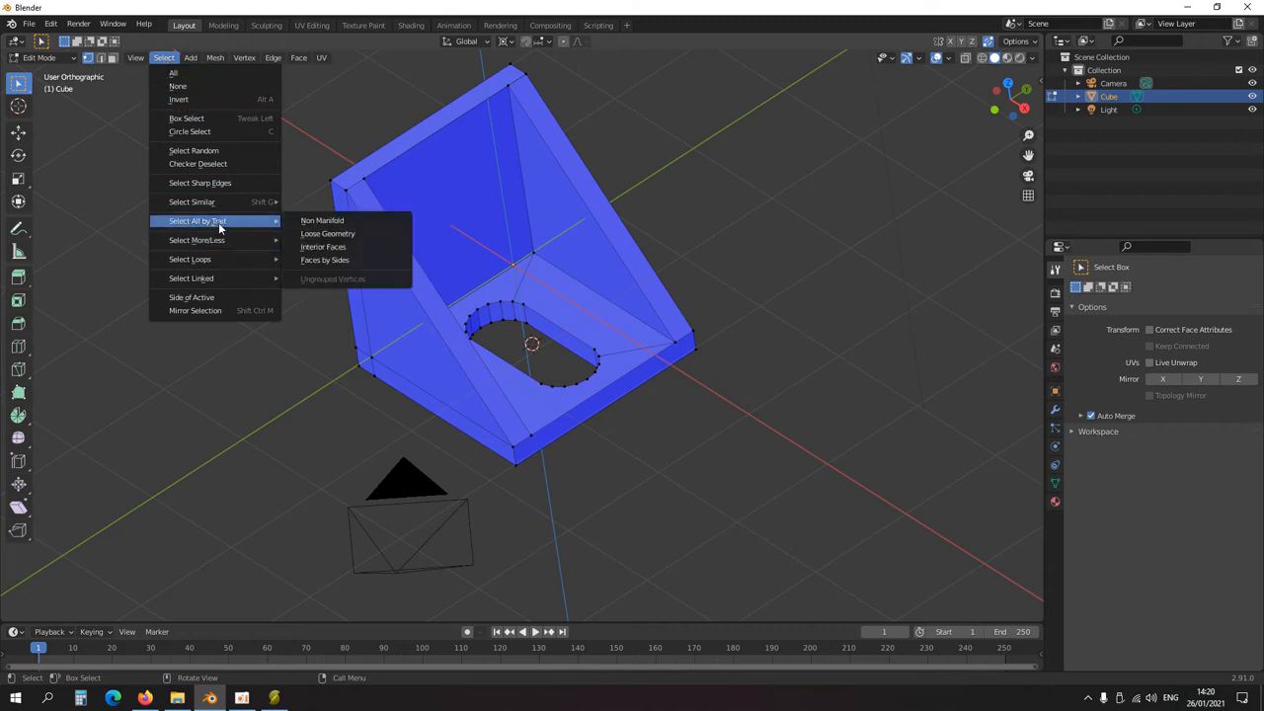
pyautogui.click(322, 220)
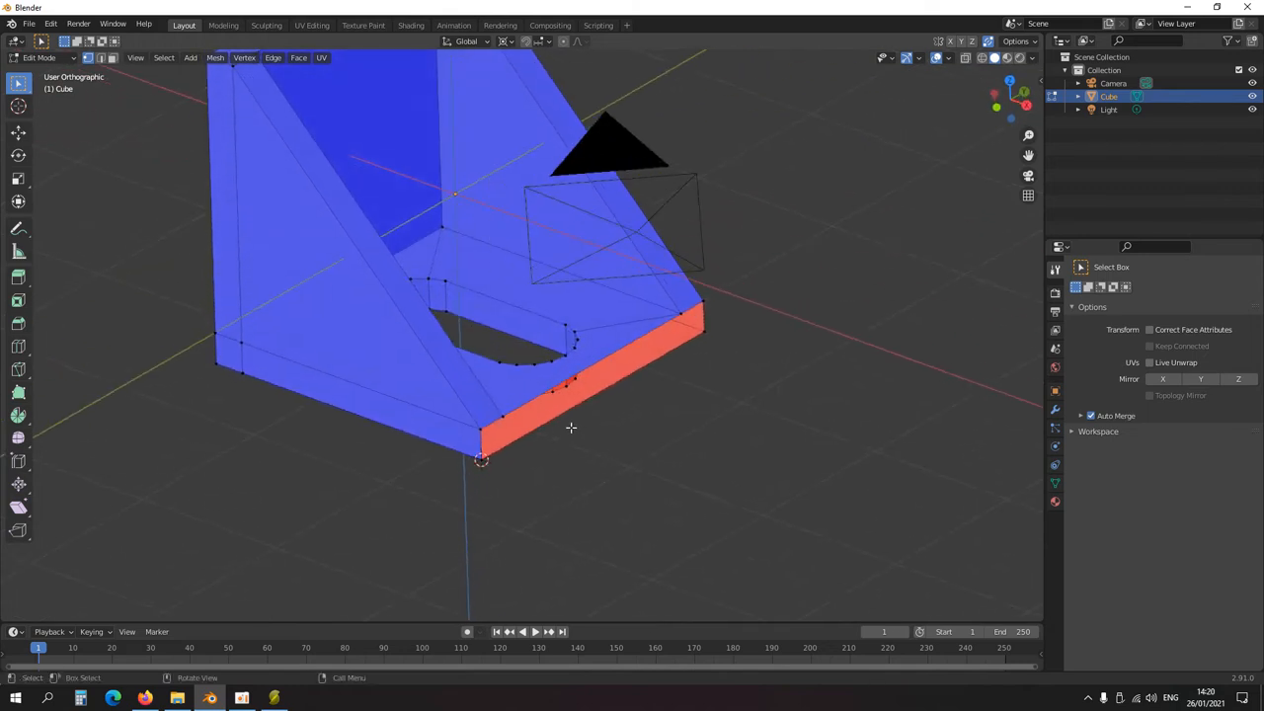
pyautogui.moveTo(477, 429)
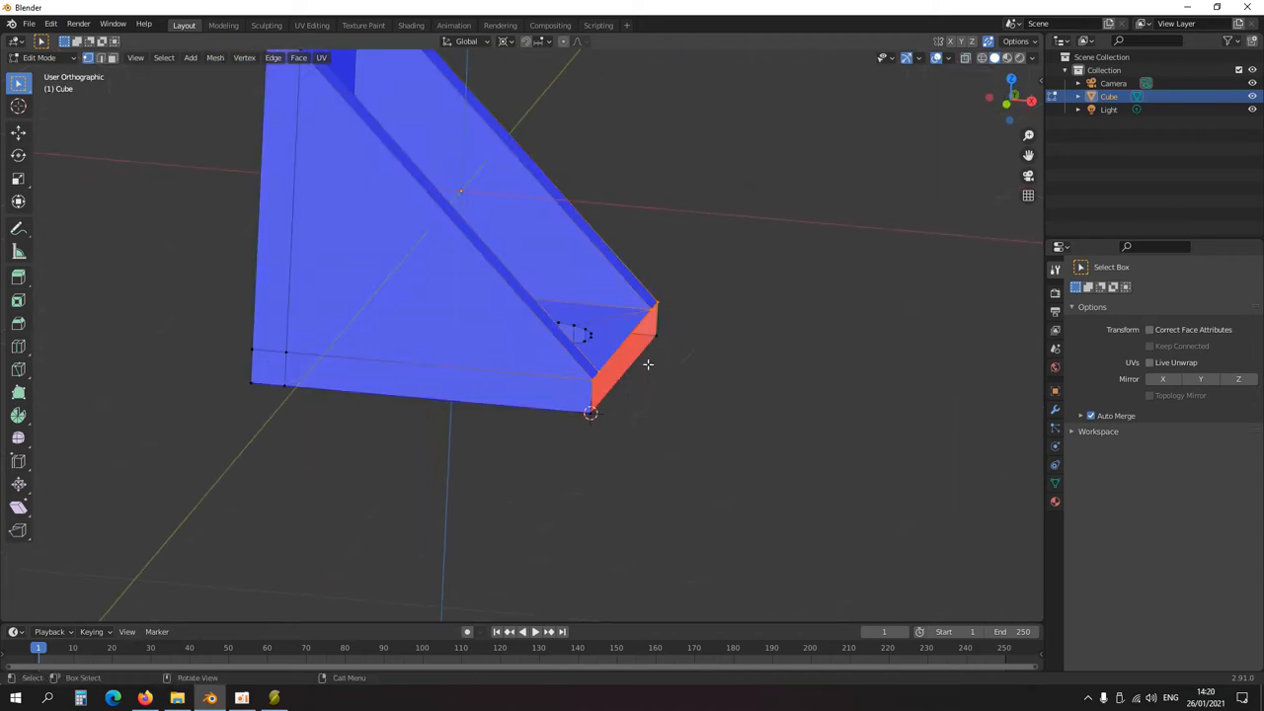
pyautogui.press('s')
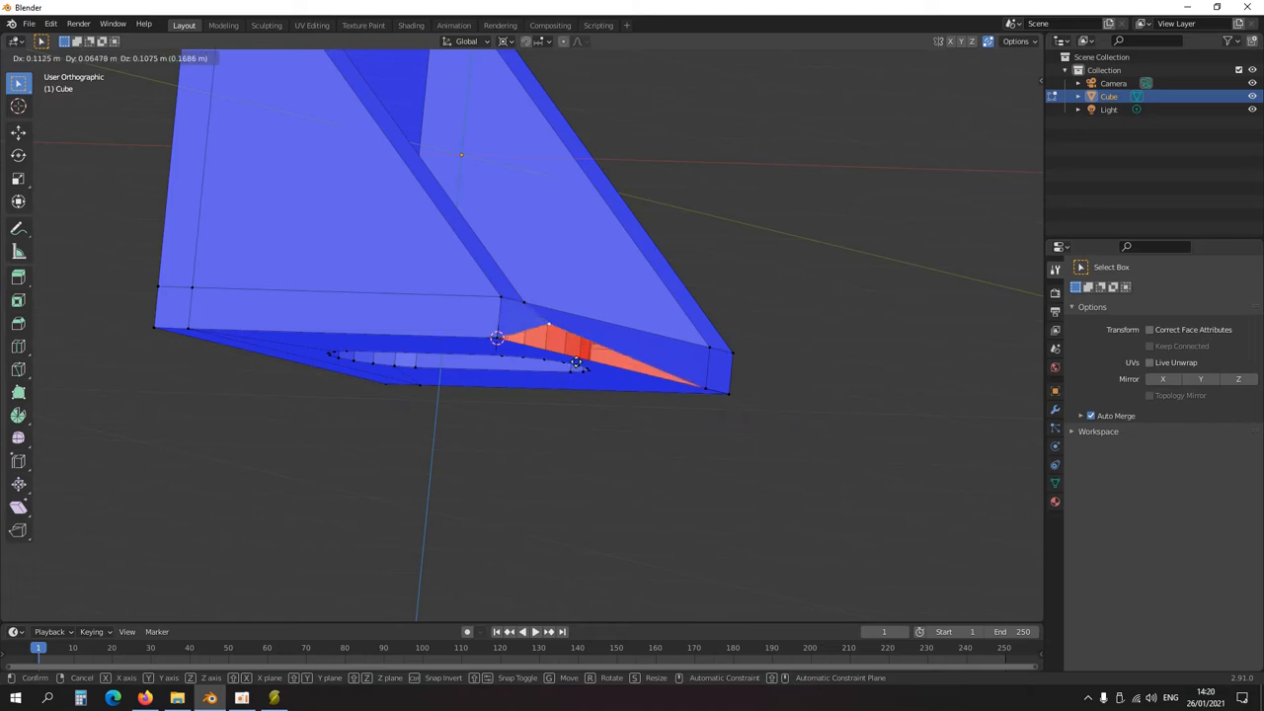
pyautogui.click(568, 374)
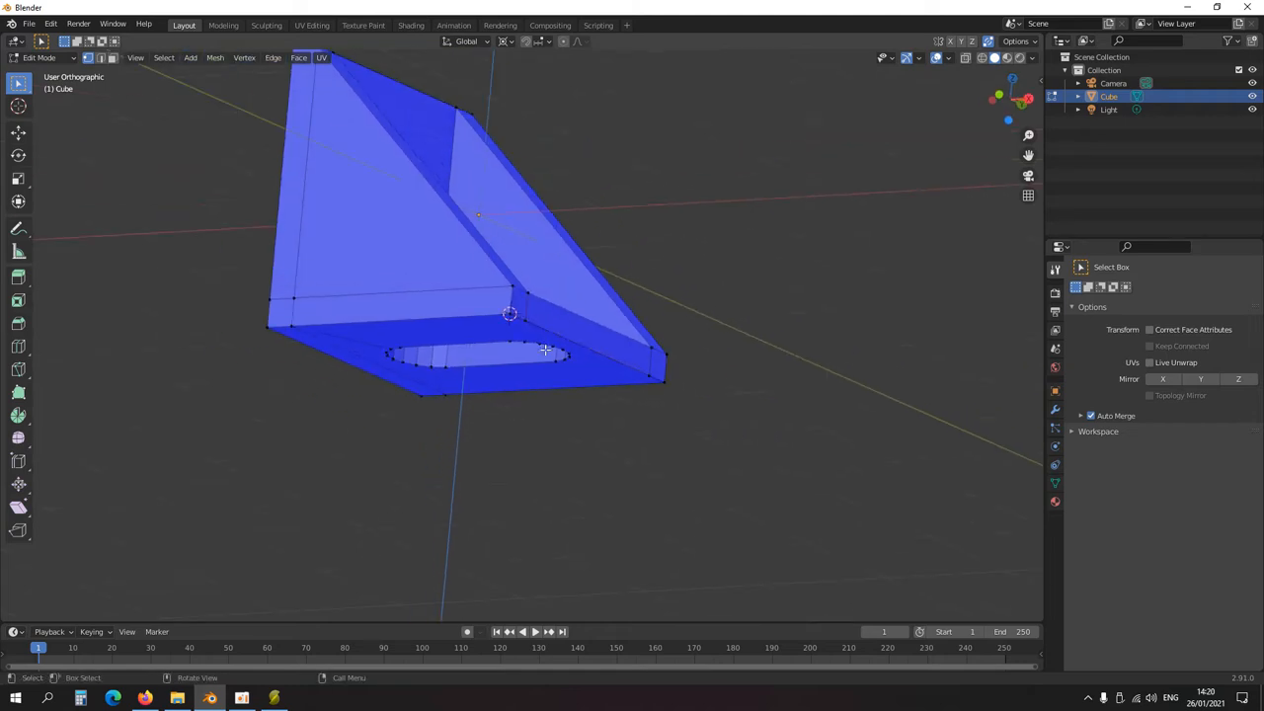
# Step: Add Select All by Trait > Non Manifold to Quick Favorites
pyautogui.click(164, 58)
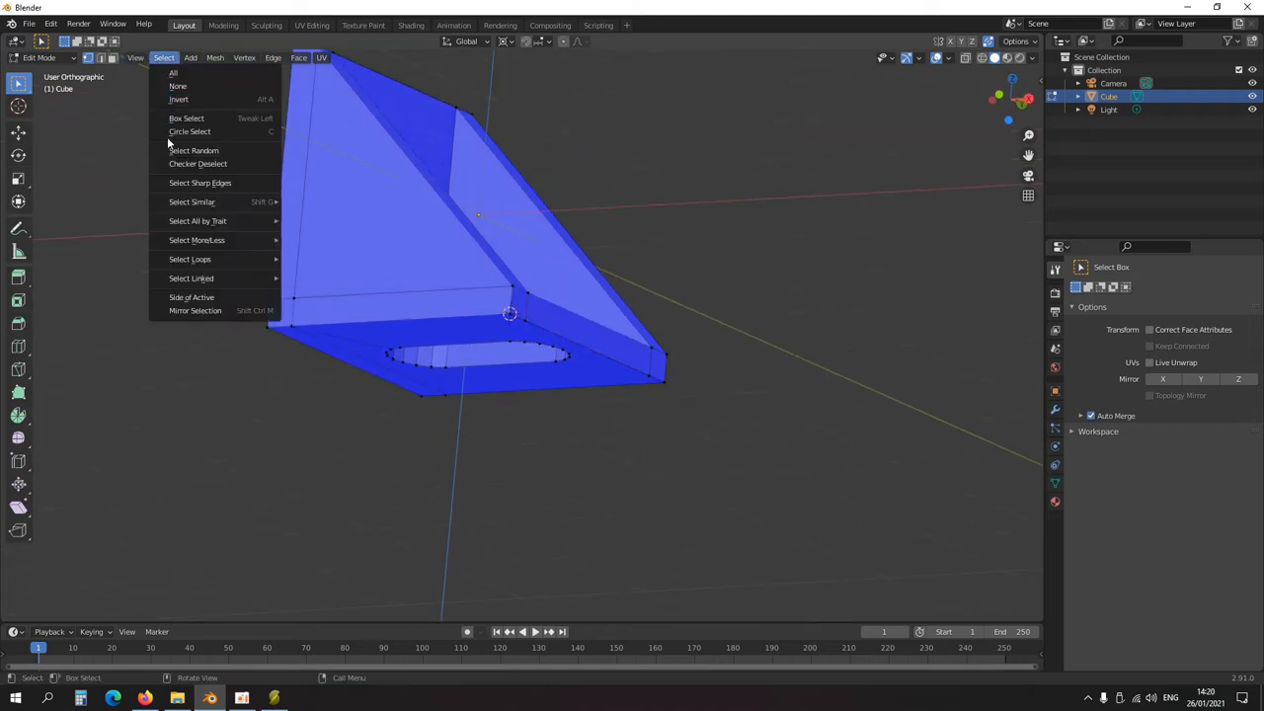
pyautogui.moveTo(197, 220)
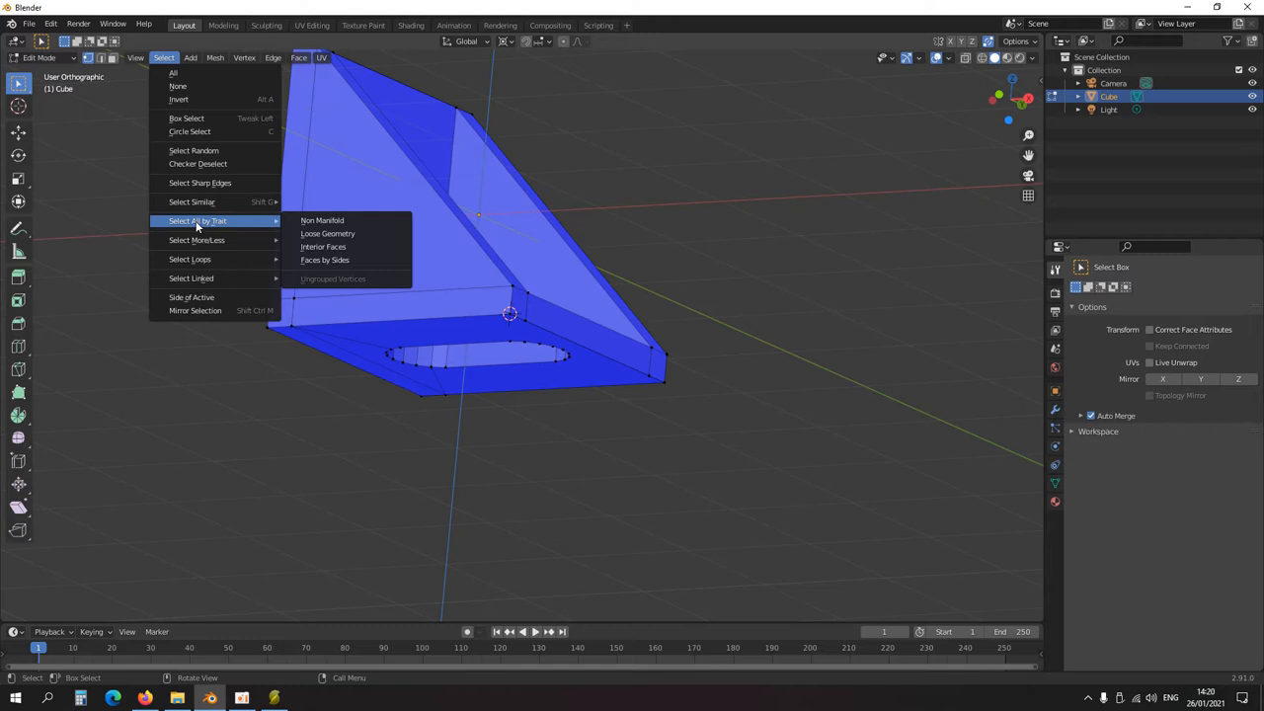
pyautogui.moveTo(351, 220)
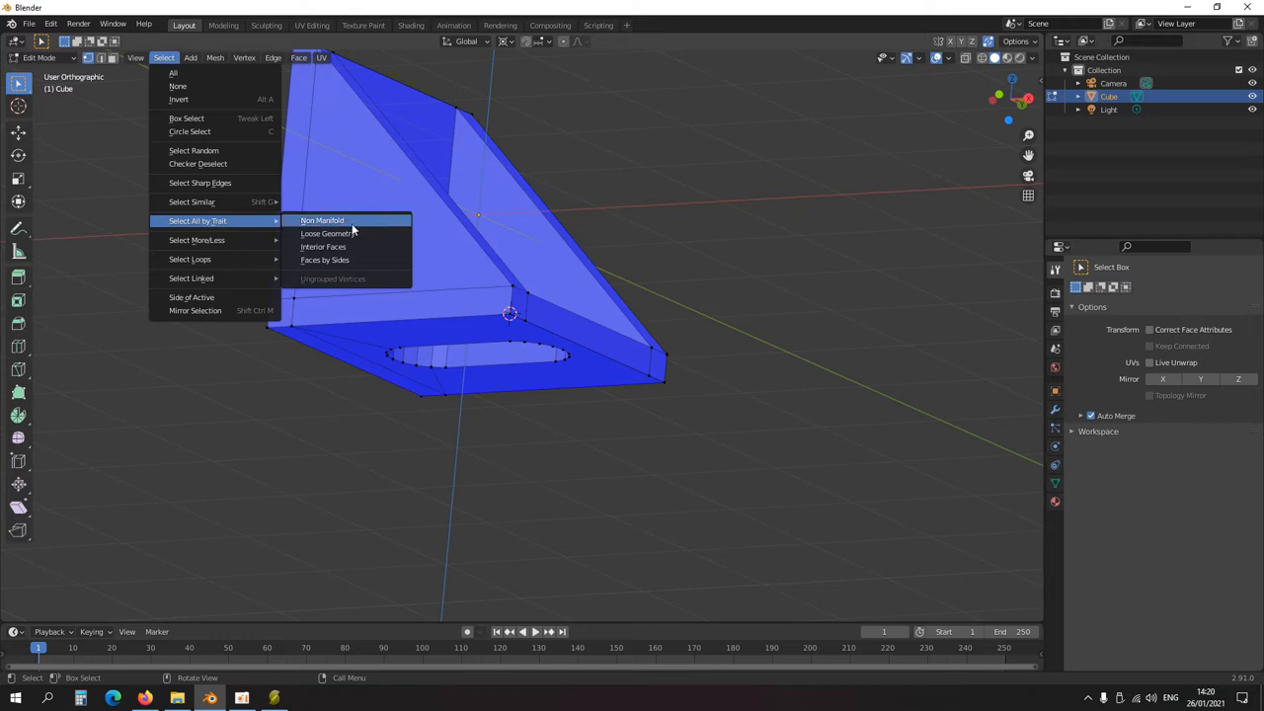
pyautogui.rightClick(322, 220)
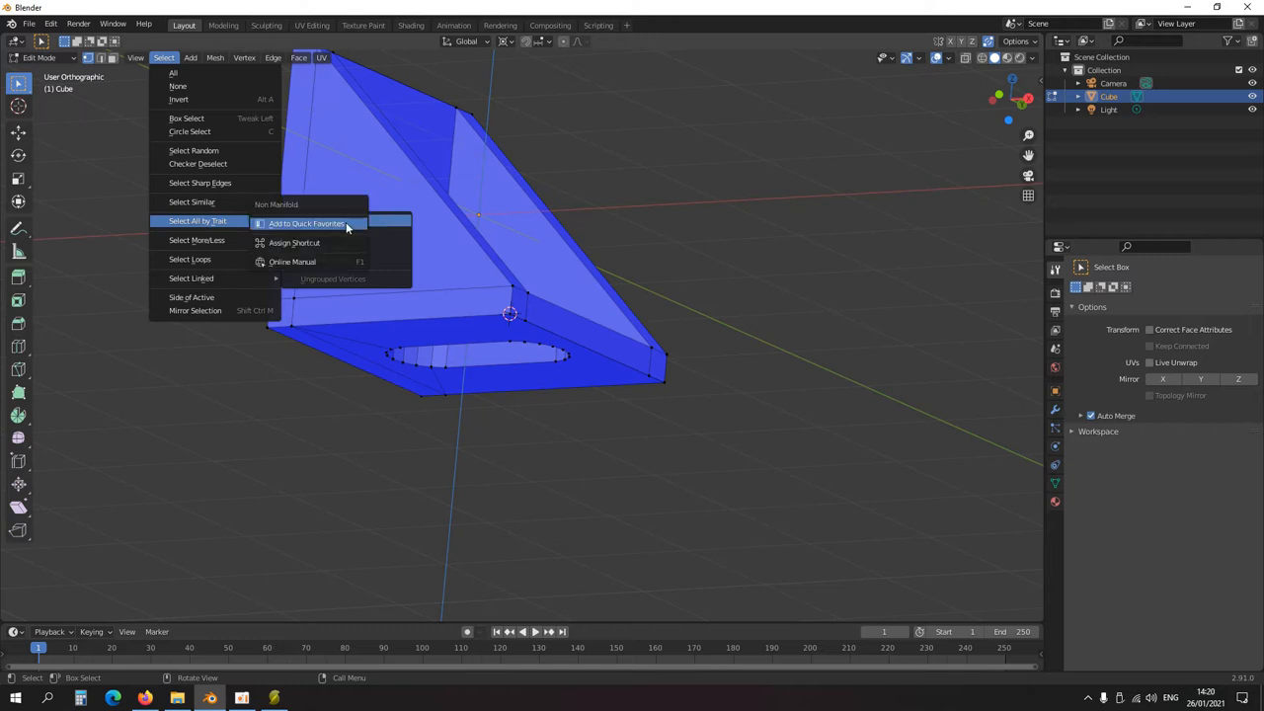
pyautogui.click(294, 243)
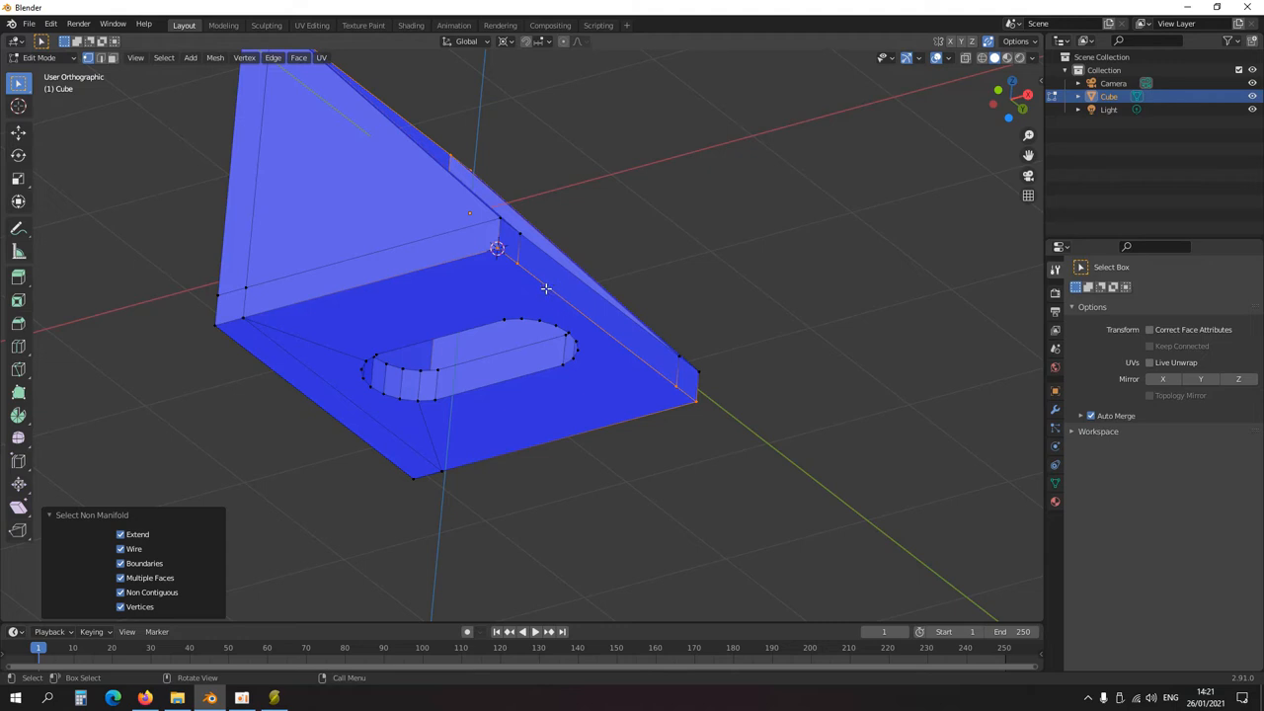
pyautogui.moveTo(521, 274)
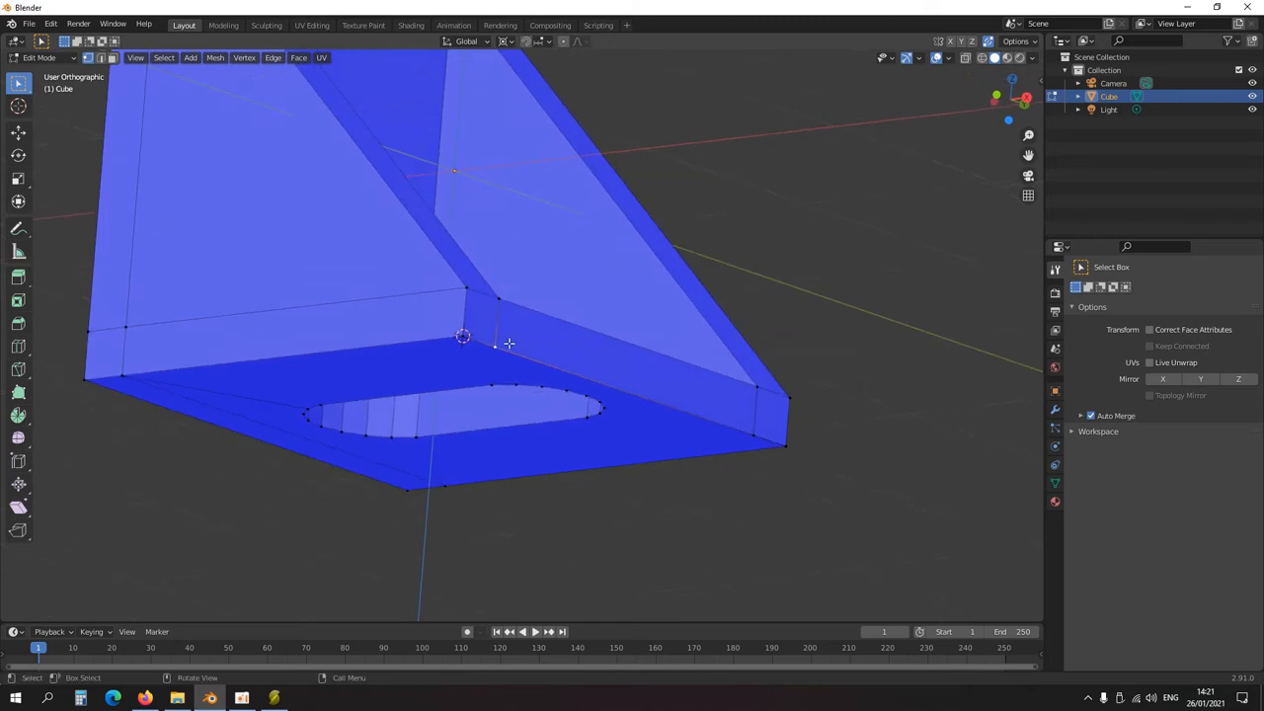
pyautogui.moveTo(503, 359)
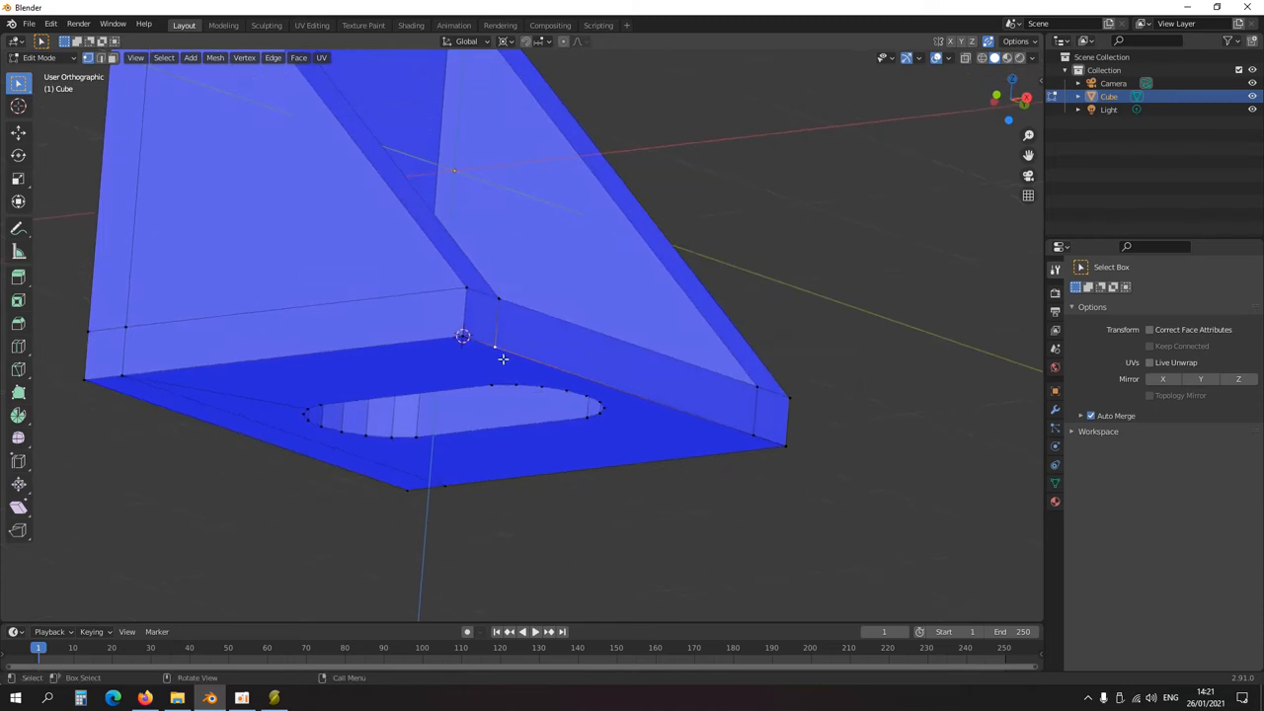
pyautogui.moveTo(511, 360)
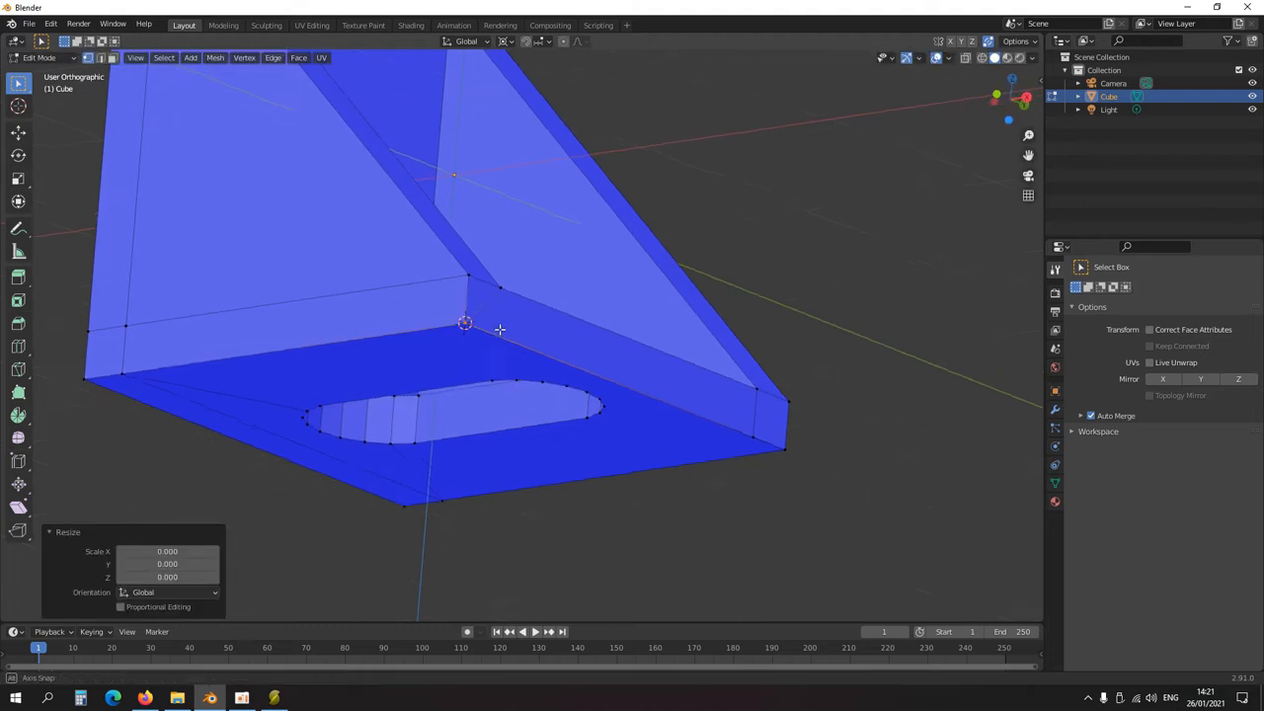
# Step: Box-select the stray vertices at the bracket's open inner corner and scale them flat to collapse them
pyautogui.moveTo(499, 330); pyautogui.dragTo(795, 472)
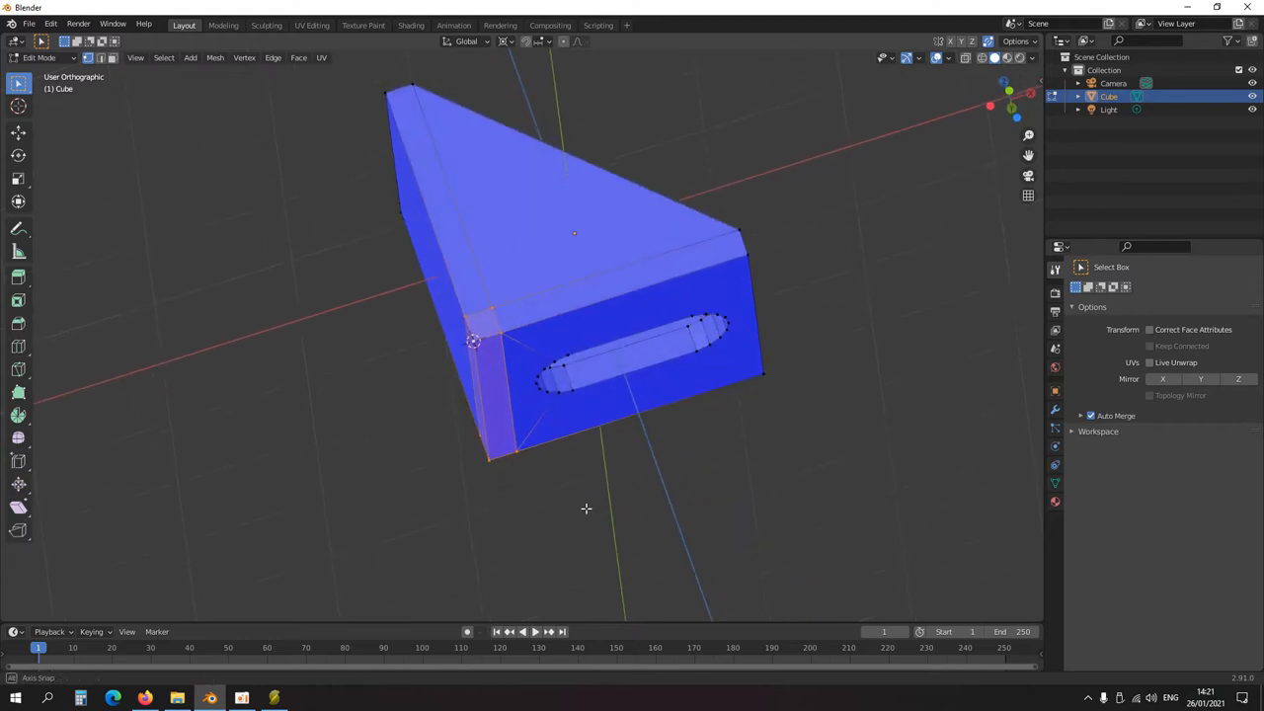
pyautogui.press('s')
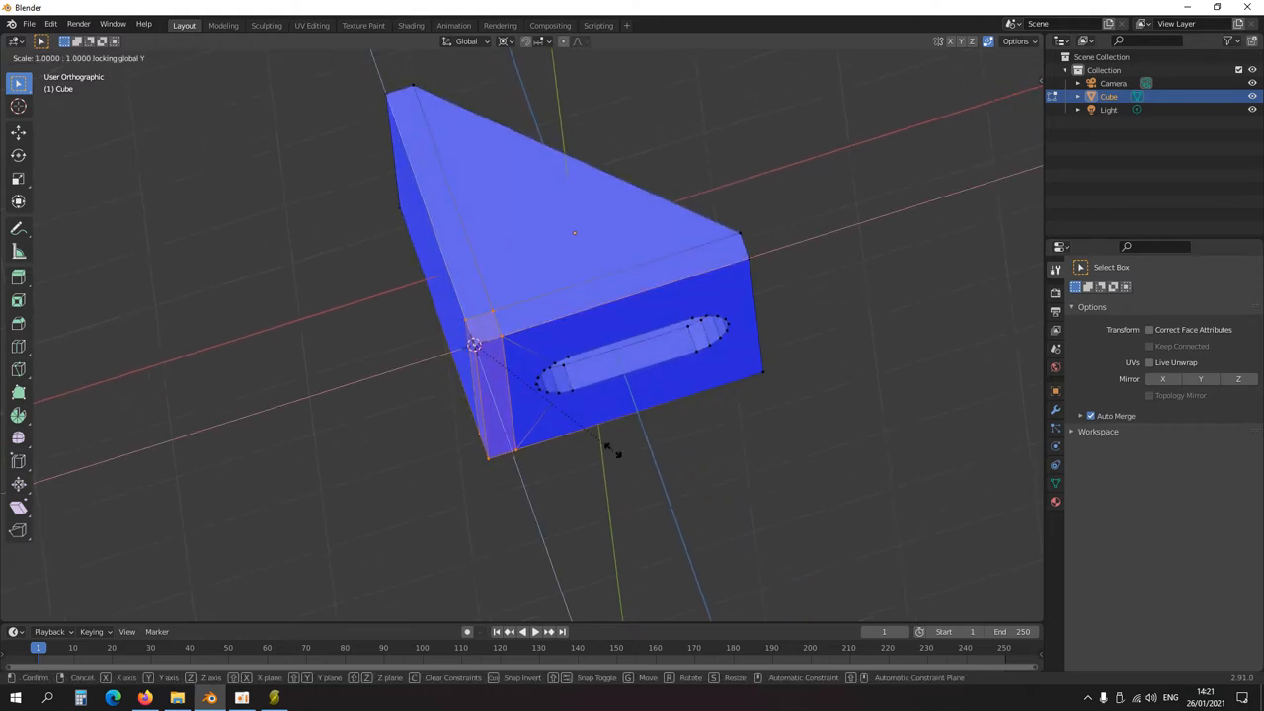
pyautogui.click(595, 449)
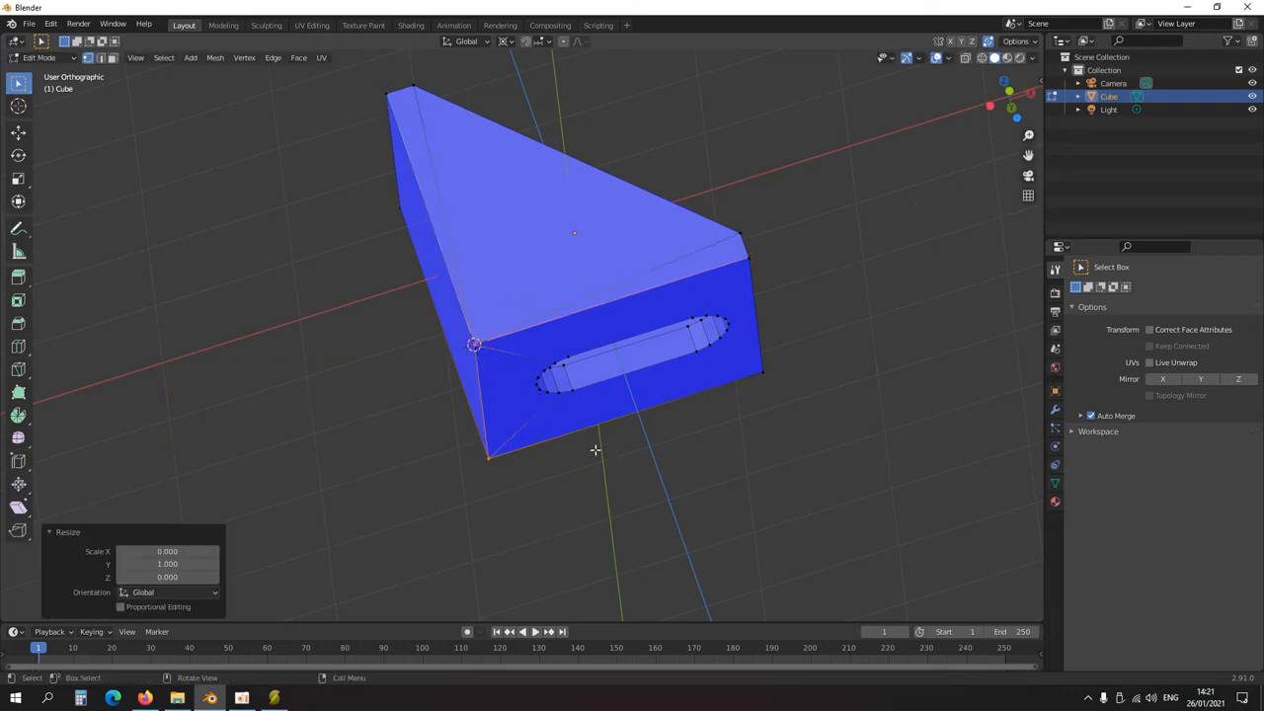
pyautogui.moveTo(592, 449); pyautogui.dragTo(627, 474)
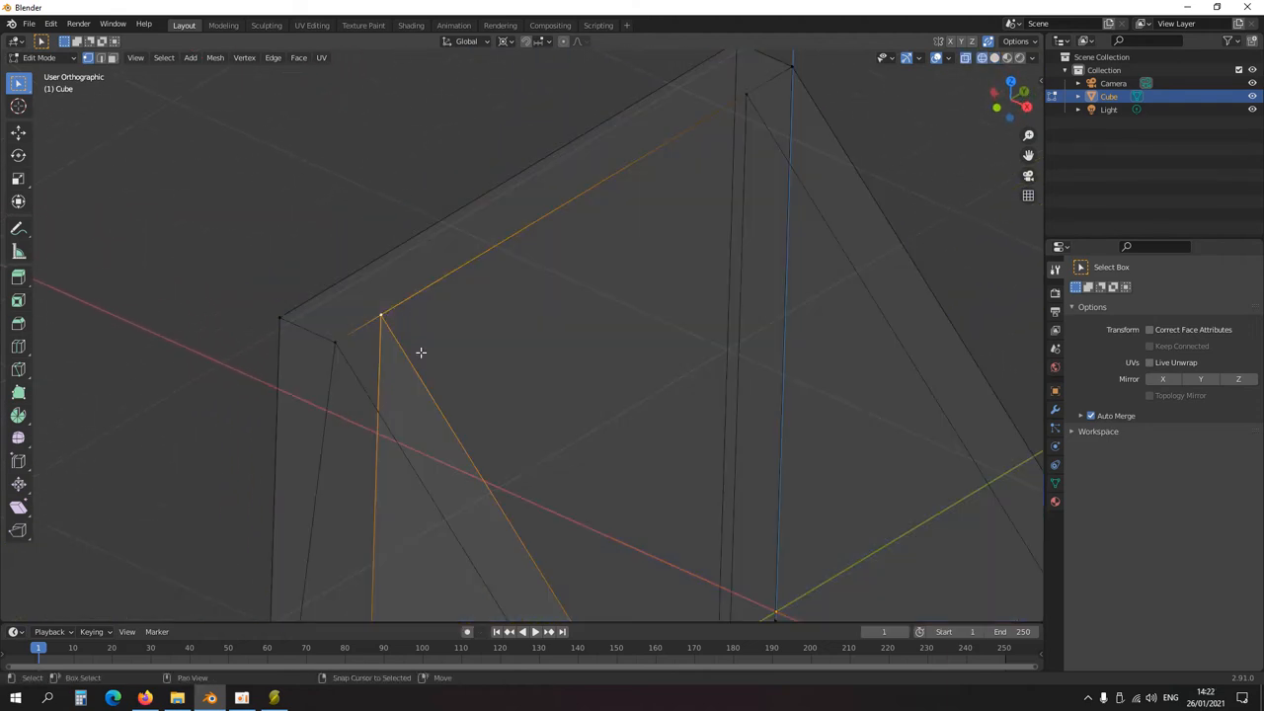
# Step: Move the top corner vertex back into line with the edge and verify it from the side
pyautogui.press('a')
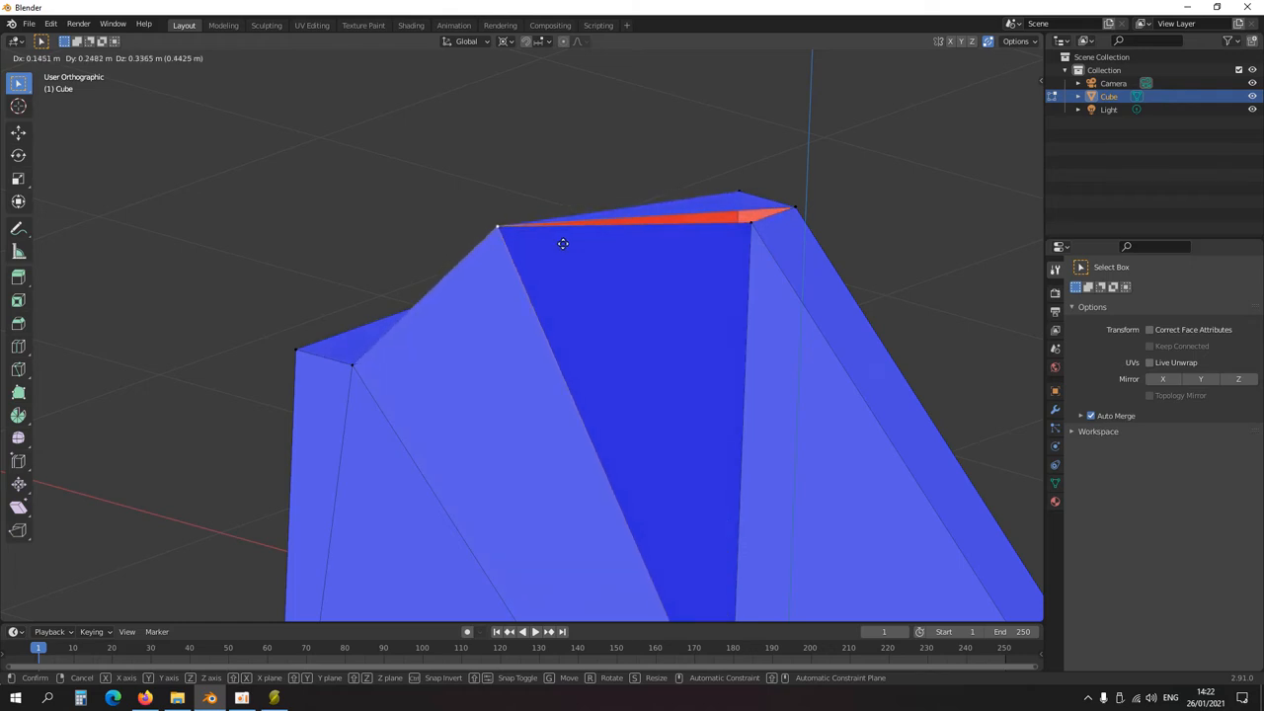
pyautogui.click(562, 244)
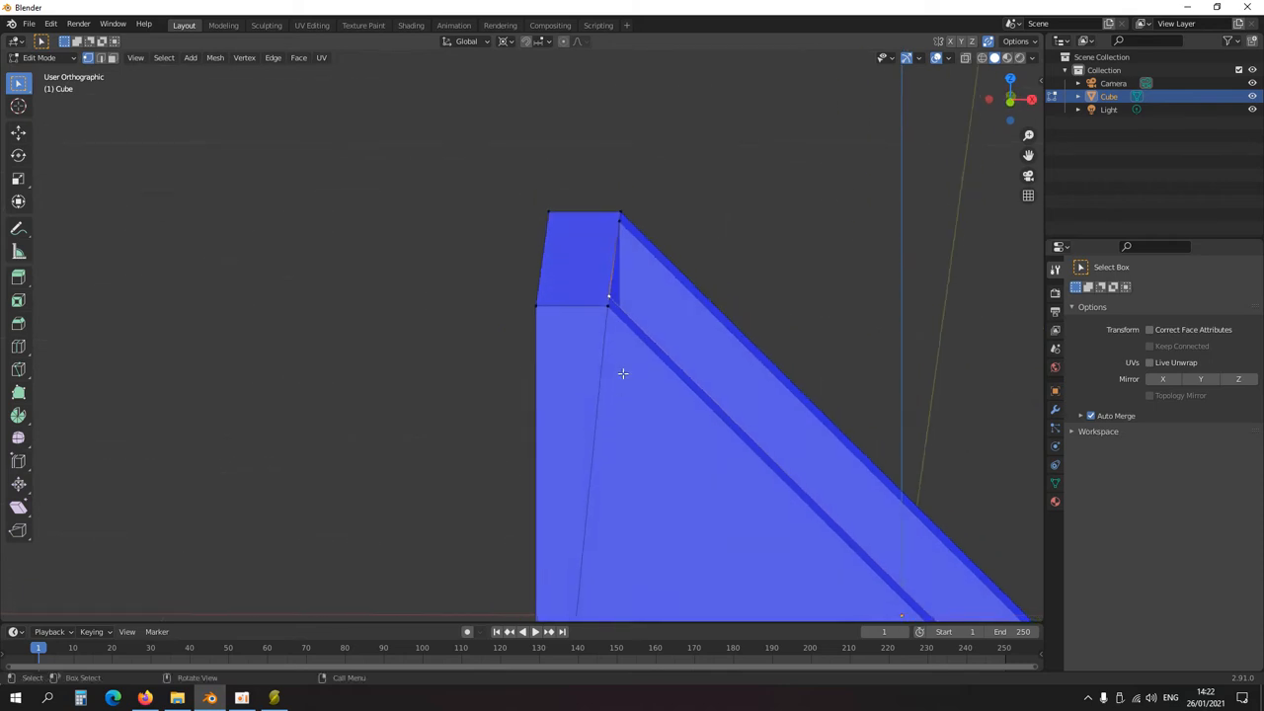
pyautogui.press('x')
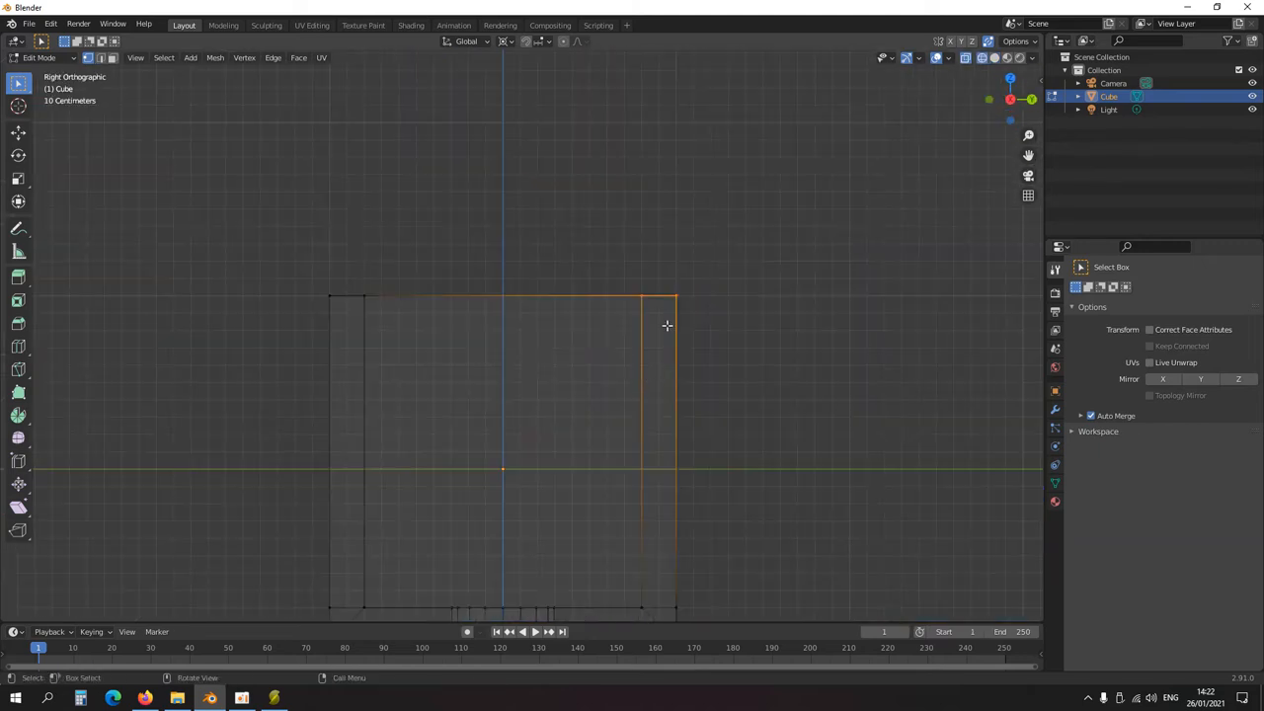
pyautogui.moveTo(667, 326); pyautogui.dragTo(465, 368)
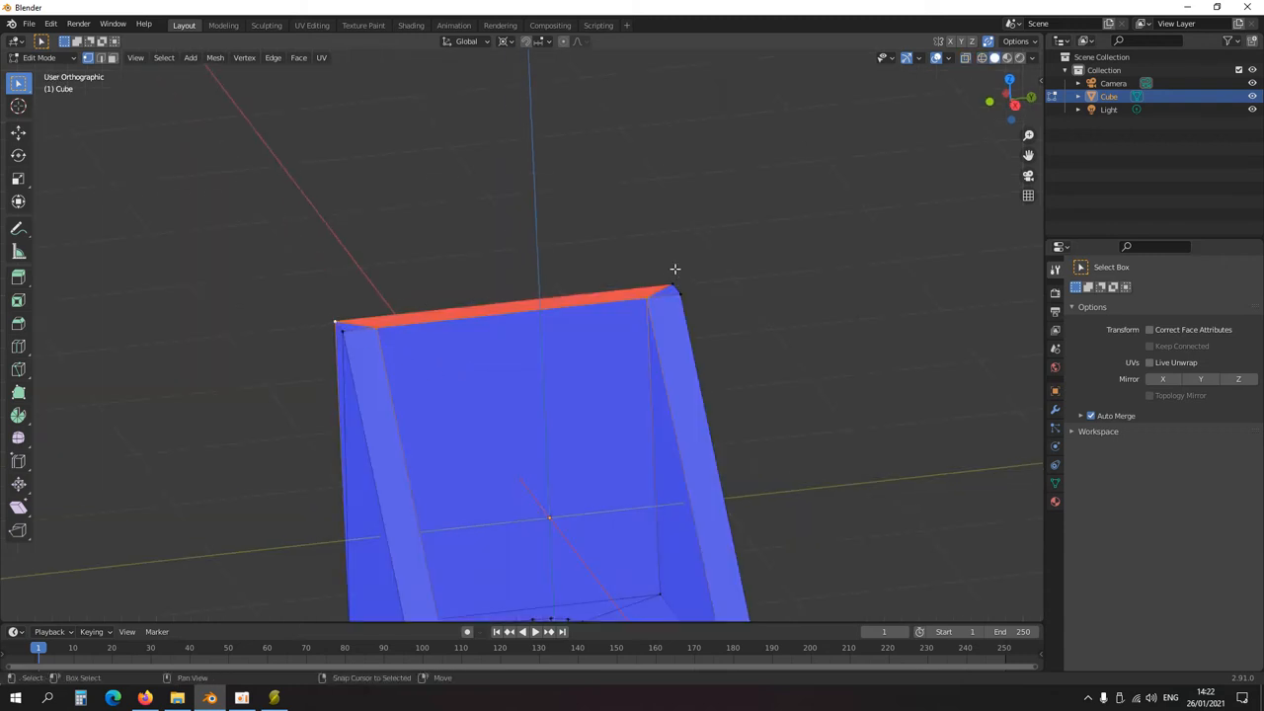
pyautogui.moveTo(676, 270); pyautogui.dragTo(580, 388)
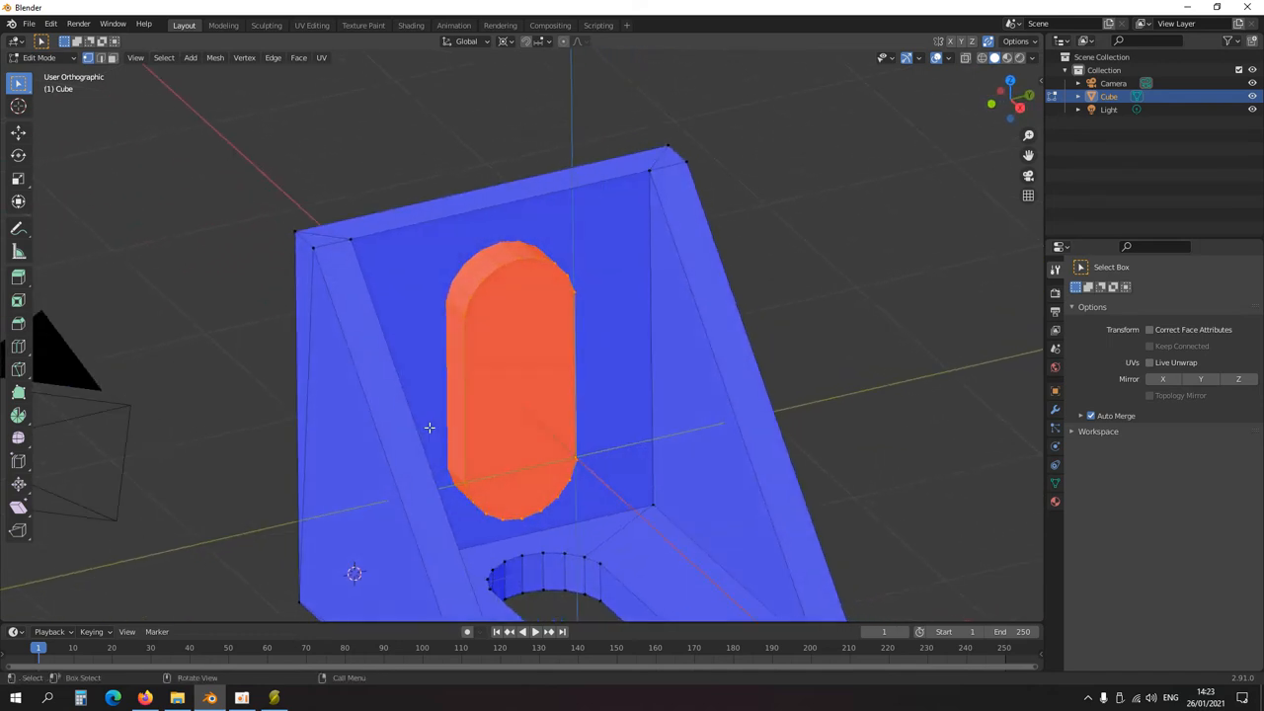
pyautogui.moveTo(464, 421)
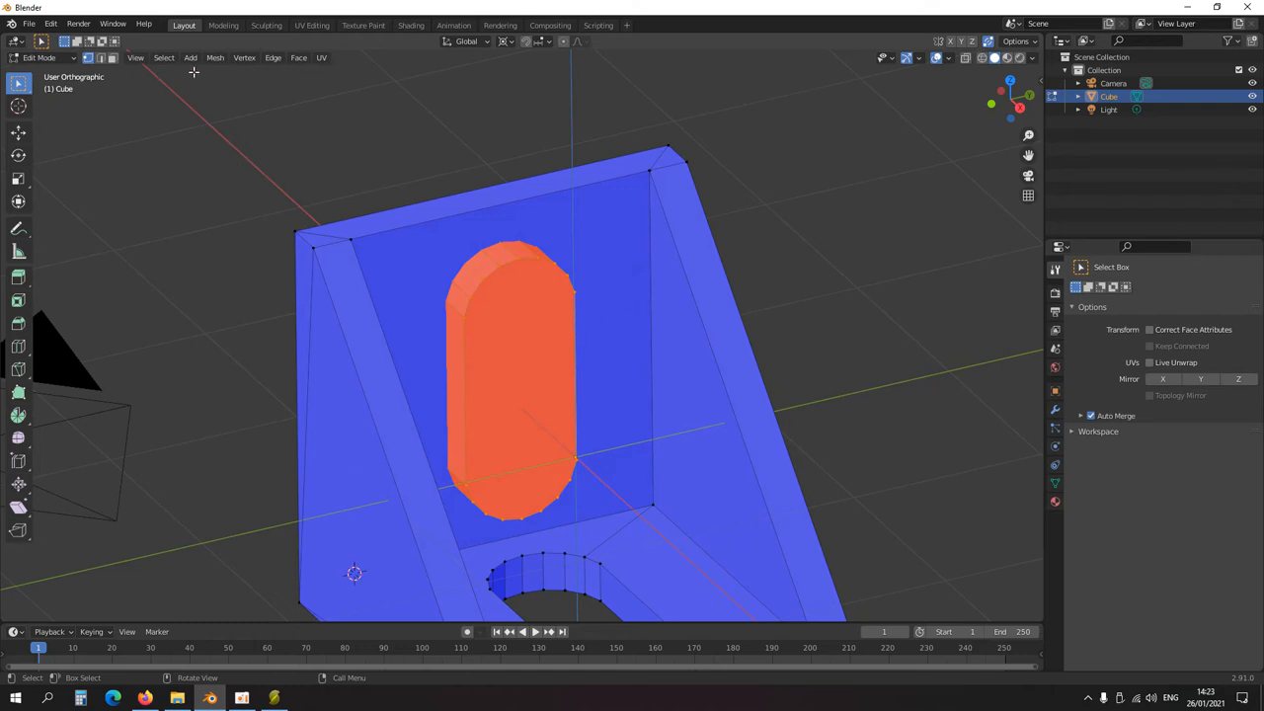
# Step: Recalculate the capsule slot cutter's normals outside via Mesh > Normals
pyautogui.click(214, 57)
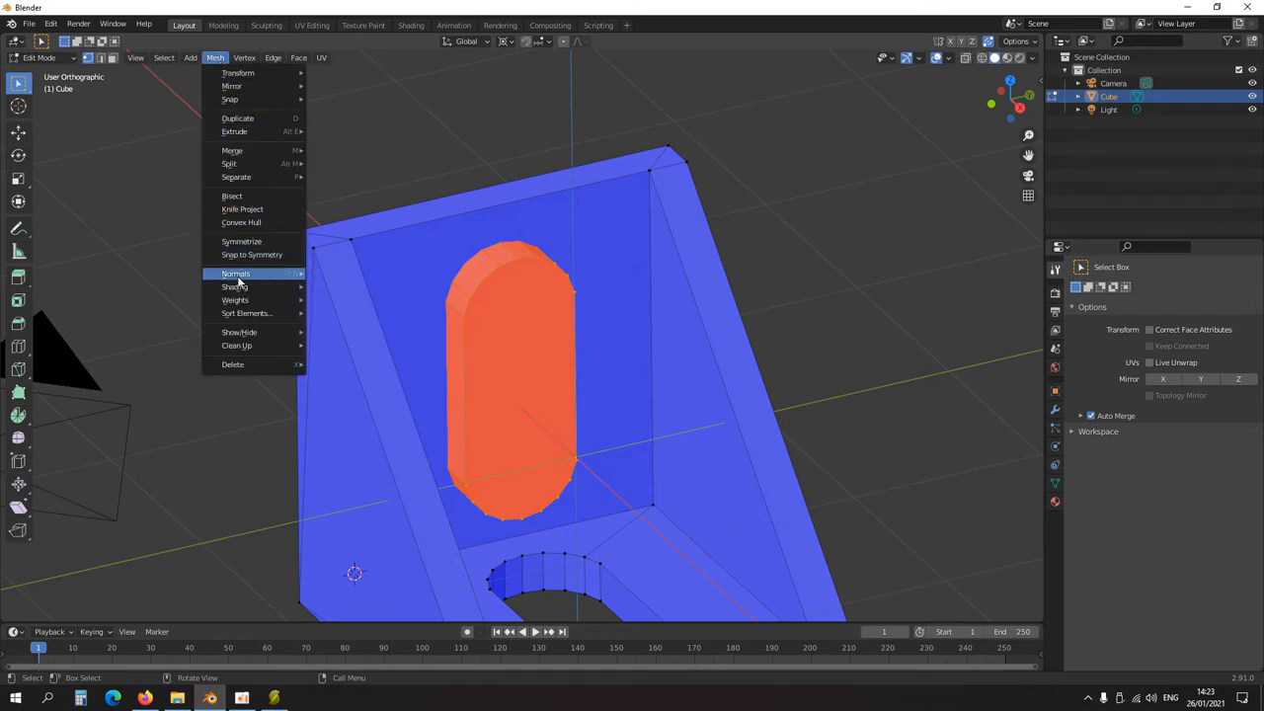
pyautogui.moveTo(235, 274)
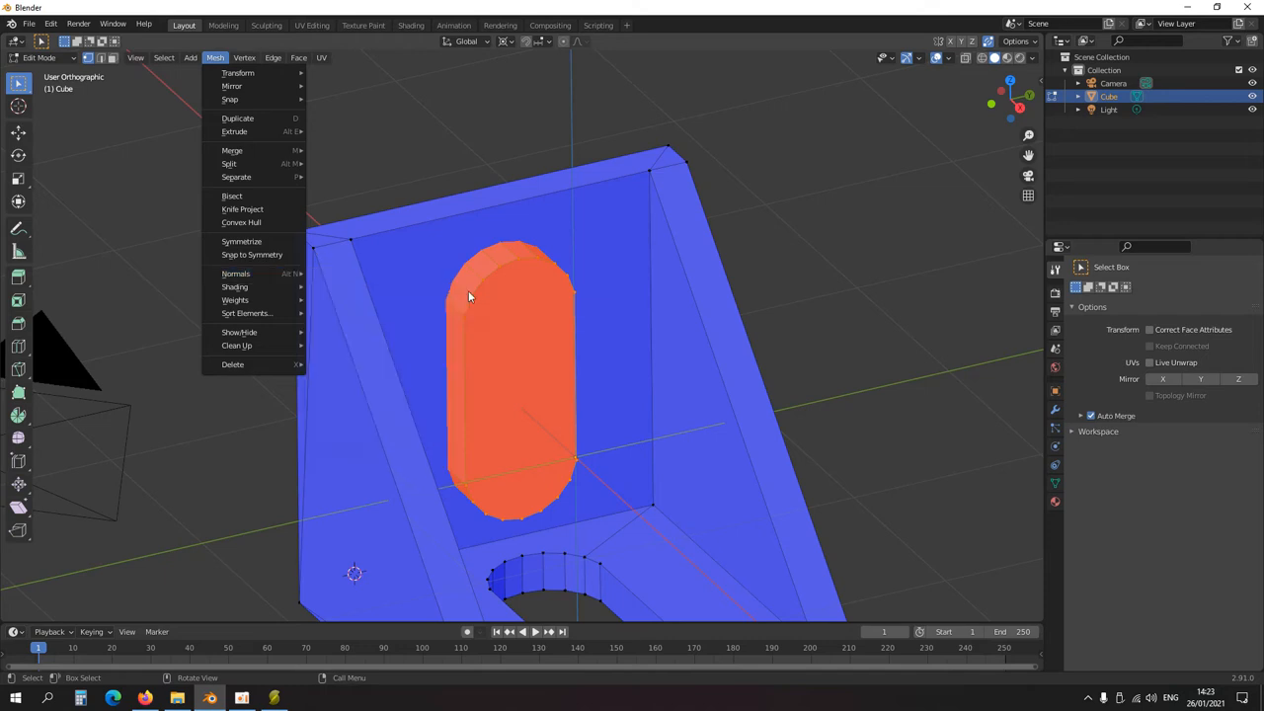
pyautogui.click(236, 274)
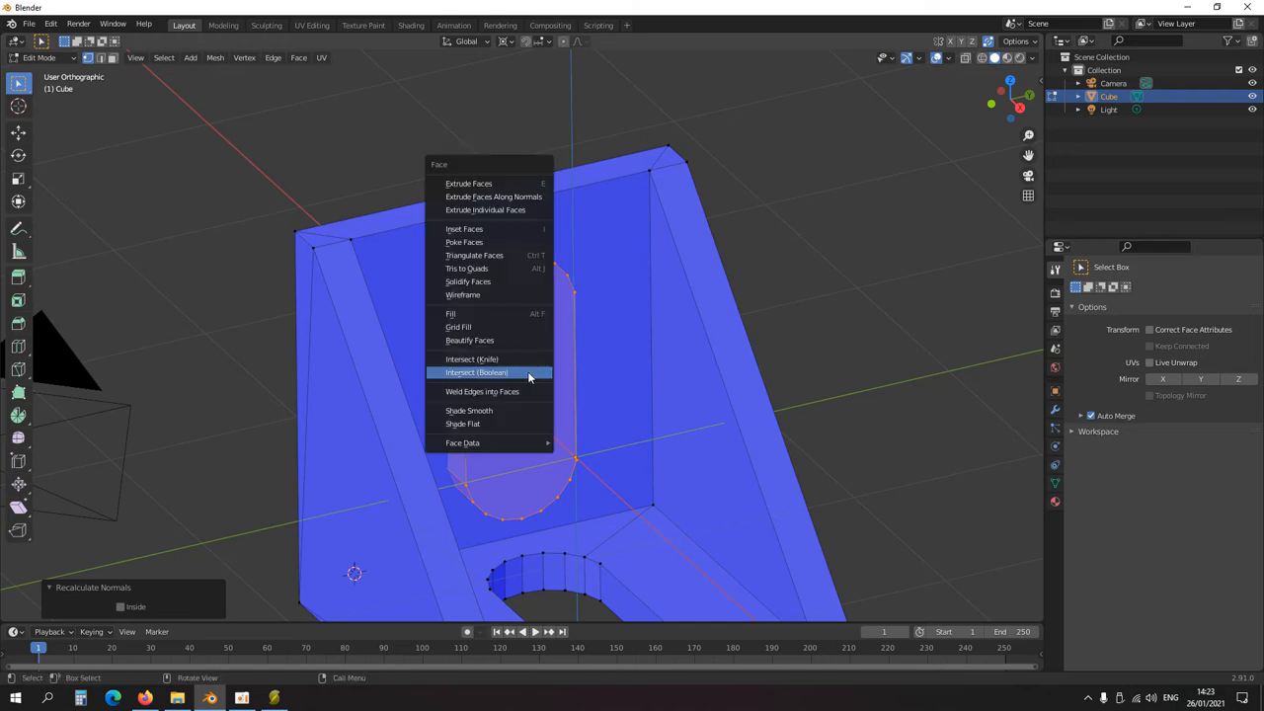
# Step: Boolean-difference the slot cutter from the back wall, then shift it along X in Front view
pyautogui.click(477, 372)
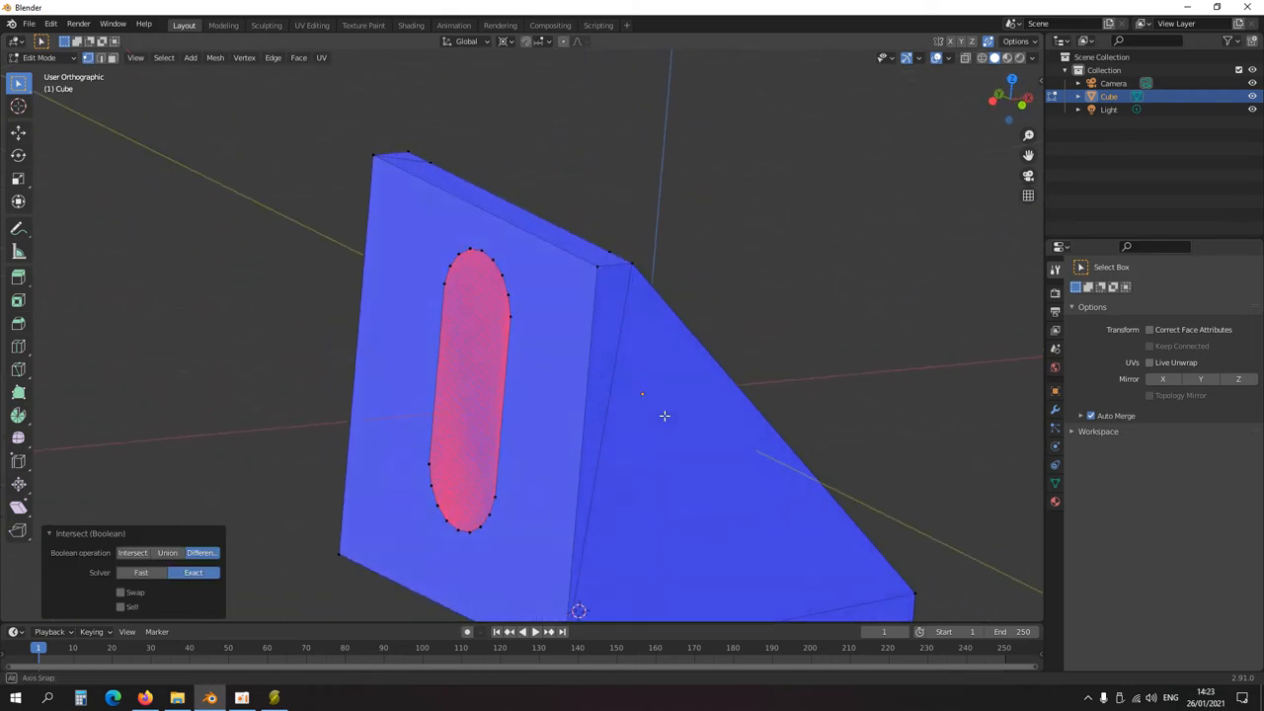
pyautogui.press('KP_1')
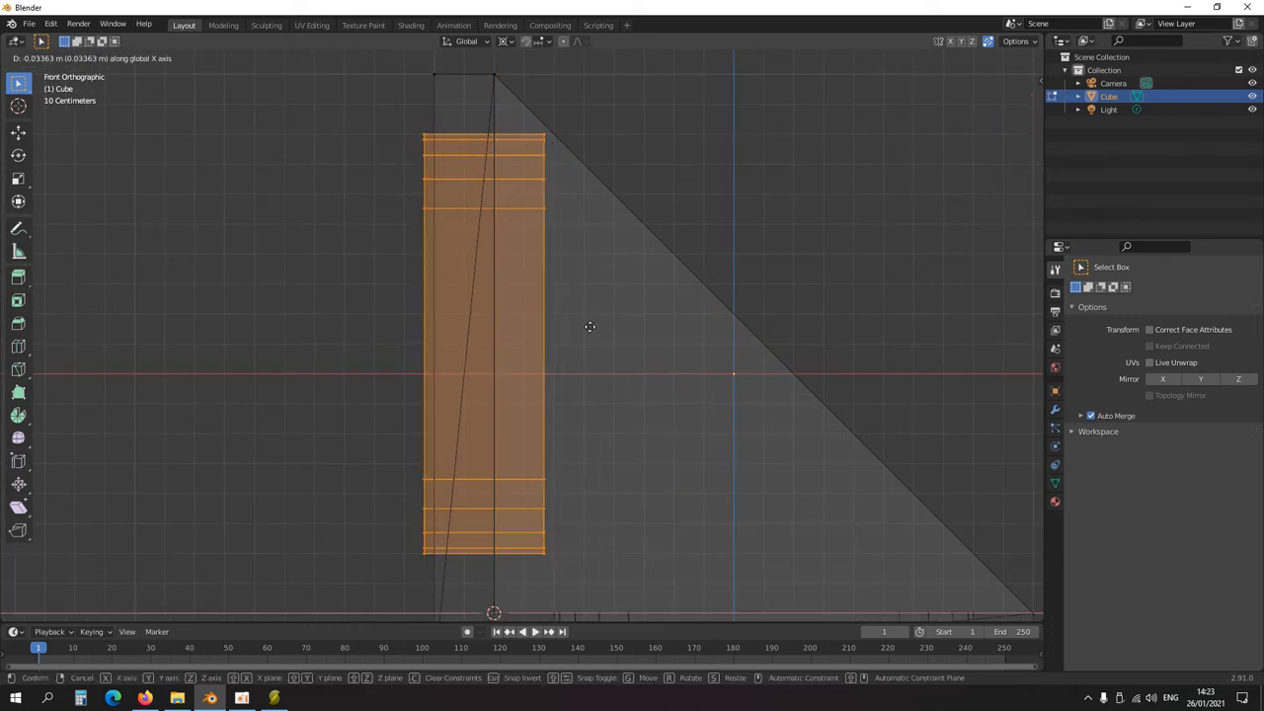
pyautogui.click(589, 327)
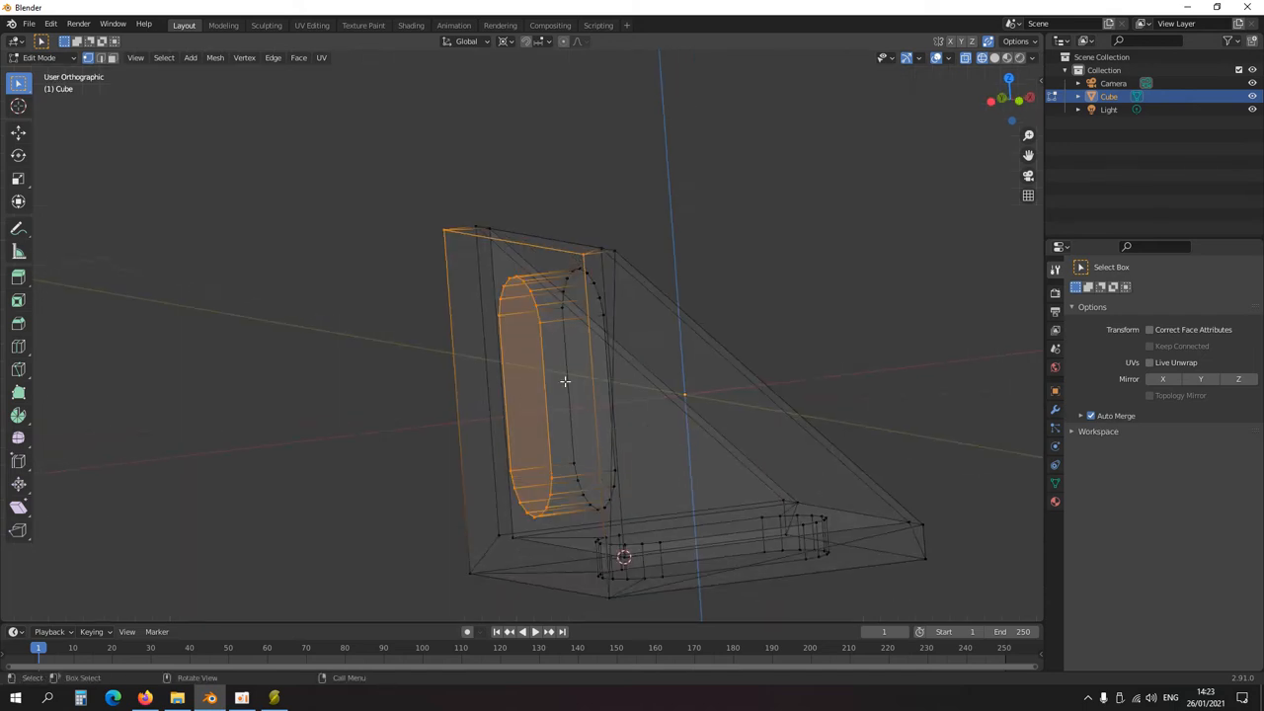
pyautogui.moveTo(563, 370)
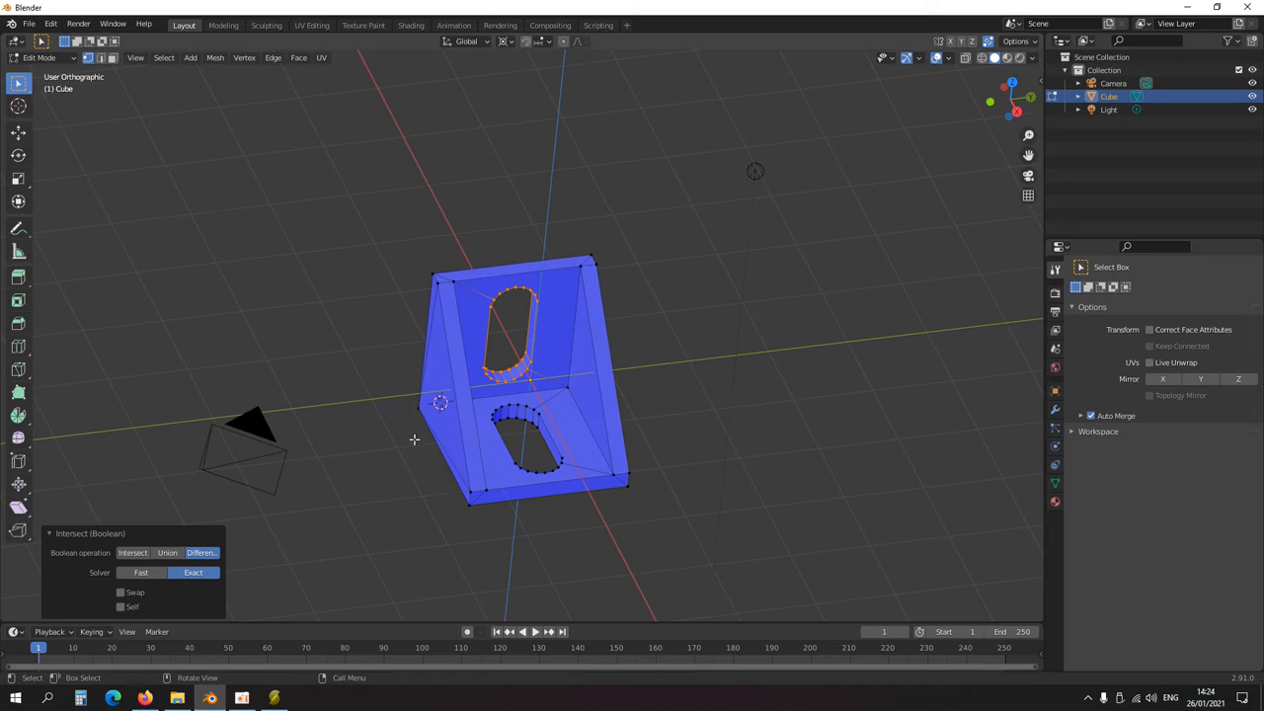
pyautogui.moveTo(461, 329)
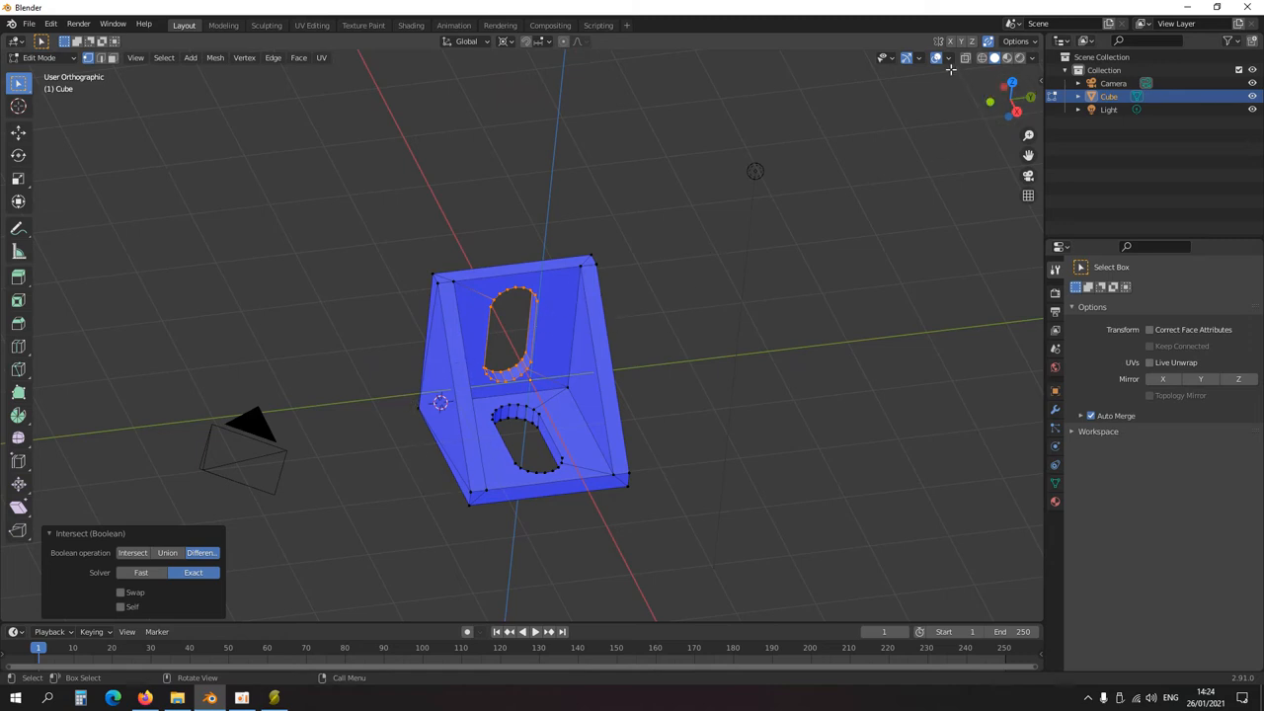
# Step: Select every non-manifold edge through Select All by Trait > Non Manifold
pyautogui.click(950, 57)
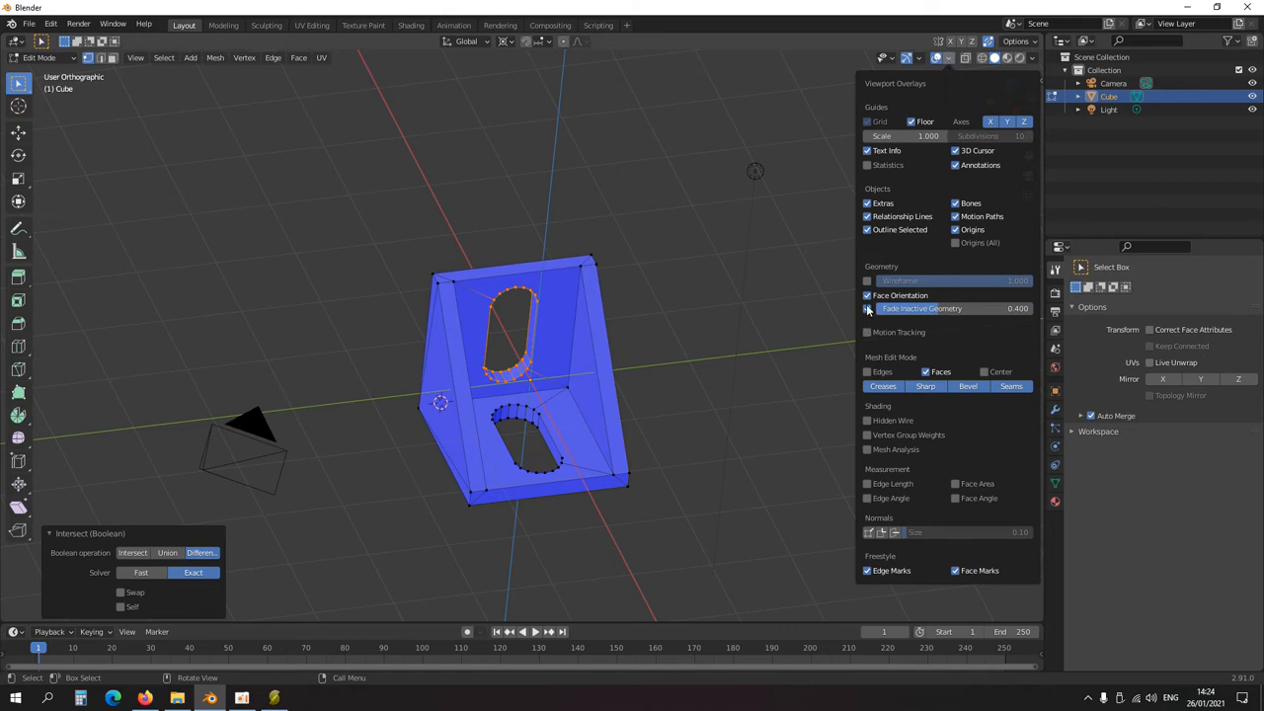
pyautogui.moveTo(868, 296)
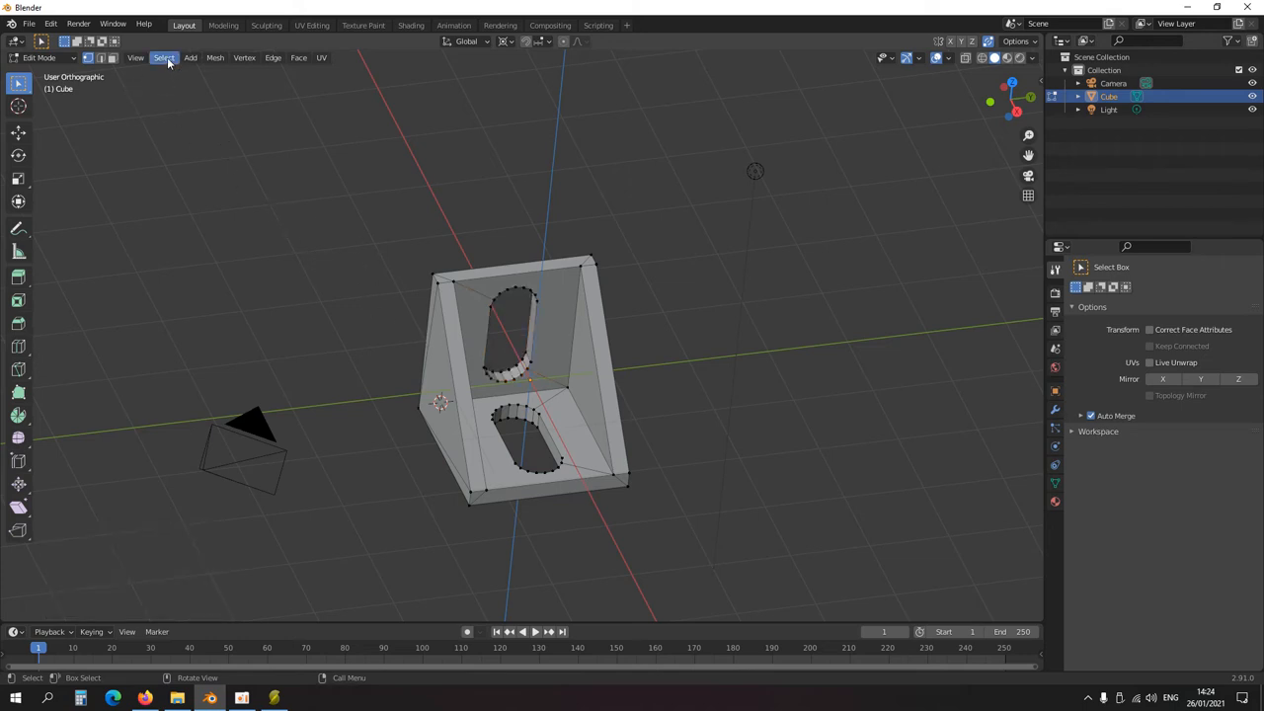
pyautogui.click(165, 57)
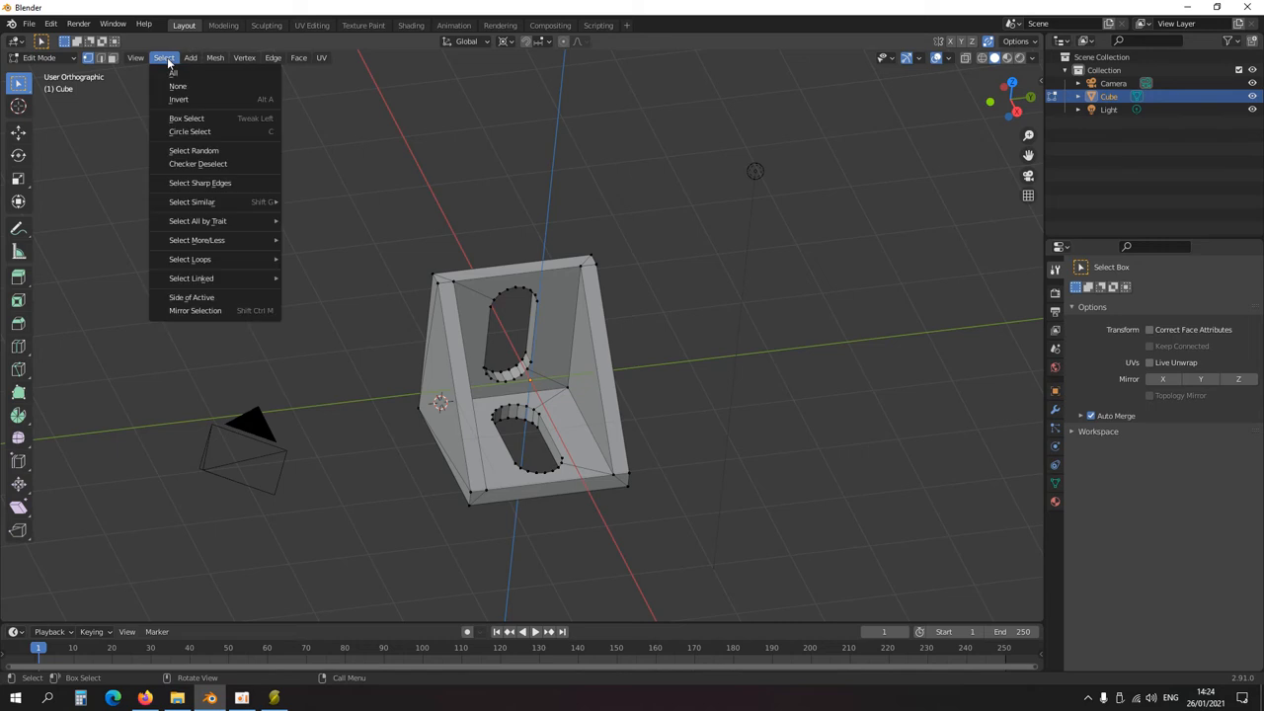
pyautogui.moveTo(197, 220)
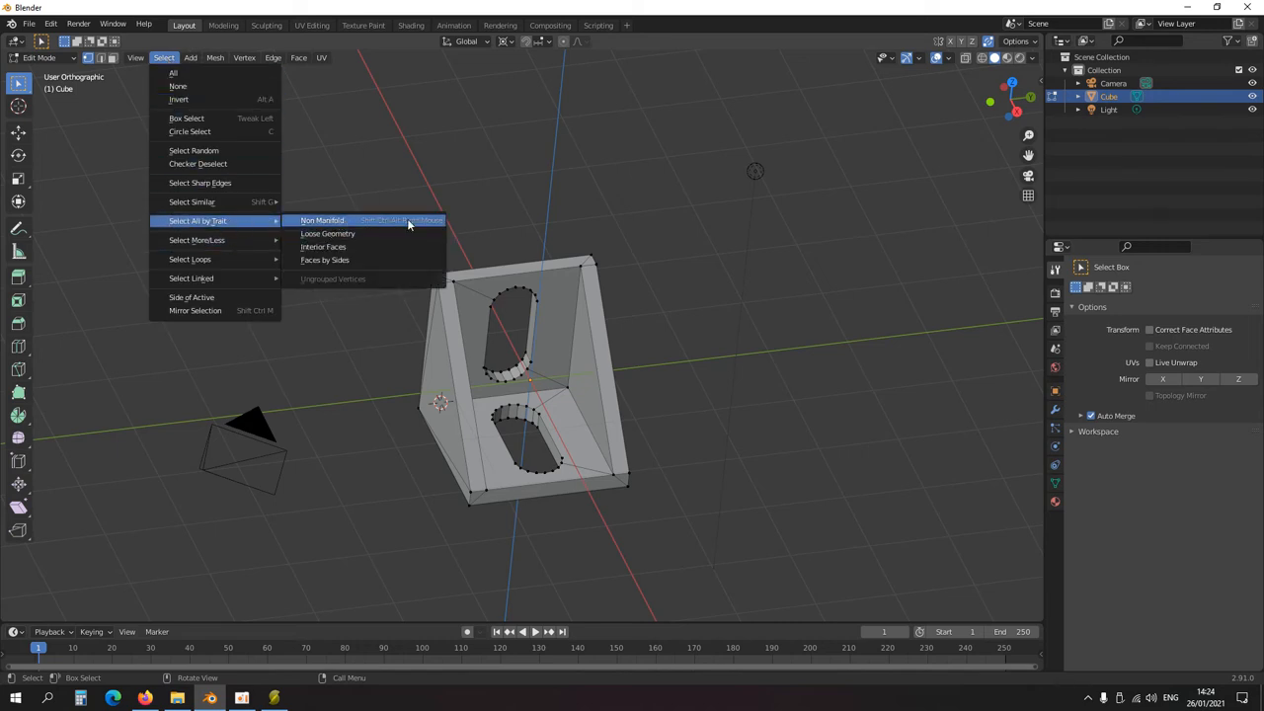
pyautogui.moveTo(322, 220)
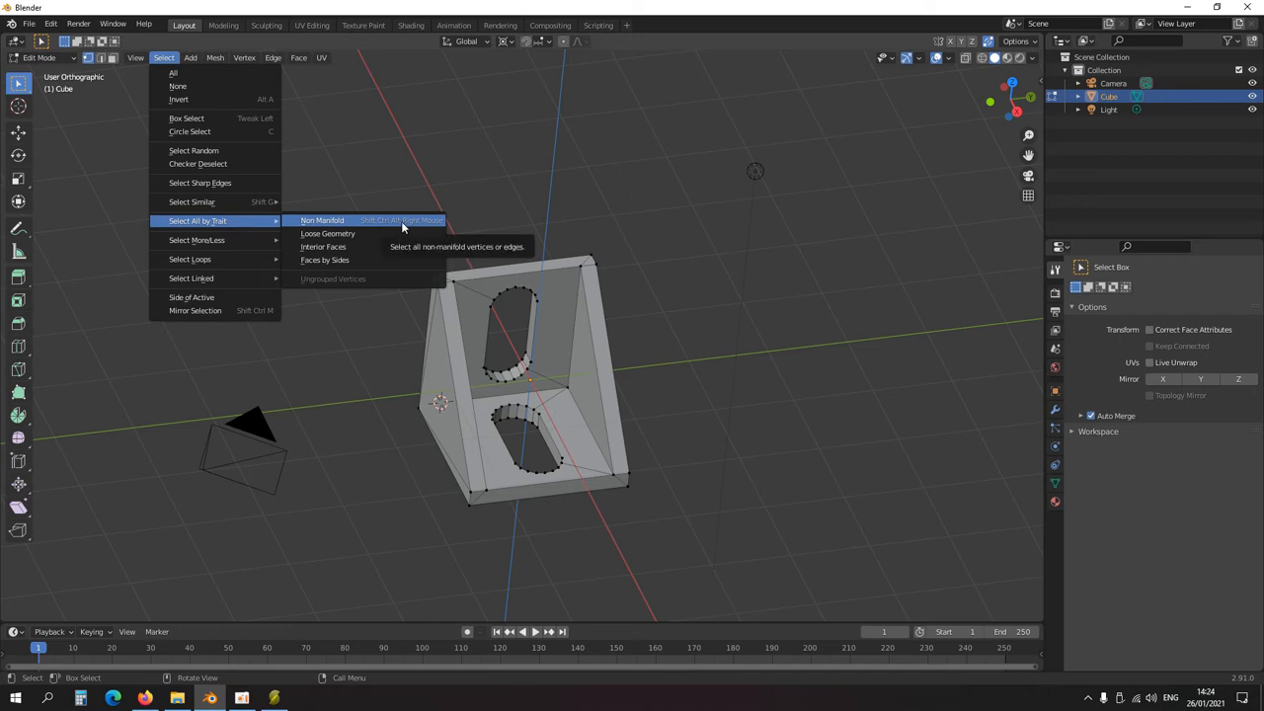
pyautogui.click(322, 220)
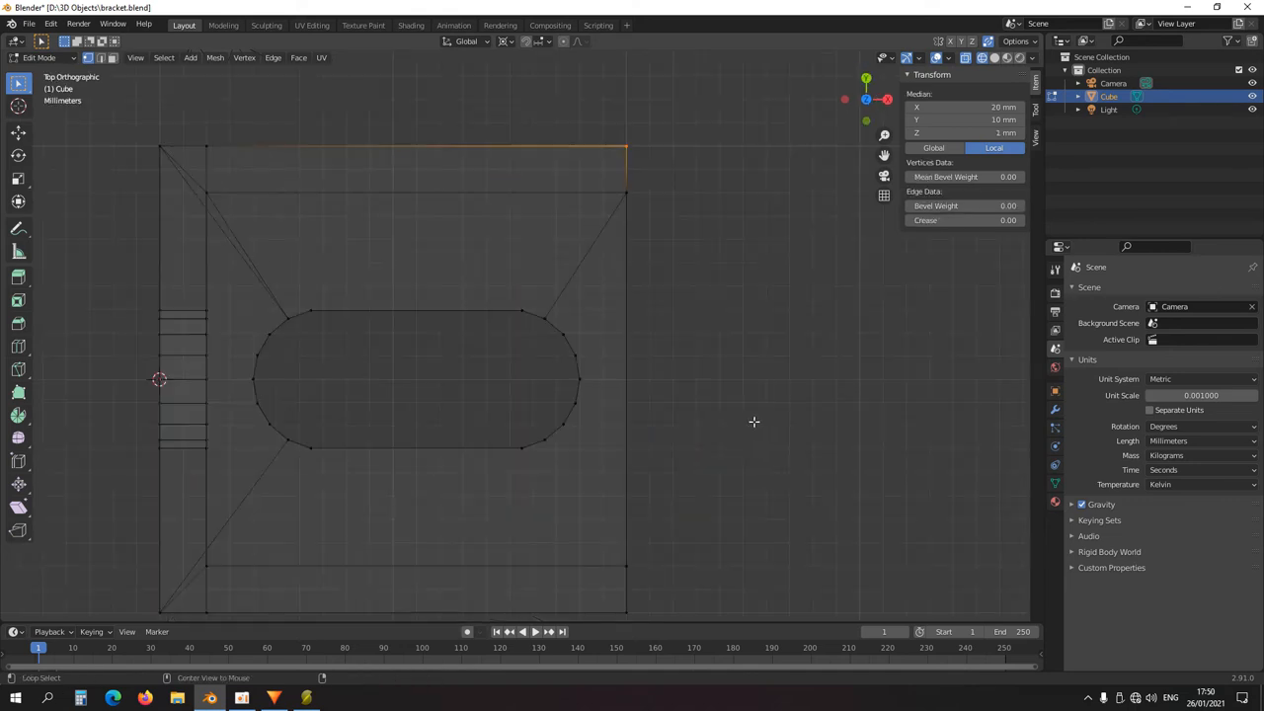
# Step: Scale the small tab shape into place overlapping the bracket's edge
pyautogui.press('s')
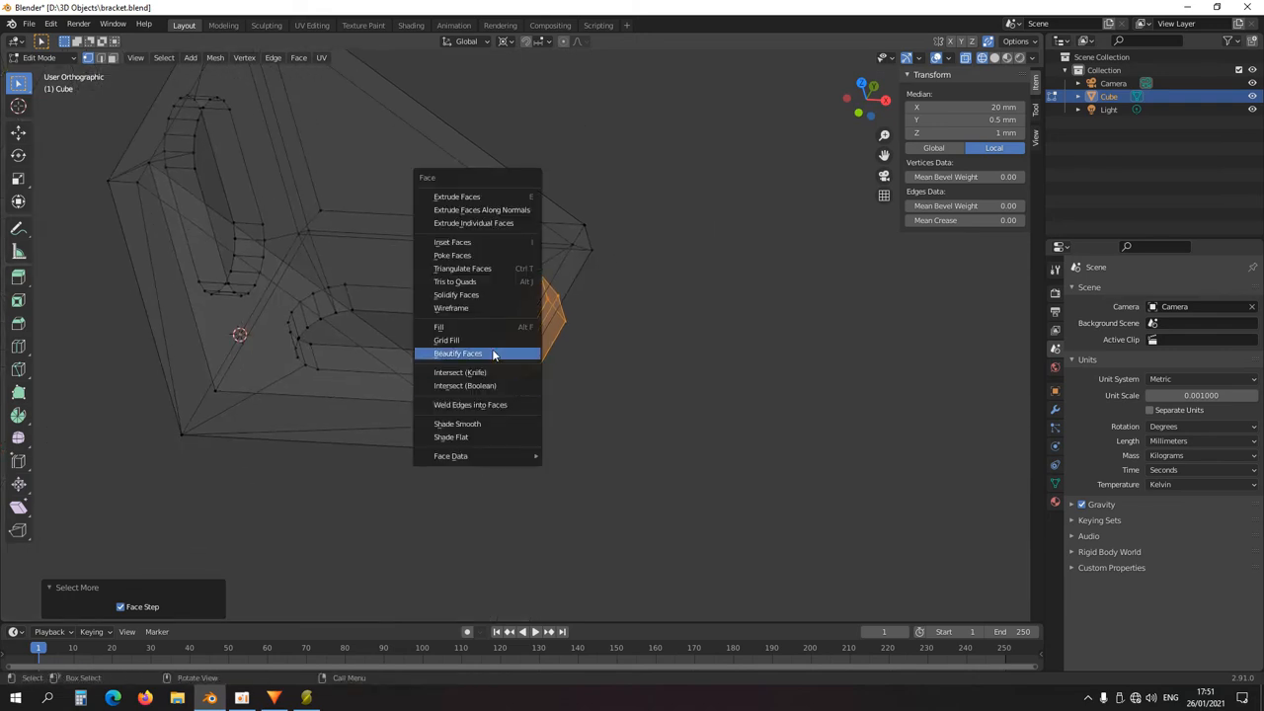
# Step: Apply Intersect (Boolean) set to Union on the tab, then Limited Dissolve the merged mesh
pyautogui.click(464, 385)
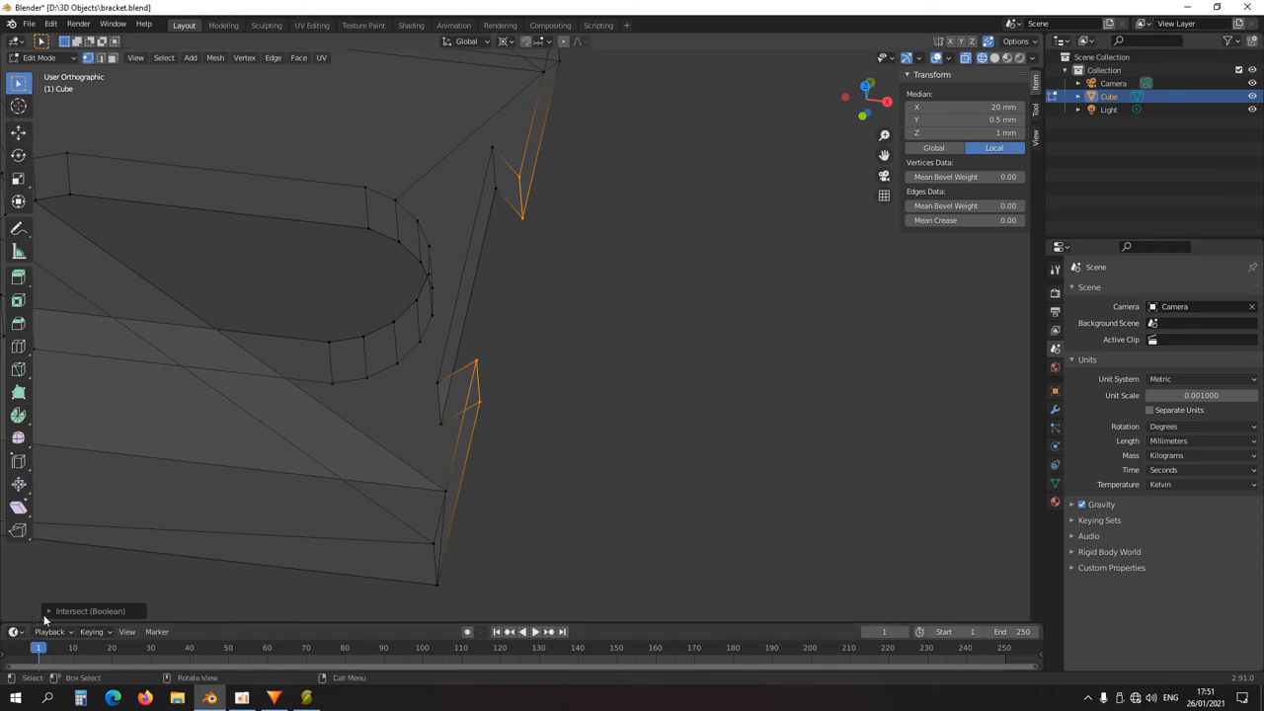
pyautogui.click(166, 552)
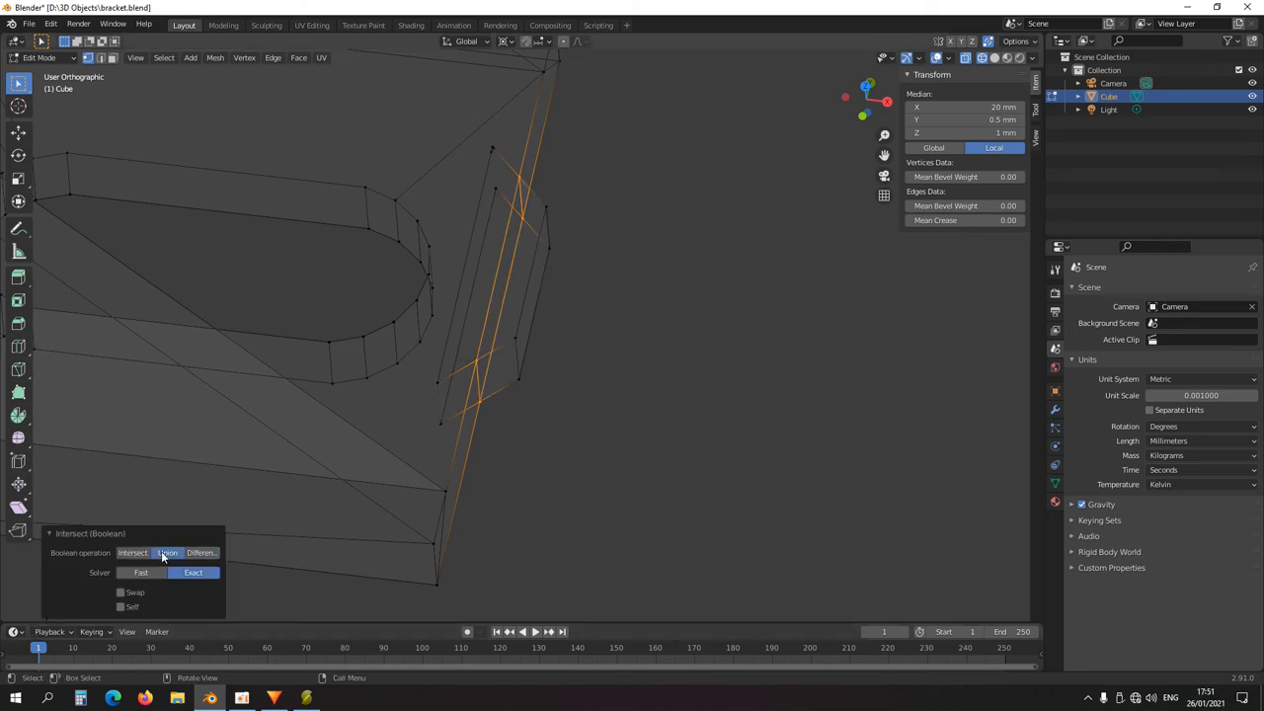
pyautogui.click(167, 552)
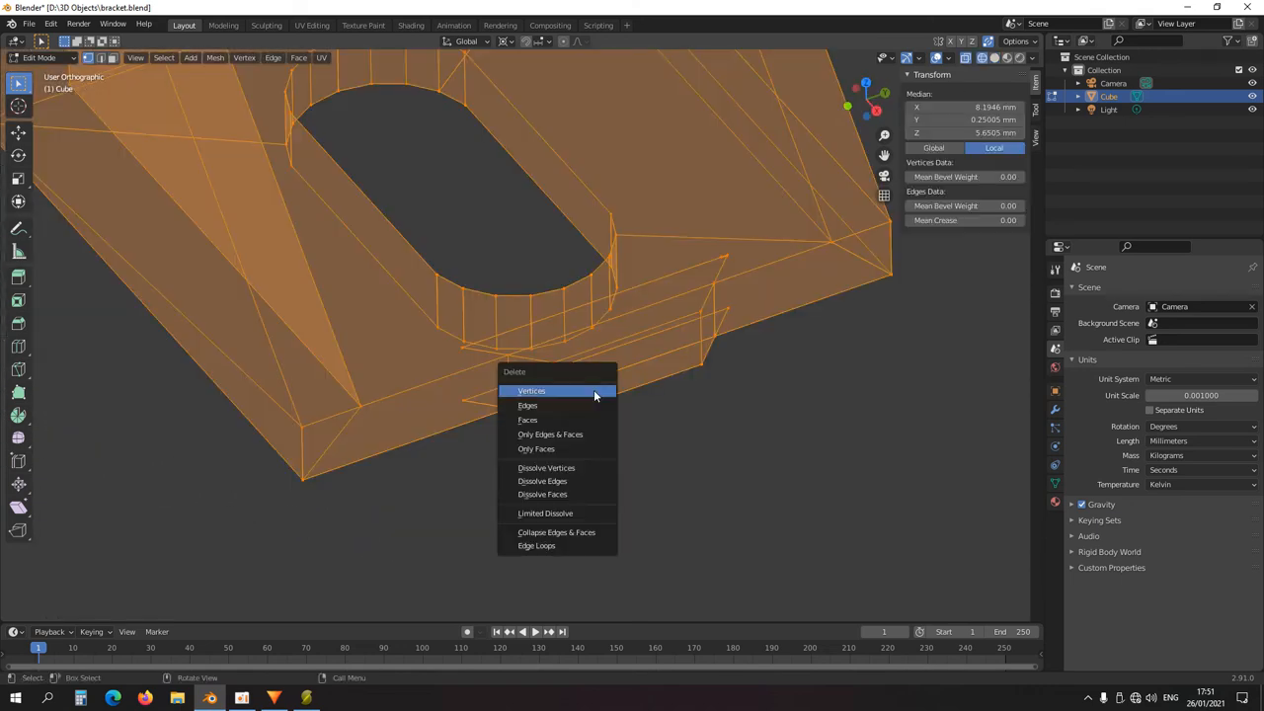
pyautogui.moveTo(543, 513)
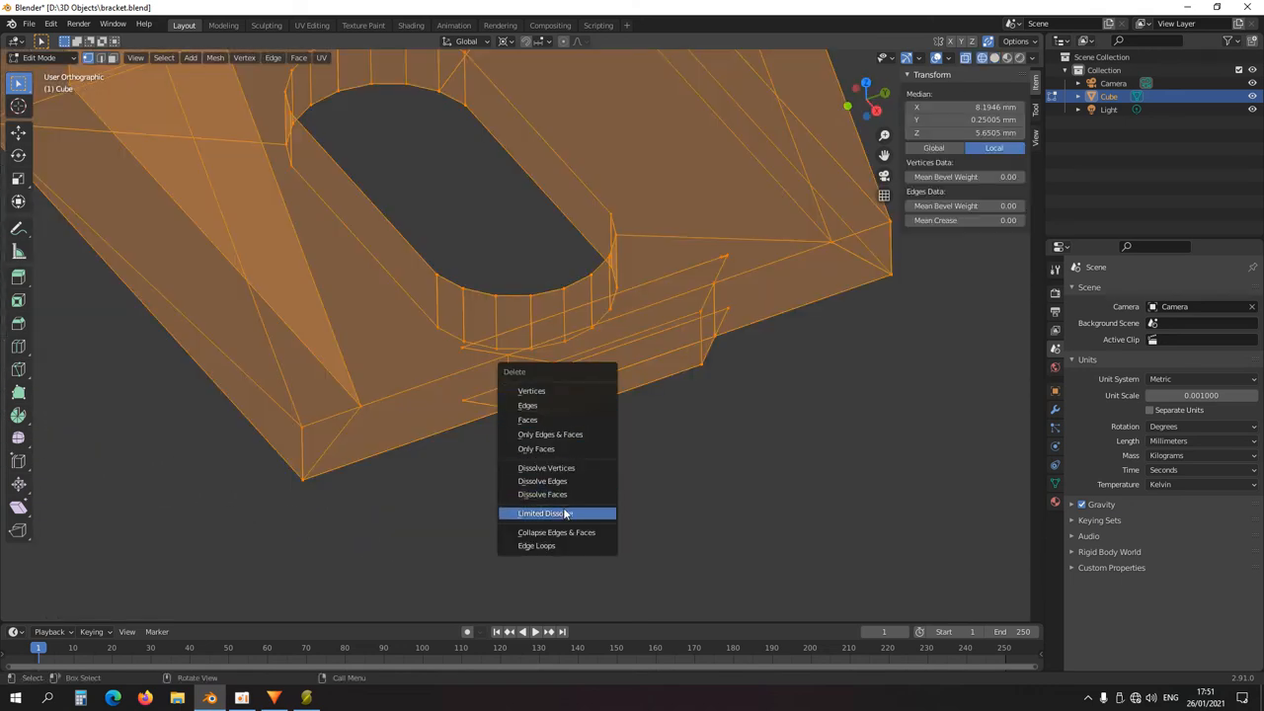
pyautogui.click(543, 513)
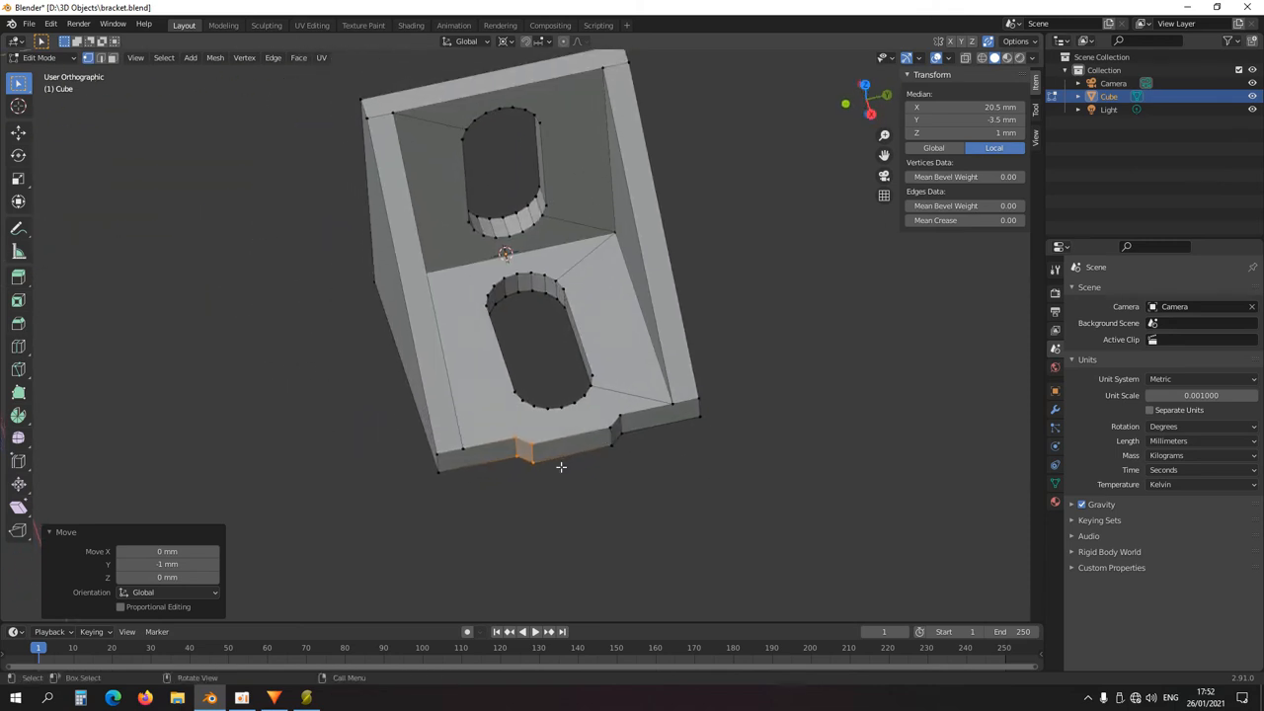
pyautogui.moveTo(496, 399)
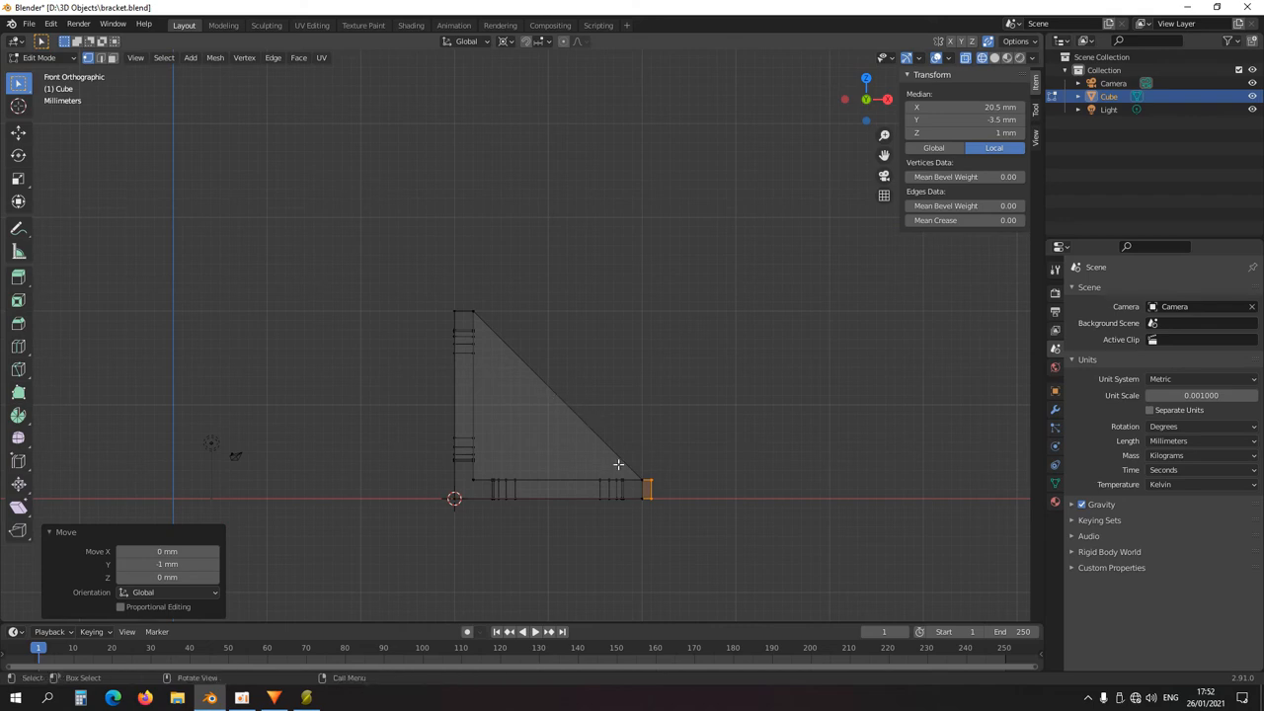
# Step: Select the second tab block over the upright's top edge and recalculate its normals
pyautogui.press('7')
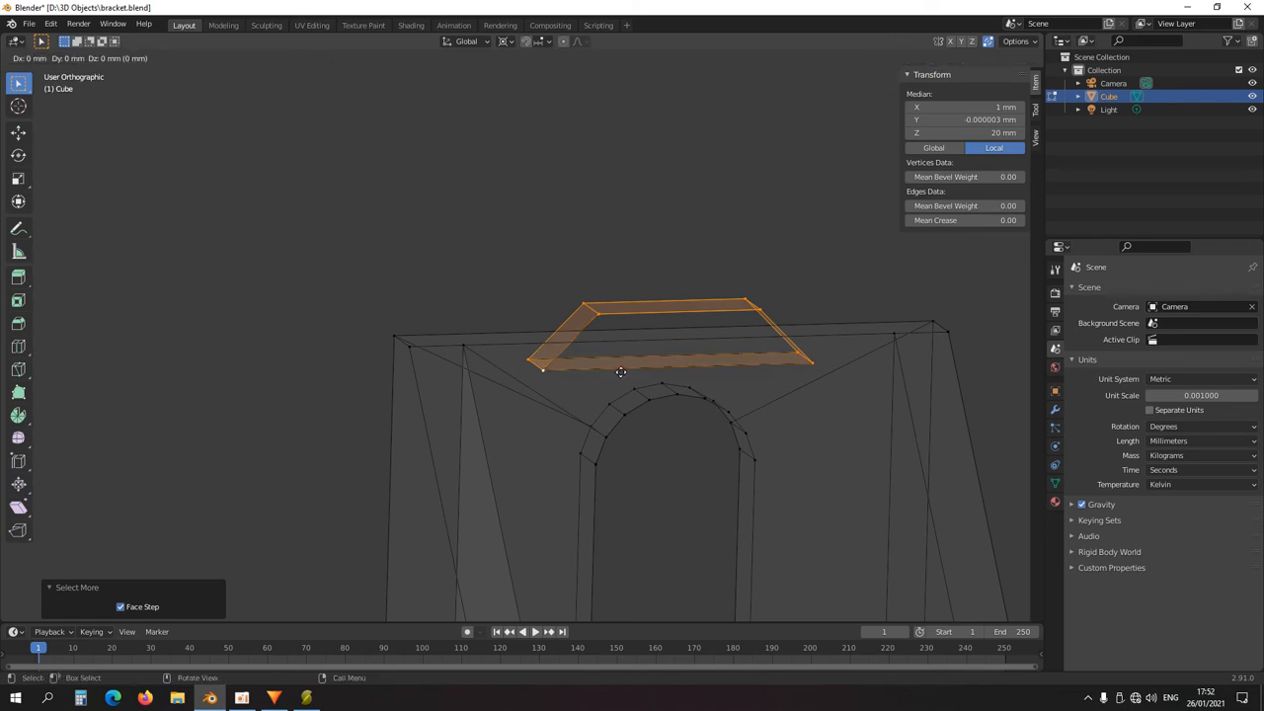
pyautogui.press('Tab')
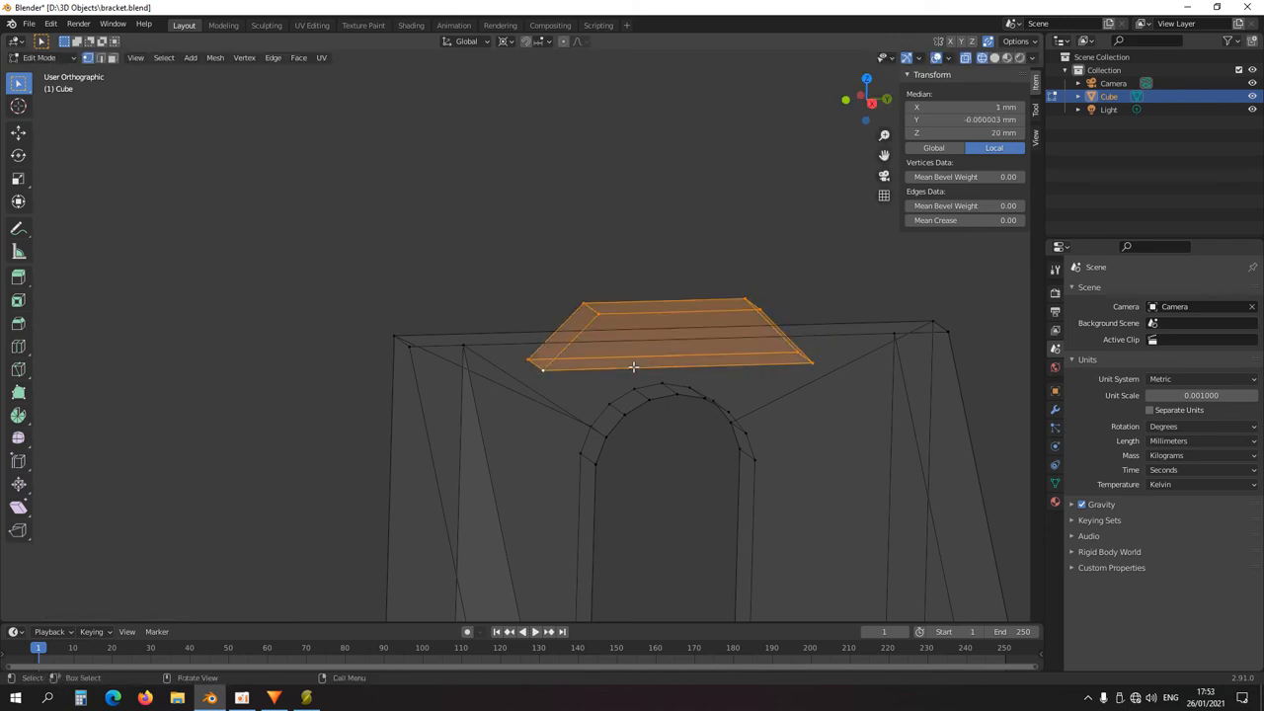
pyautogui.press('shift+n')
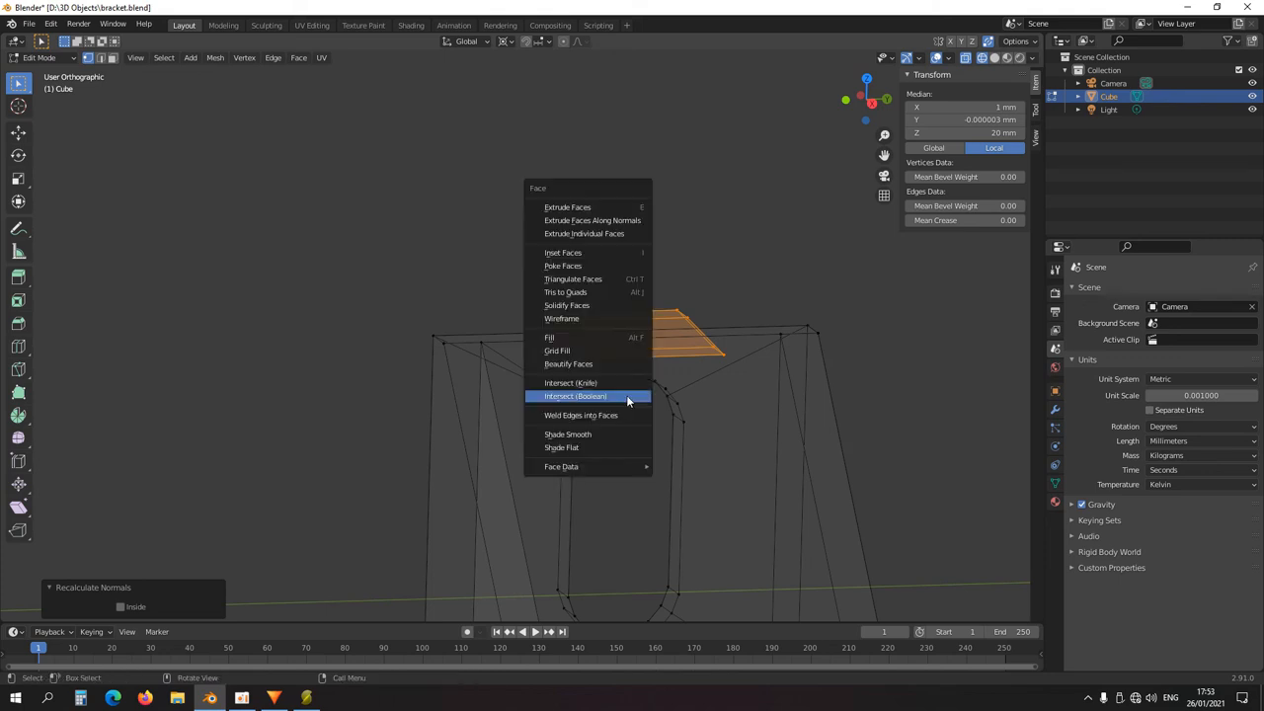
pyautogui.click(575, 396)
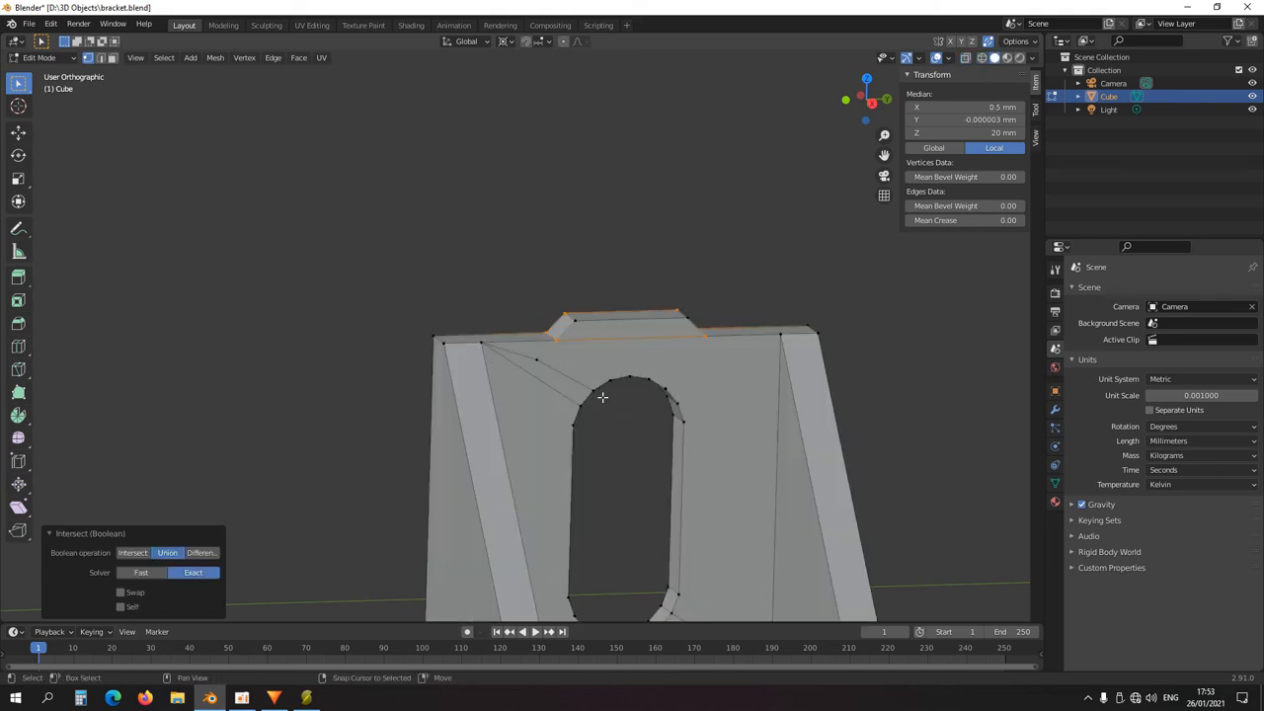
pyautogui.moveTo(602, 398); pyautogui.dragTo(512, 455)
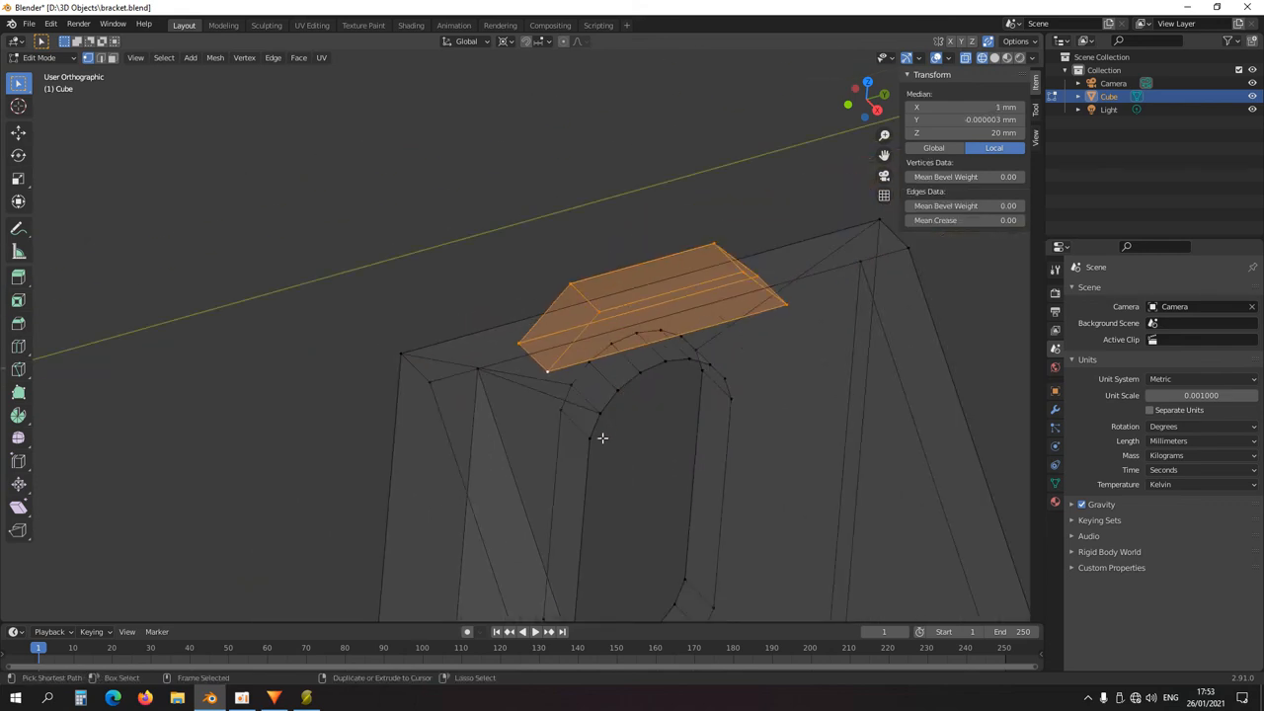
# Step: From Front view, Boolean-union the top tab block into the upright and orbit to inspect
pyautogui.press('KP_1')
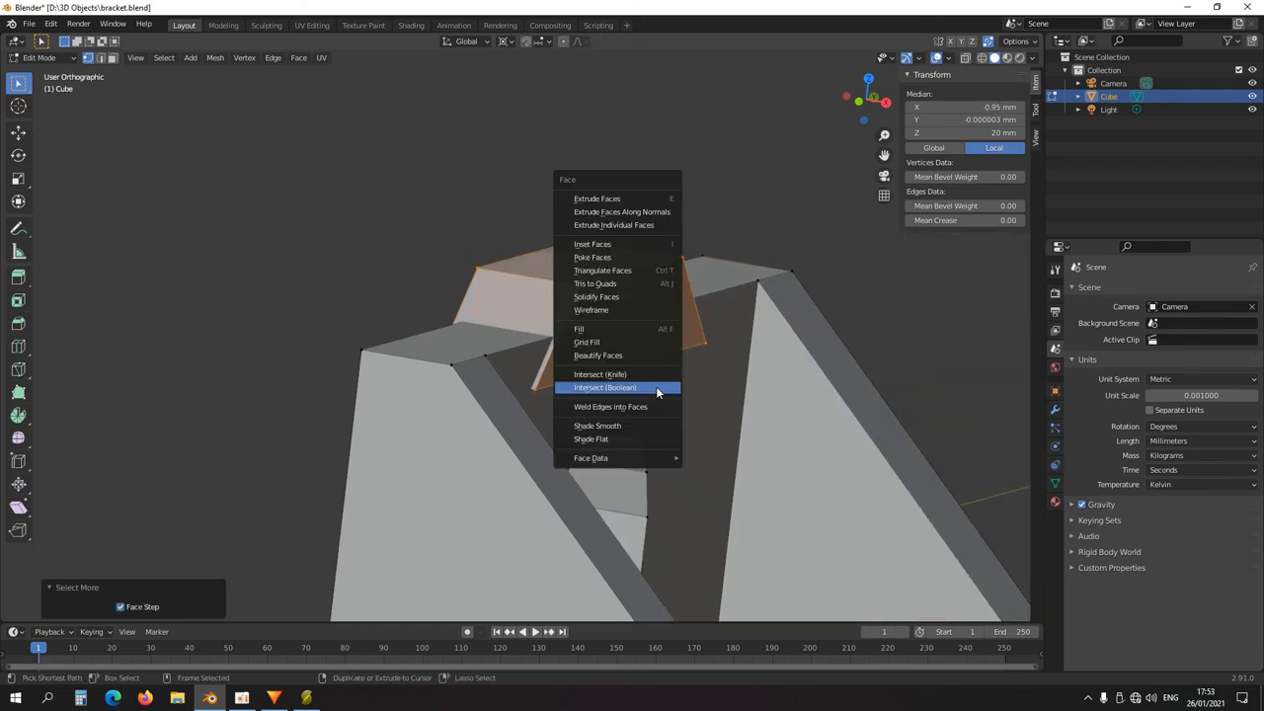
pyautogui.click(604, 387)
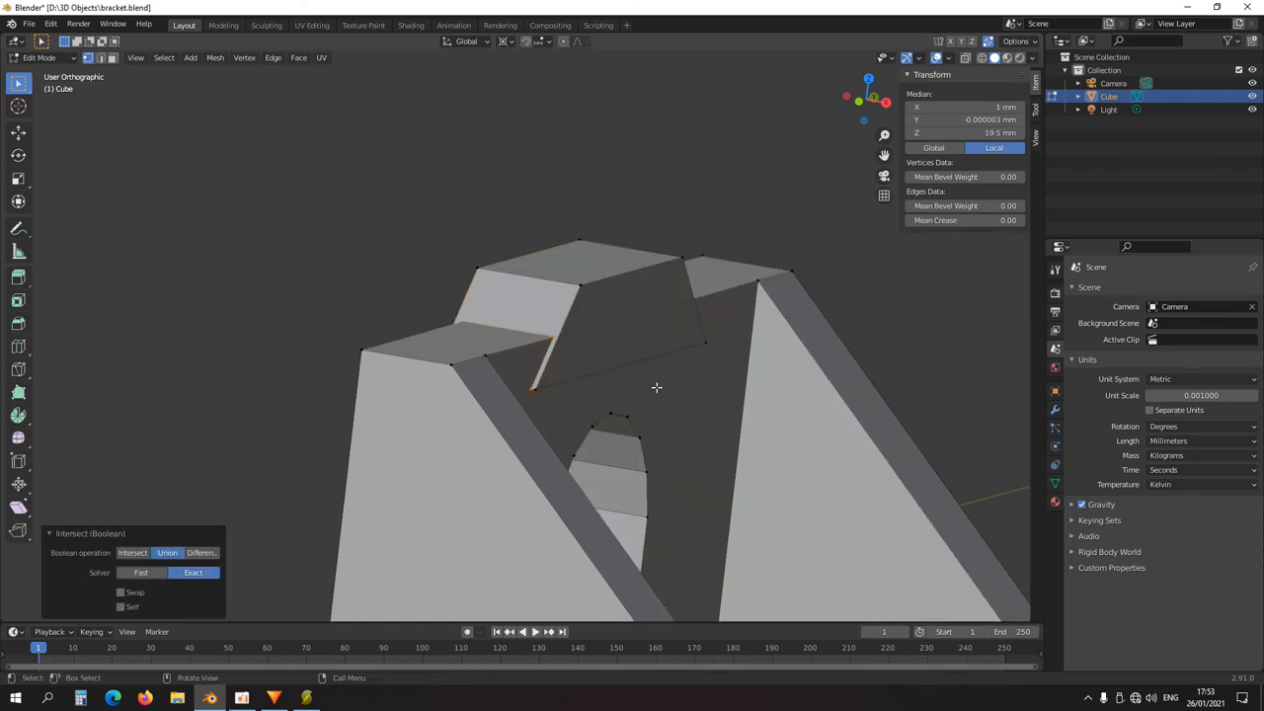
pyautogui.moveTo(632, 395); pyautogui.dragTo(612, 405)
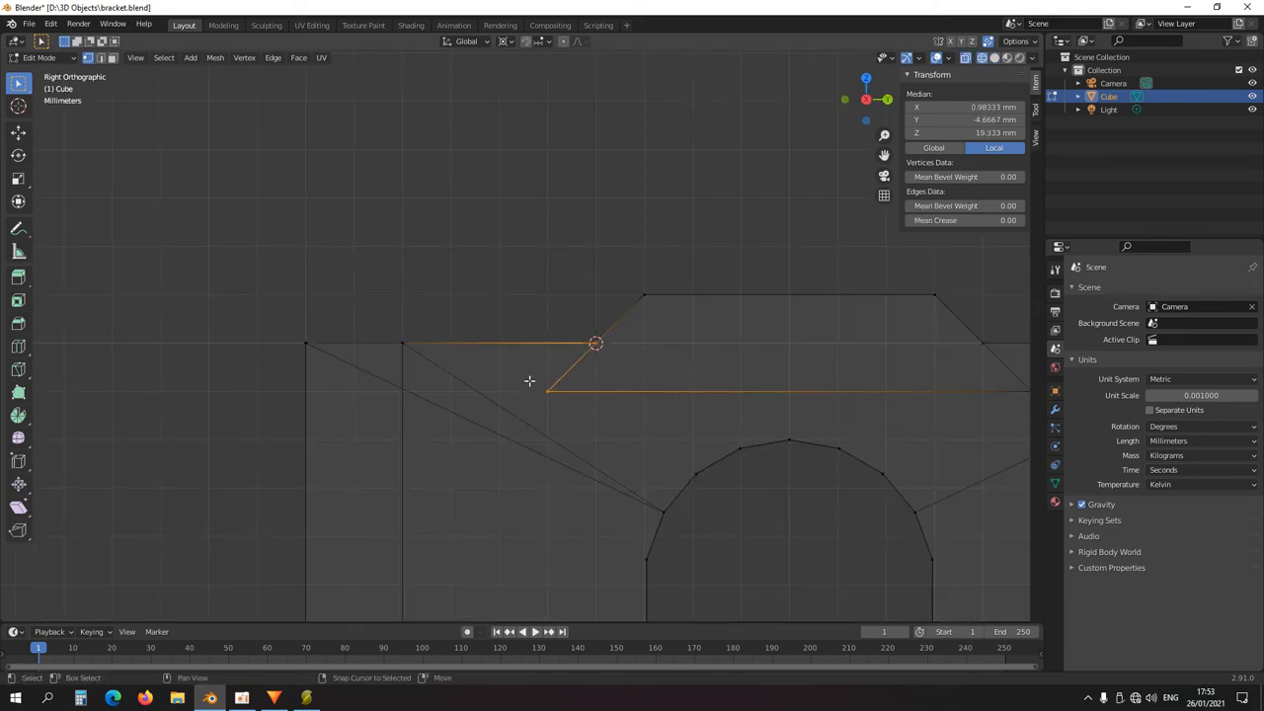
# Step: Scale the tab's slanted edge vertices to zero along X so they line up
pyautogui.press('s')
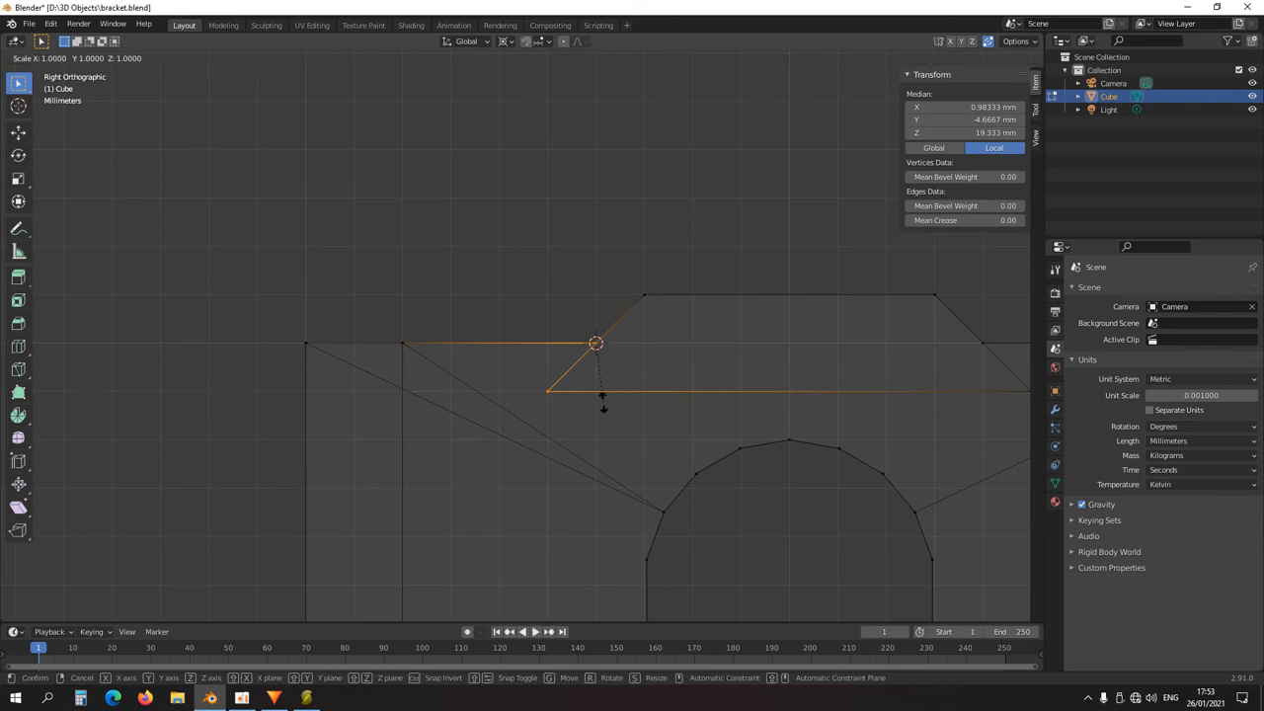
pyautogui.press('x')
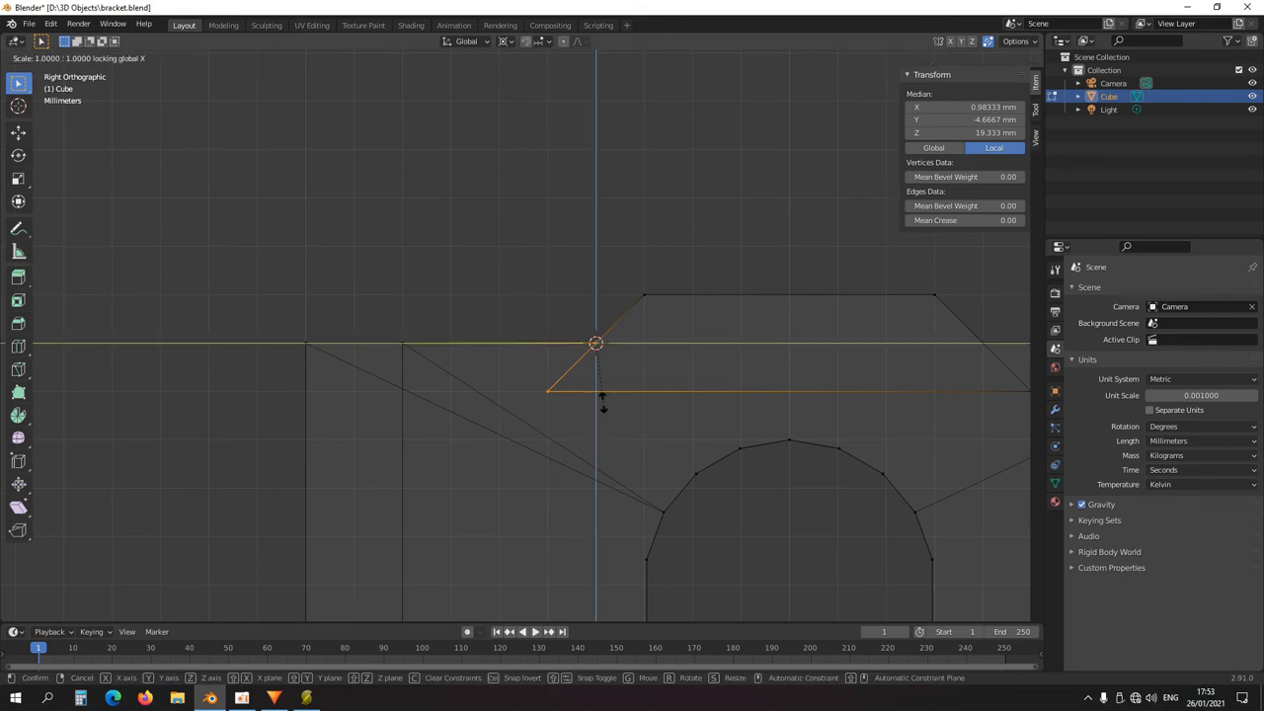
pyautogui.click(955, 350)
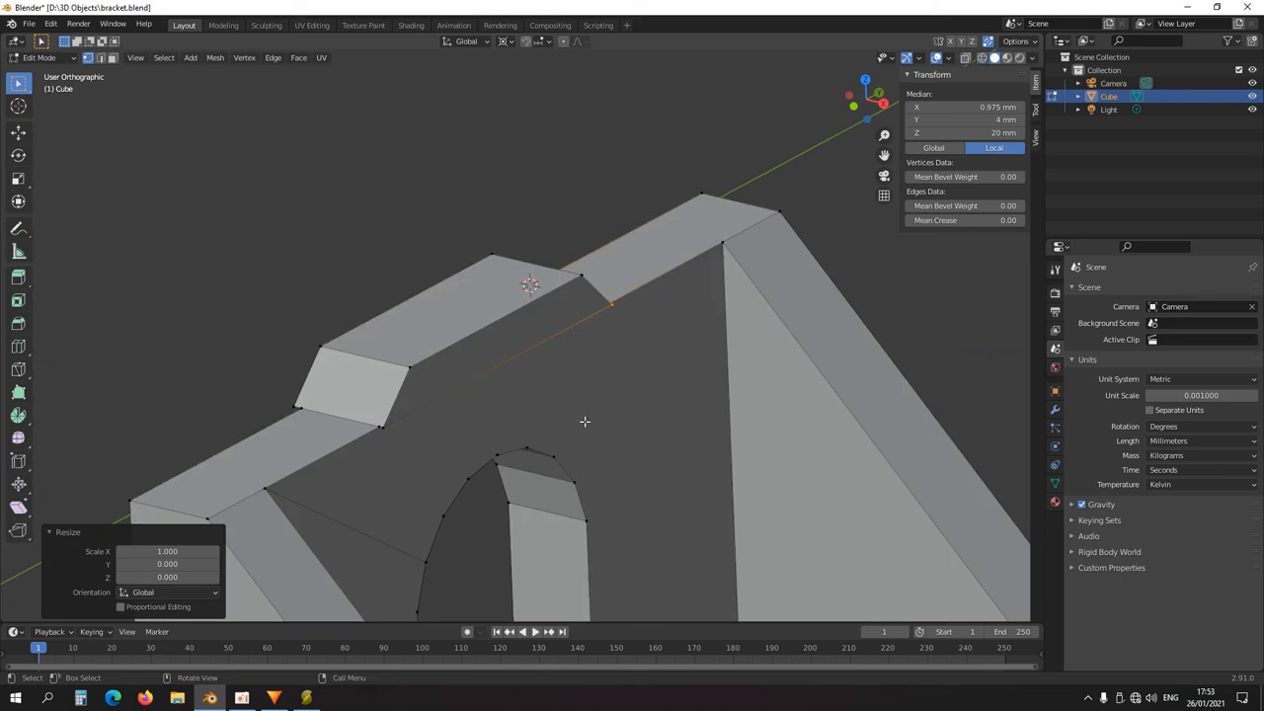
# Step: Select the whole bracket mesh and apply Limited Dissolve across it
pyautogui.press('KP_1')
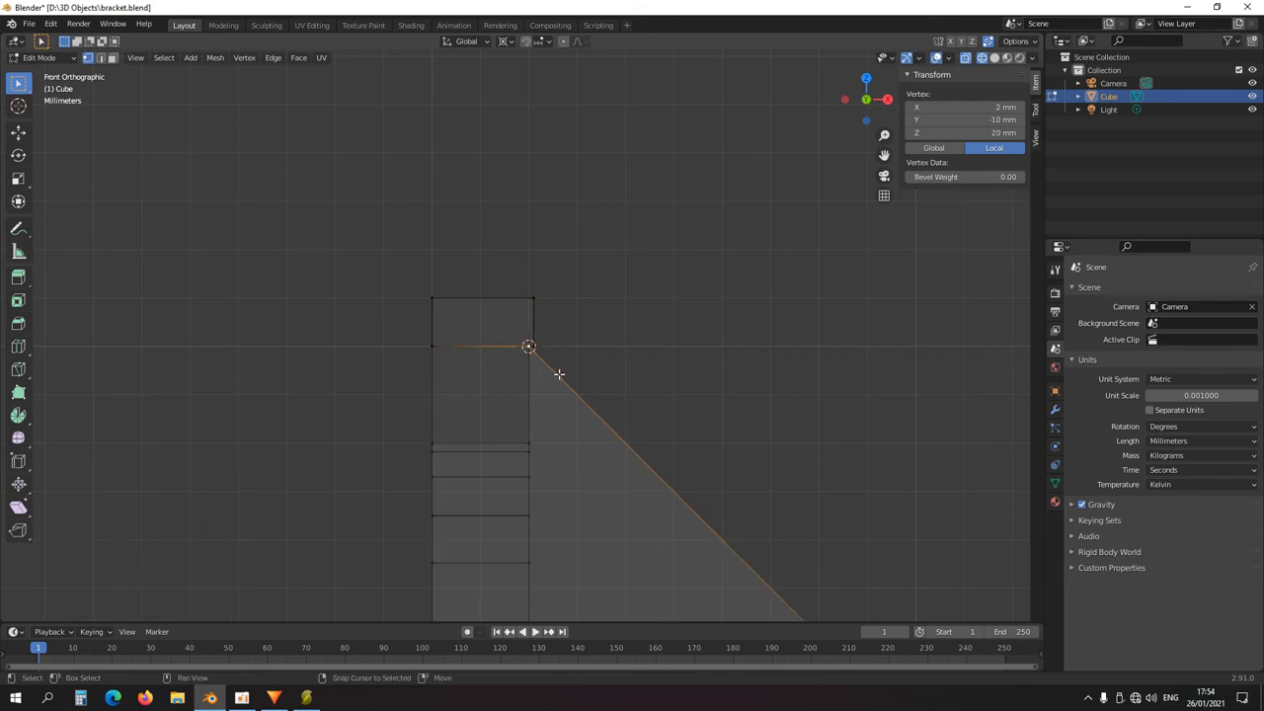
pyautogui.press('s')
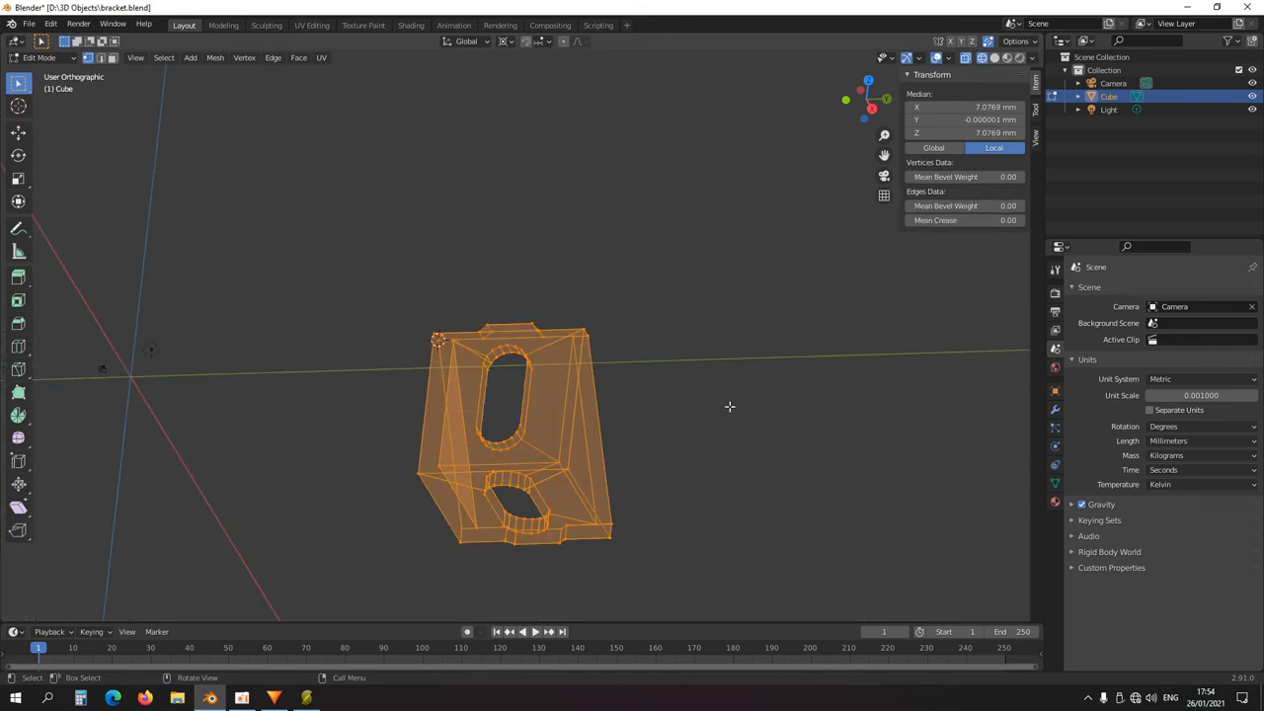
pyautogui.press('x')
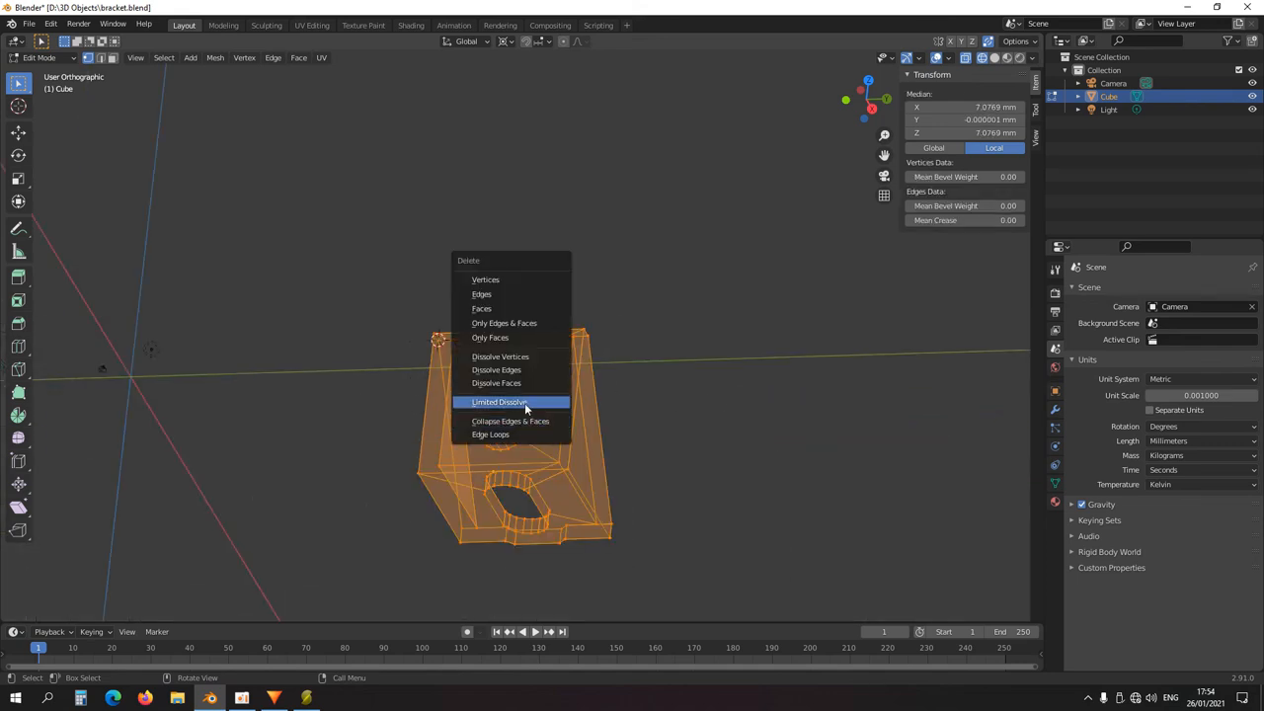
pyautogui.click(499, 402)
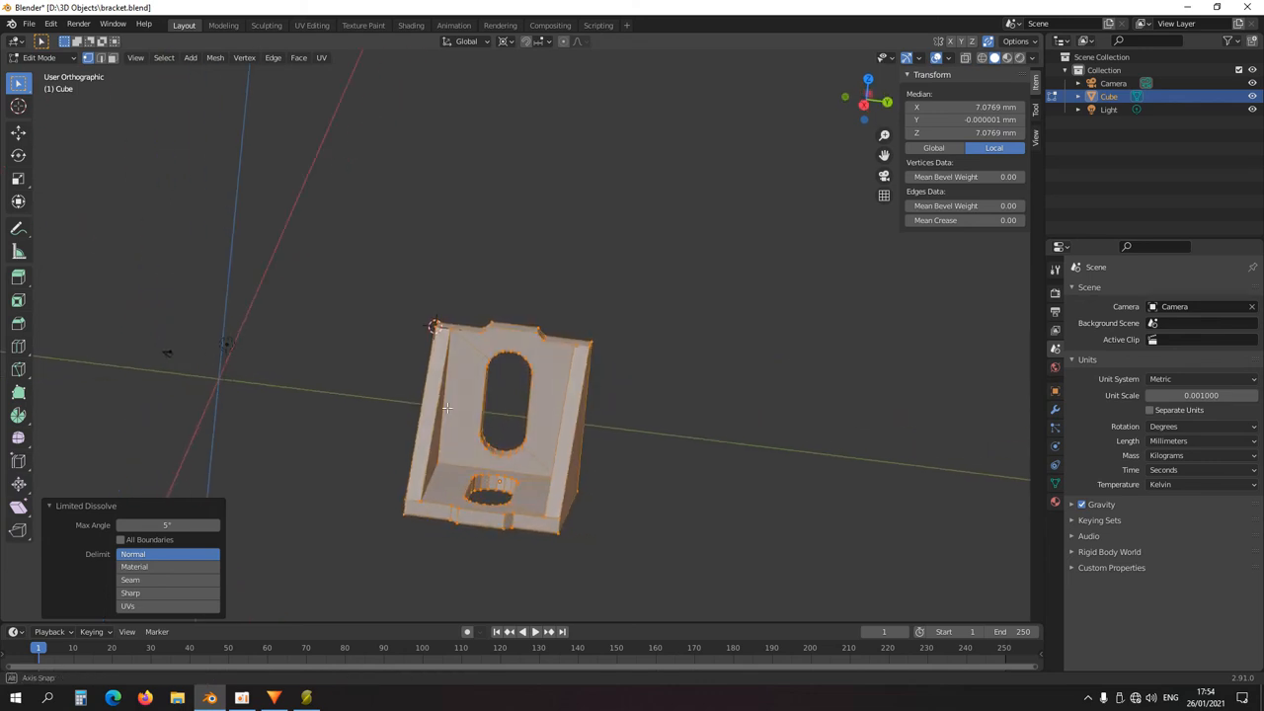